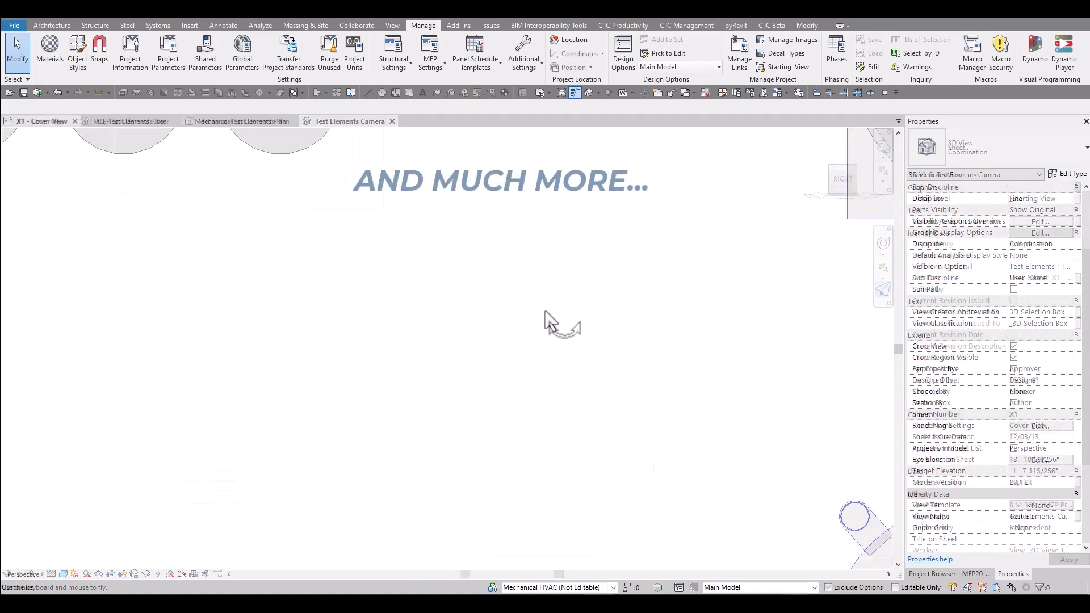
Step: Close the Test Elements Camera view and make the Site 3D X-ray view active
{"action": "left_click", "coordinate": [39, 121]}
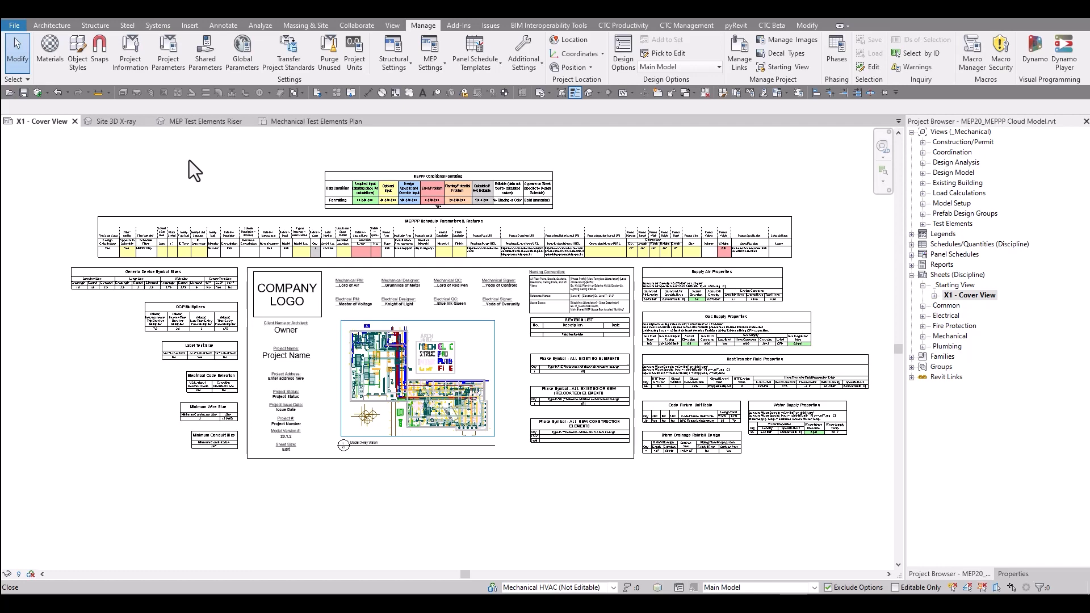
{"action": "left_click", "coordinate": [115, 121]}
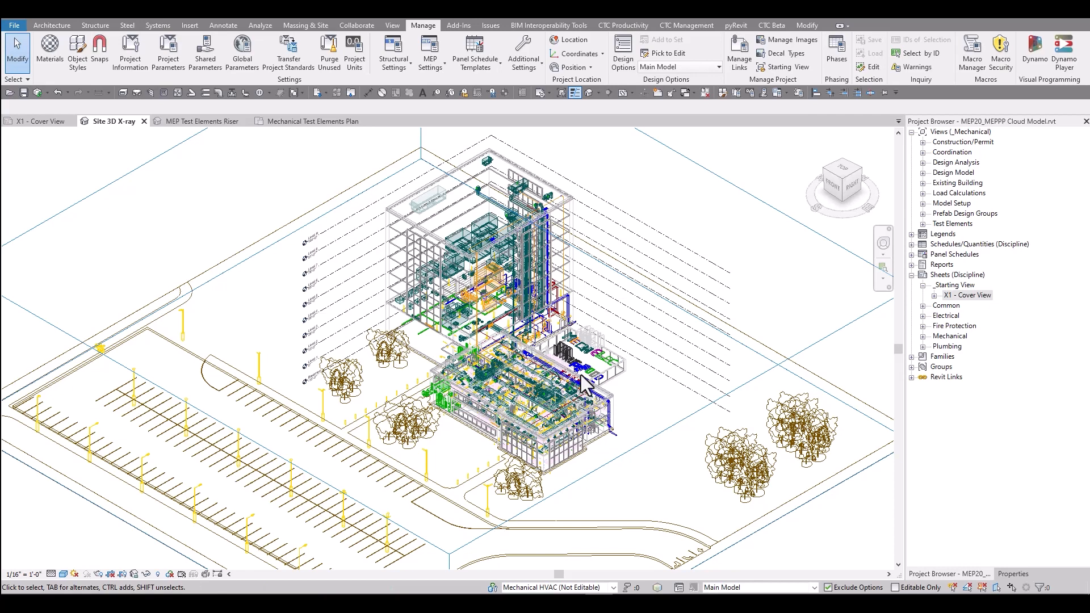
{"action": "mouse_move", "coordinate": [351, 236]}
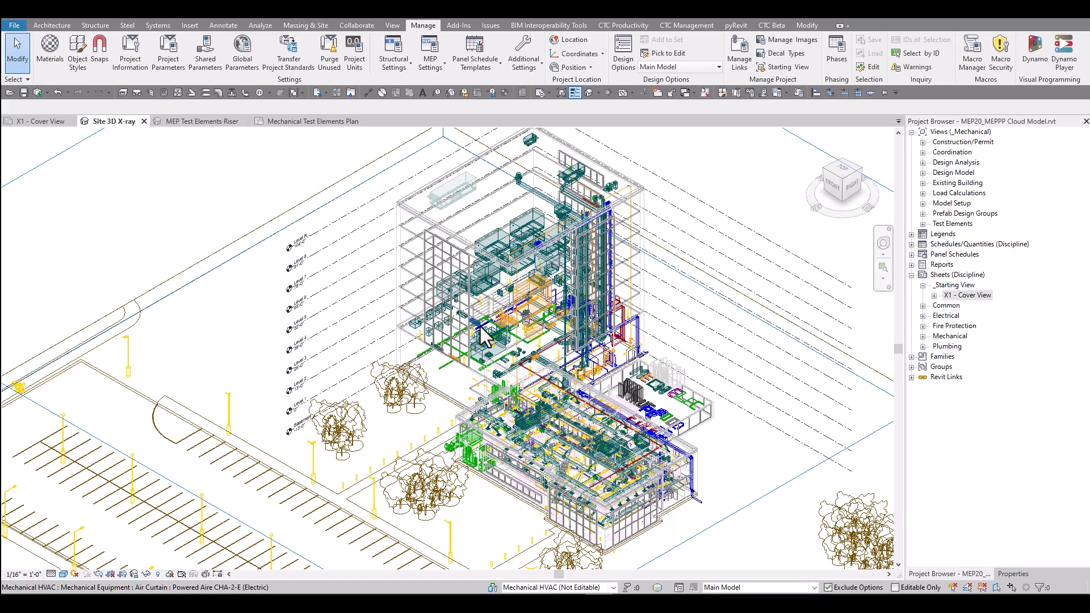
{"action": "mouse_move", "coordinate": [612, 362]}
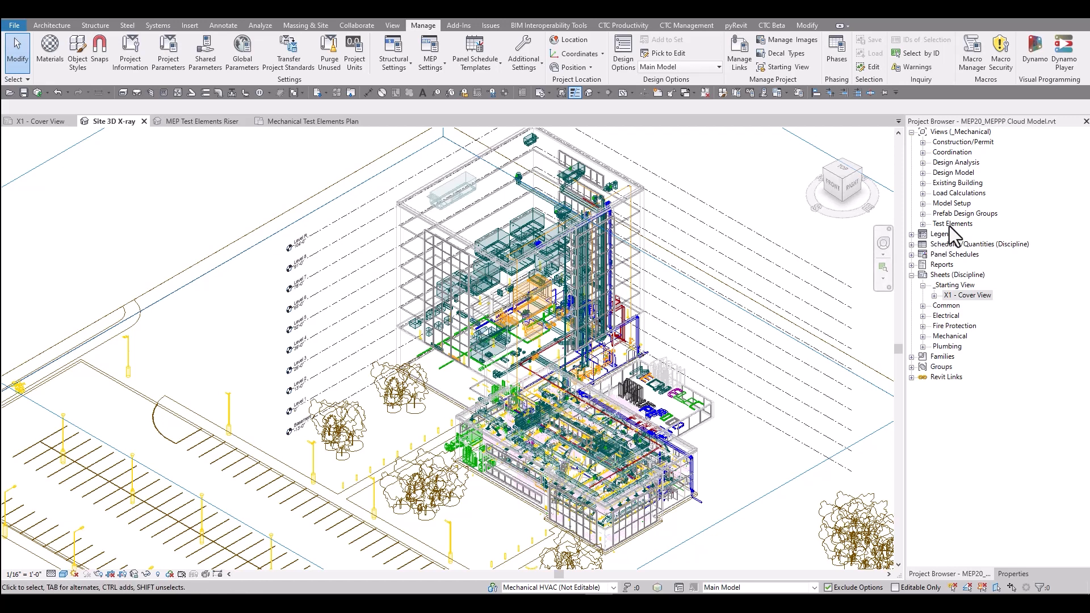
Step: Expand the Test Elements views and pan the riser view to the ducts, pipes and accessories area
{"action": "left_click", "coordinate": [923, 223]}
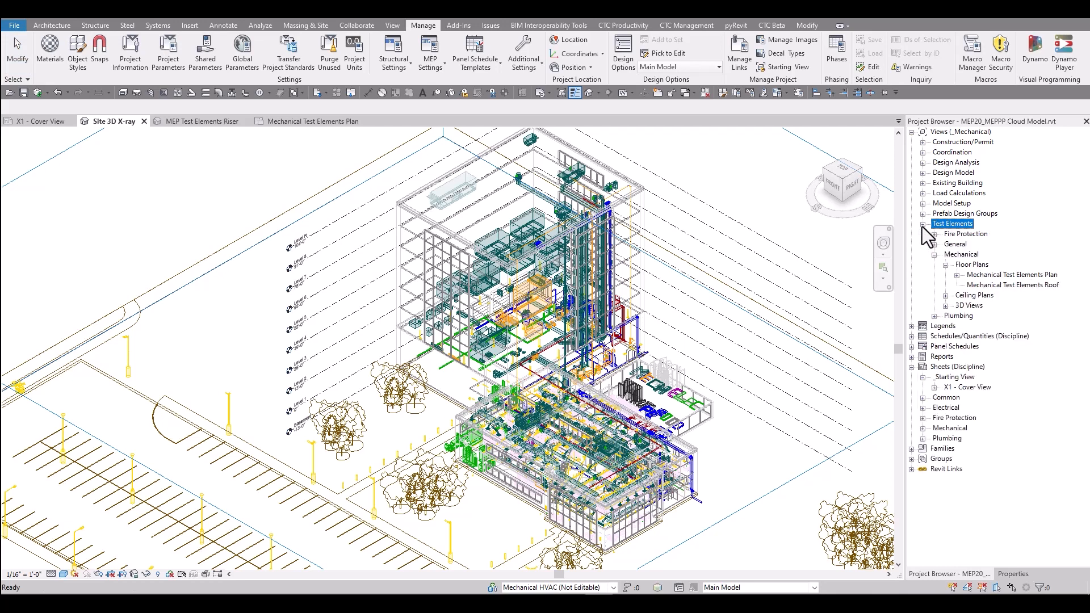
{"action": "mouse_move", "coordinate": [988, 280]}
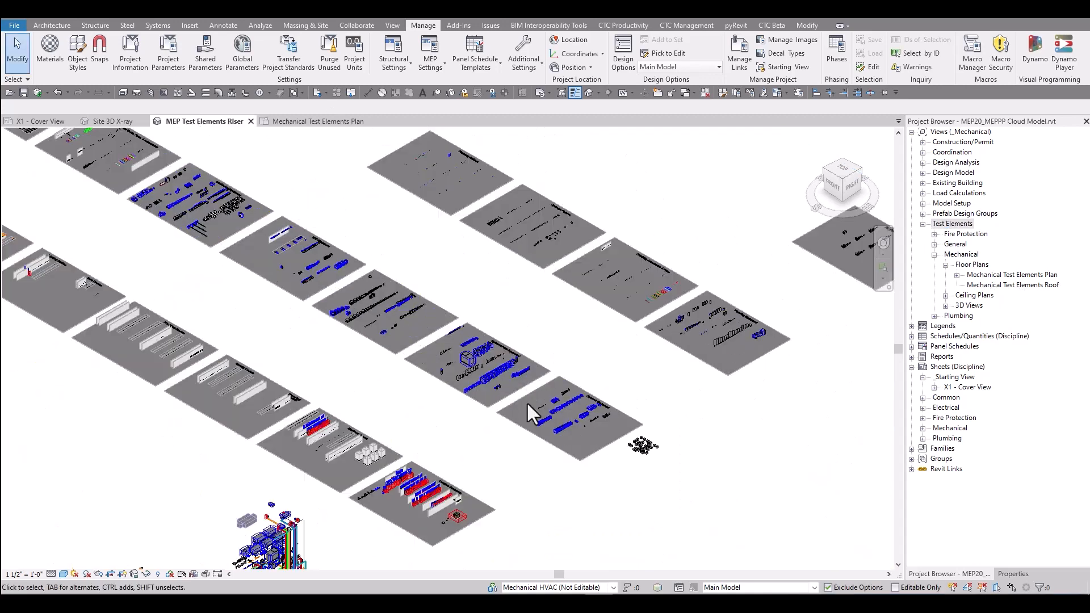
{"action": "mouse_move", "coordinate": [410, 344]}
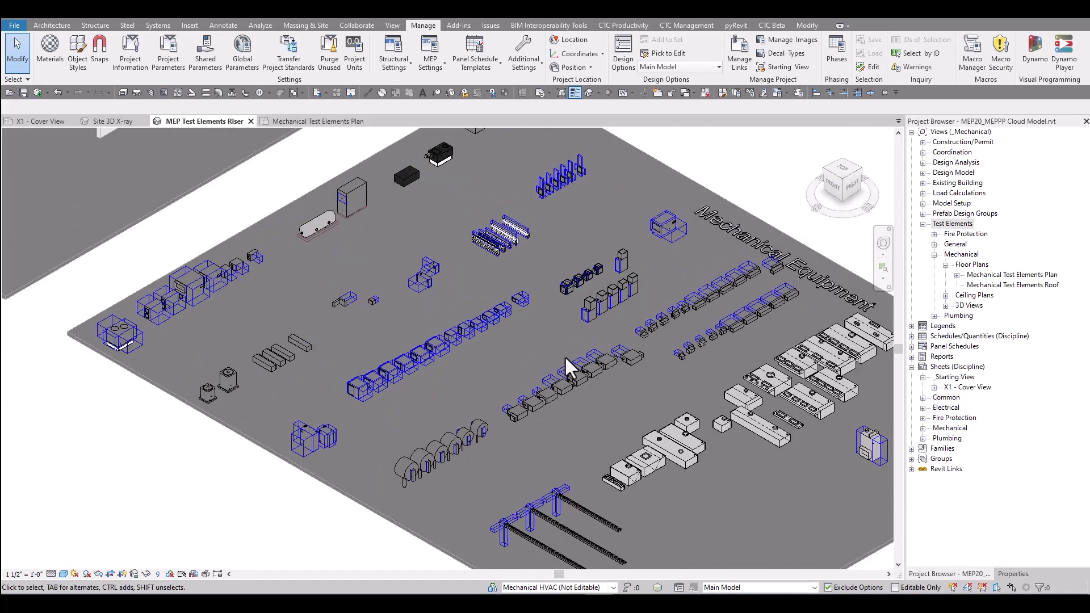
{"action": "left_click_drag", "start_coordinate": [567, 365], "coordinate": [468, 284]}
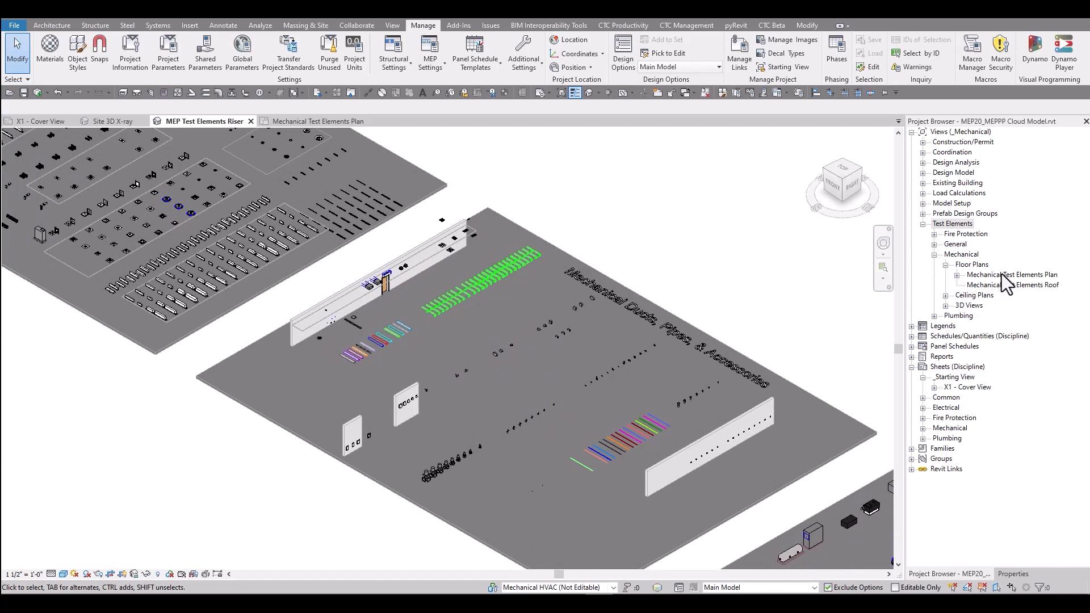
Step: Open the Mechanical Test Elements Plan from Test Elements > Mechanical > Floor Plans
{"action": "double_click", "coordinate": [1014, 275]}
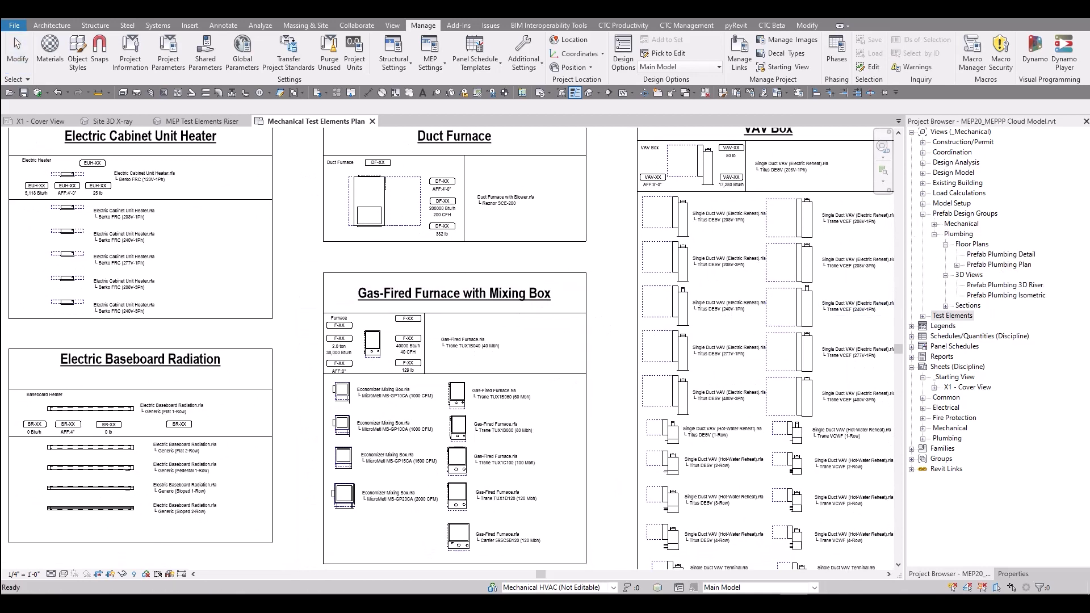
{"action": "mouse_move", "coordinate": [1036, 315]}
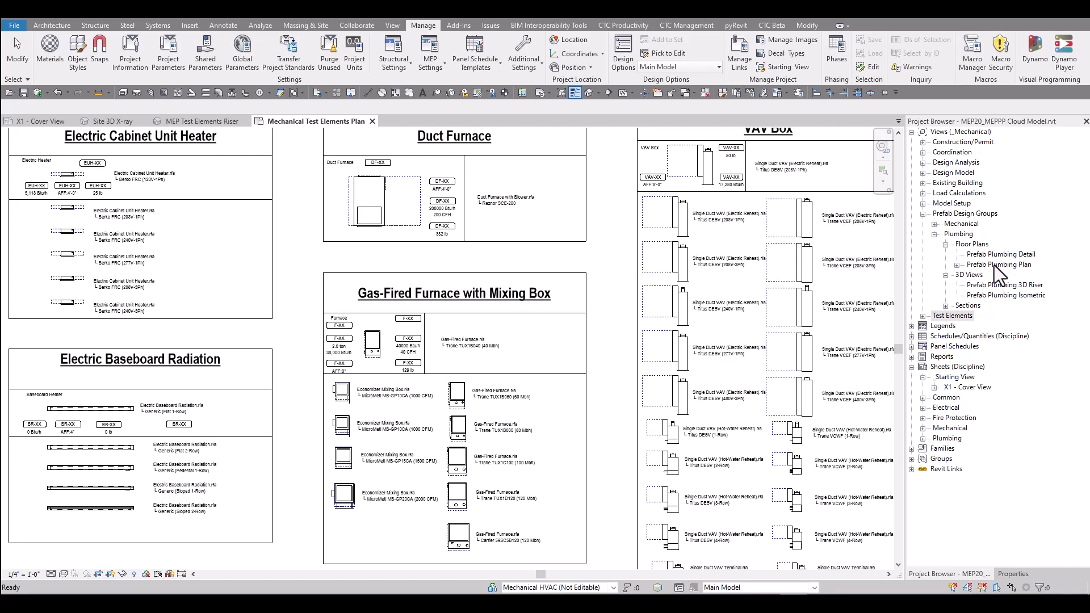
Step: Open the Prefab Plumbing 3D Riser view, then the Prefab Plumbing Plan with its fixture layouts
{"action": "left_click", "coordinate": [999, 264]}
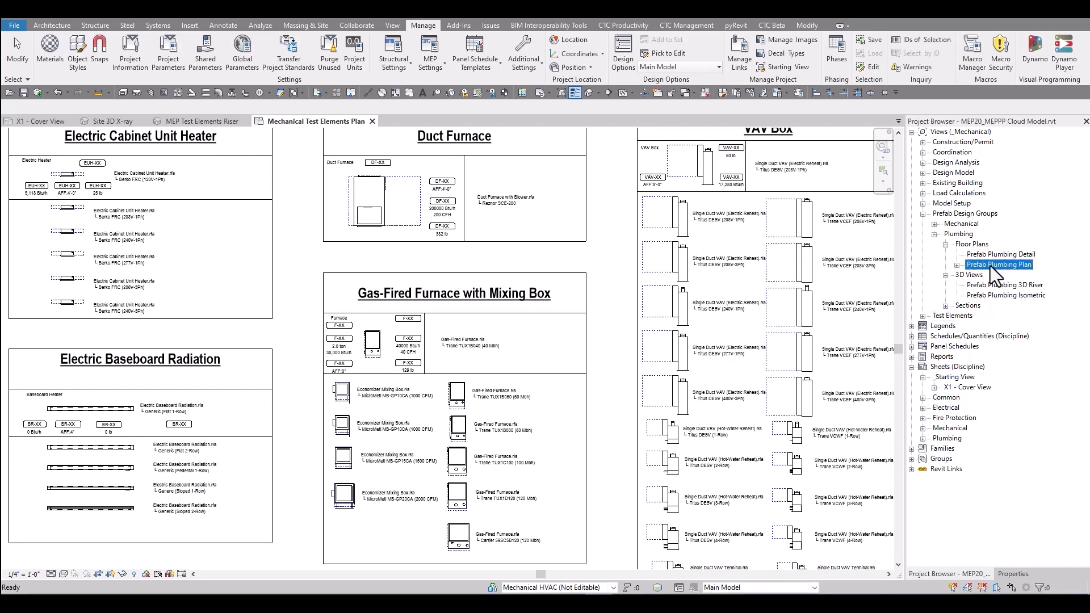
{"action": "left_click", "coordinate": [1005, 284]}
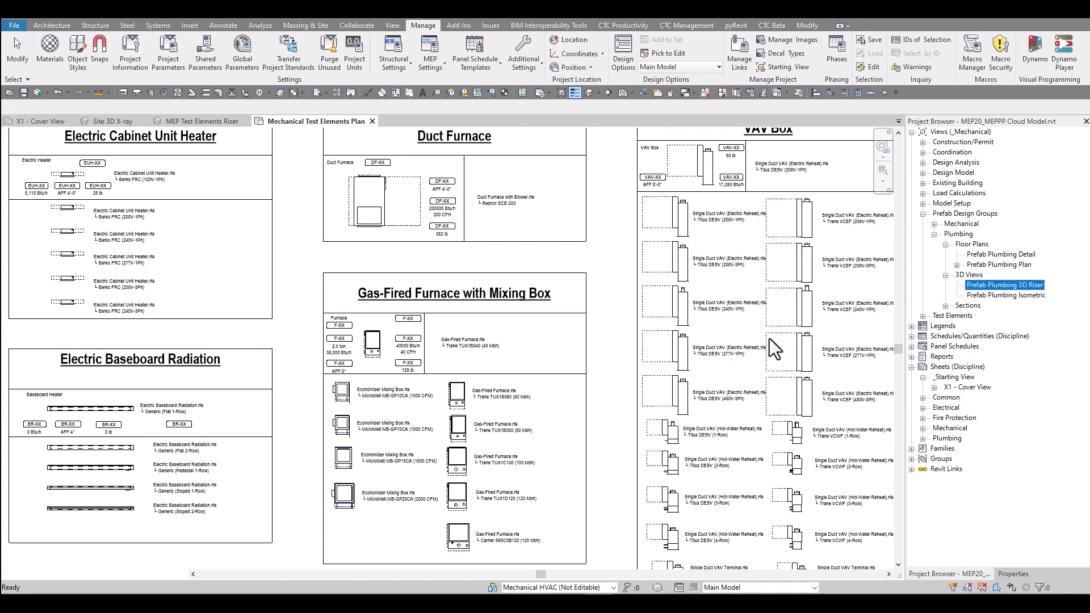
{"action": "double_click", "coordinate": [1005, 285]}
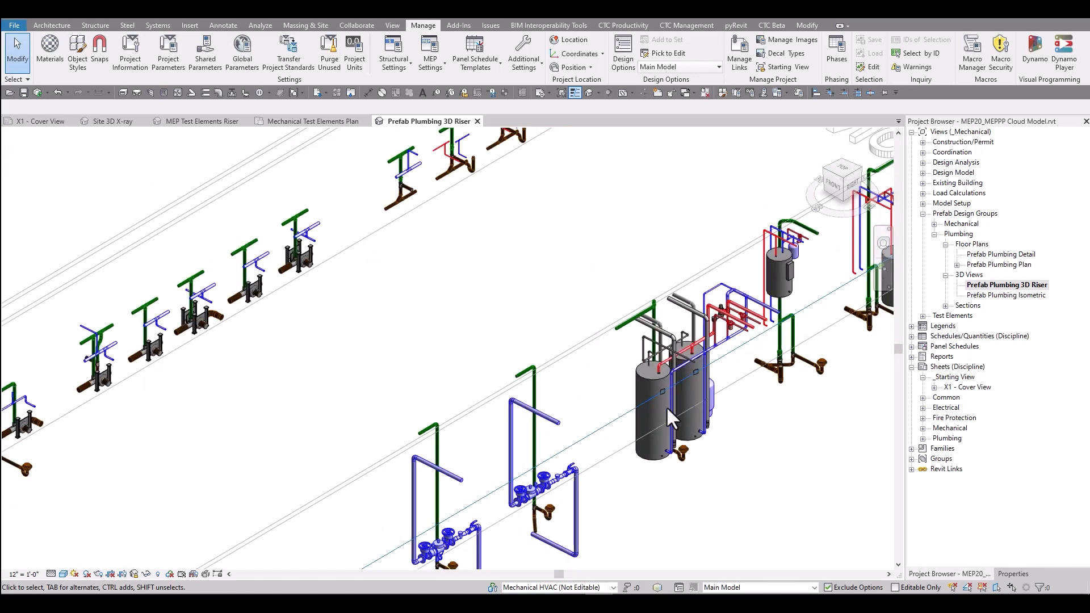
{"action": "mouse_move", "coordinate": [1000, 268]}
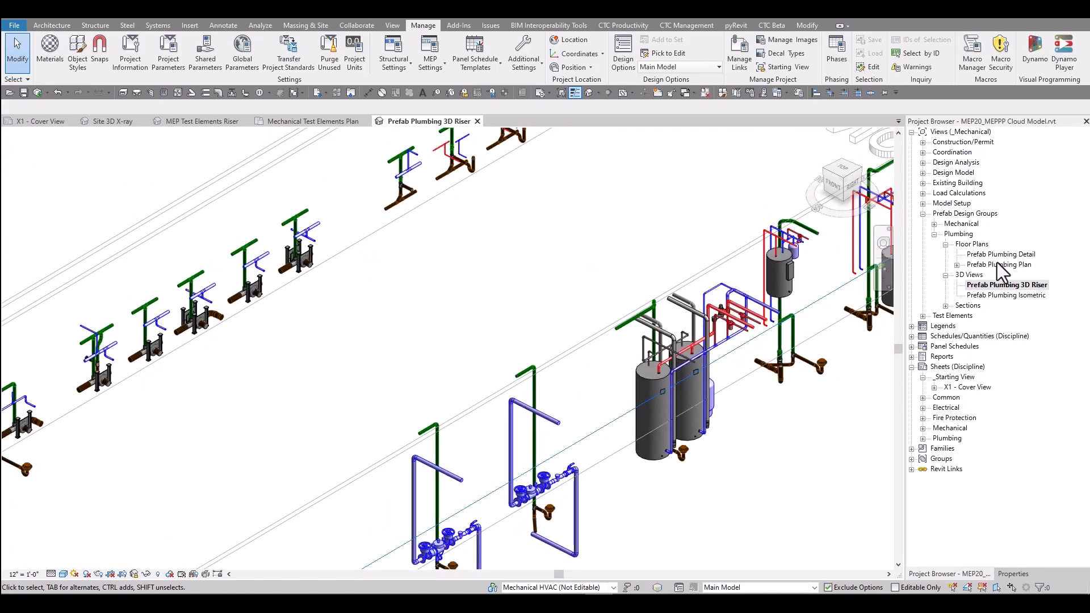
{"action": "left_click", "coordinate": [999, 265]}
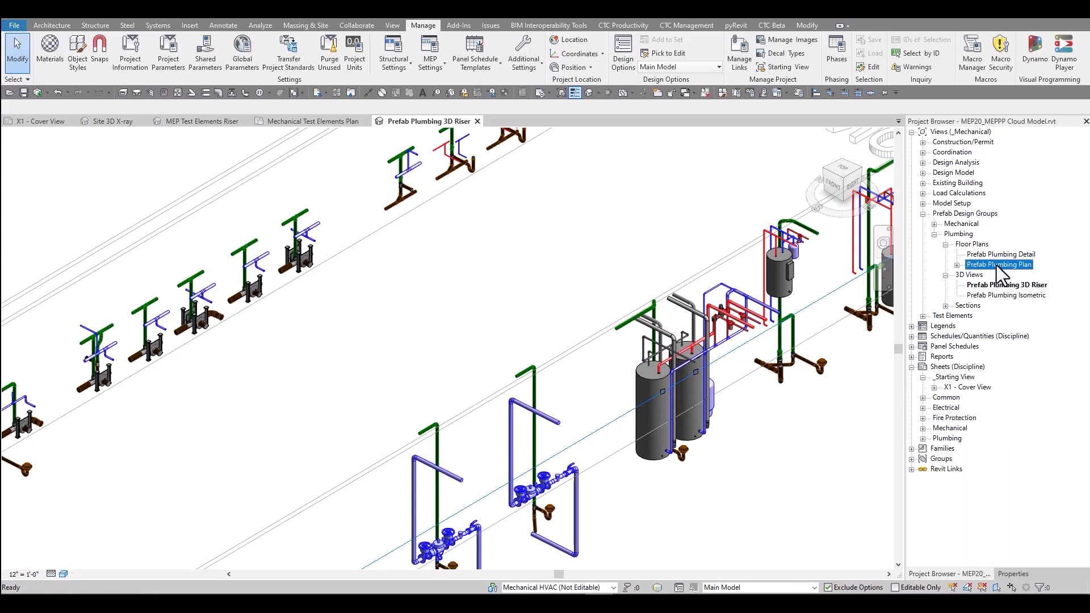
{"action": "double_click", "coordinate": [999, 264]}
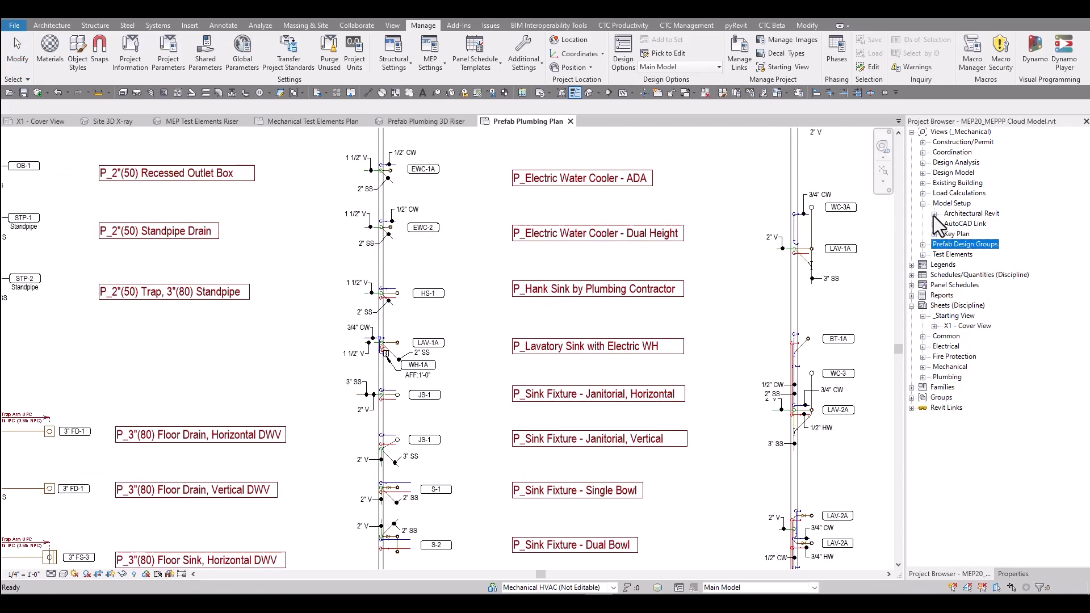
Step: Open Model Setup Plan-01 from the Architectural Revit floor plans to show its scope boxes
{"action": "left_click", "coordinate": [934, 213]}
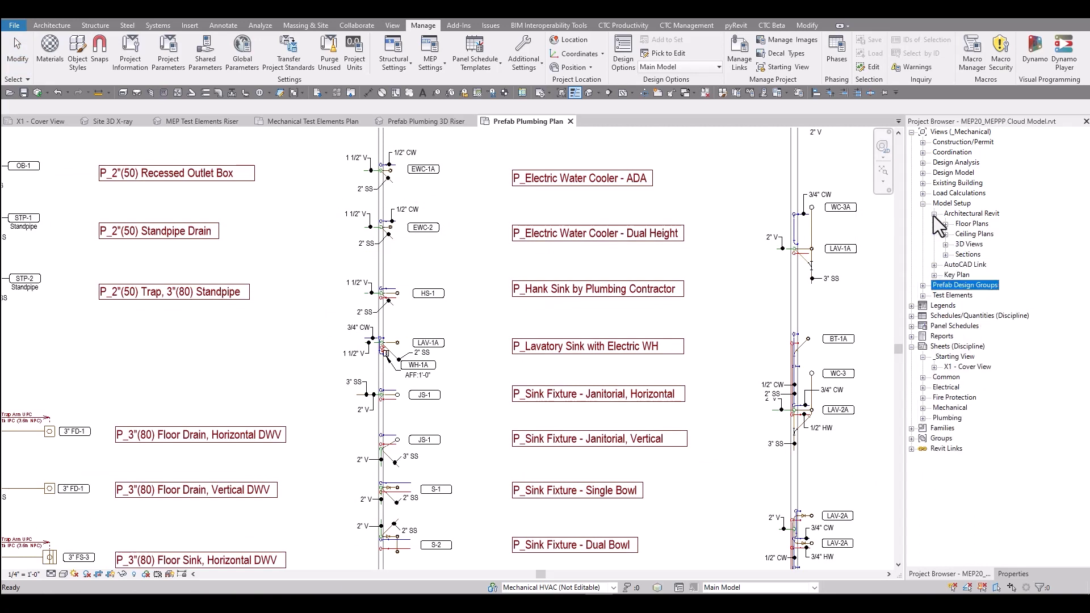
{"action": "left_click", "coordinate": [944, 223]}
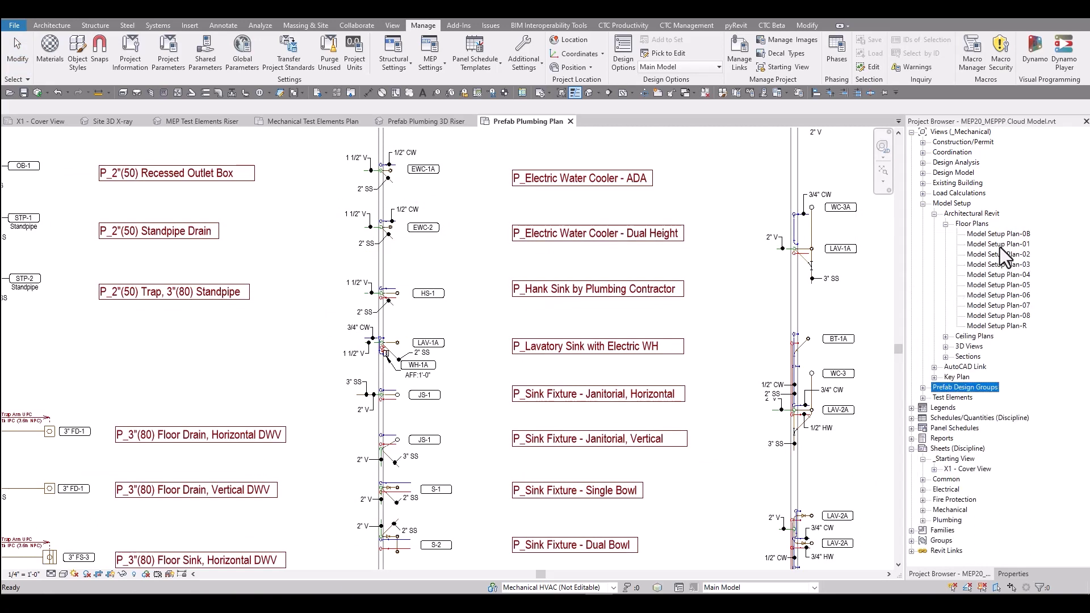
{"action": "double_click", "coordinate": [999, 244]}
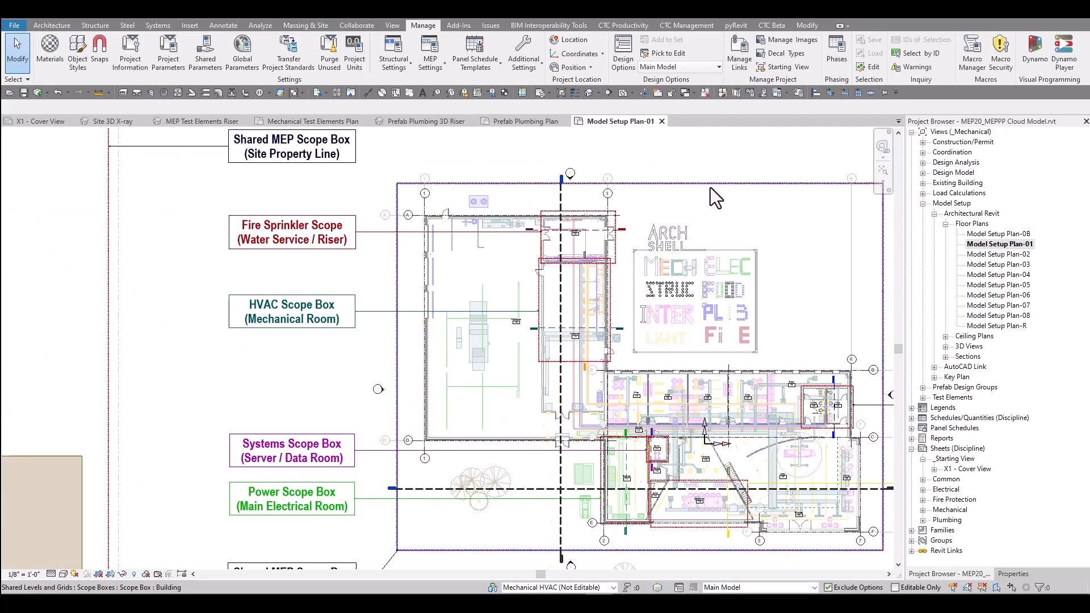
{"action": "mouse_move", "coordinate": [713, 195]}
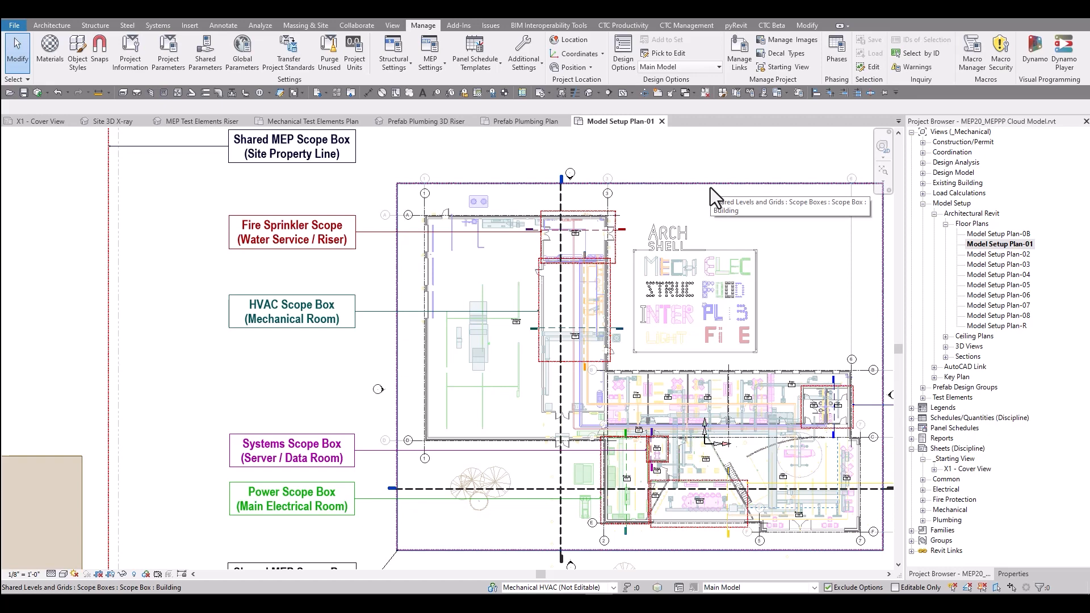
{"action": "mouse_move", "coordinate": [703, 197]}
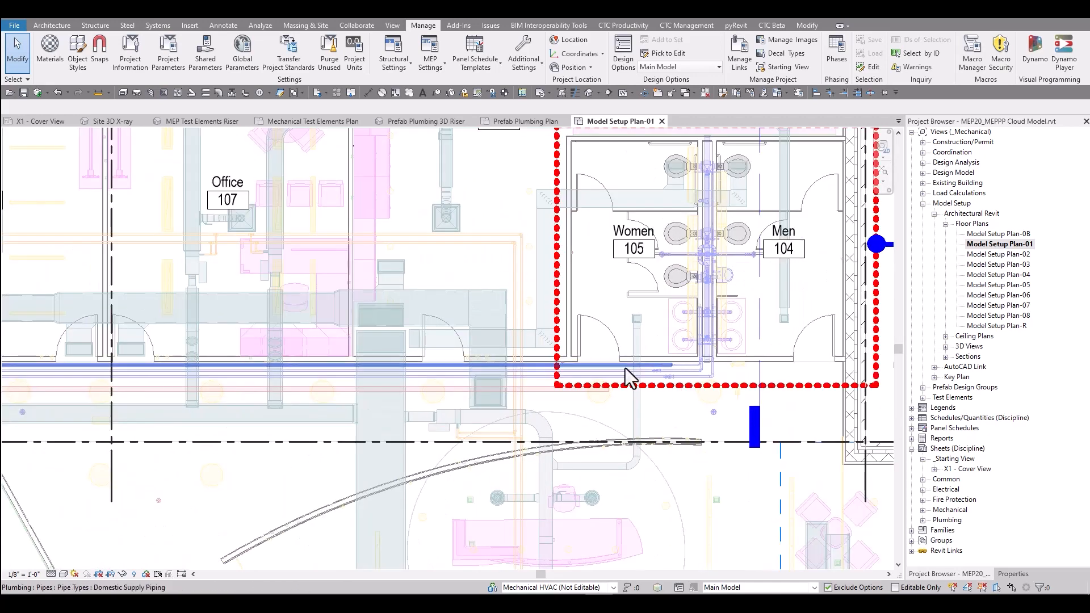
Step: Open the Building 3D Reference view from the architectural 3D views
{"action": "left_click", "coordinate": [725, 389]}
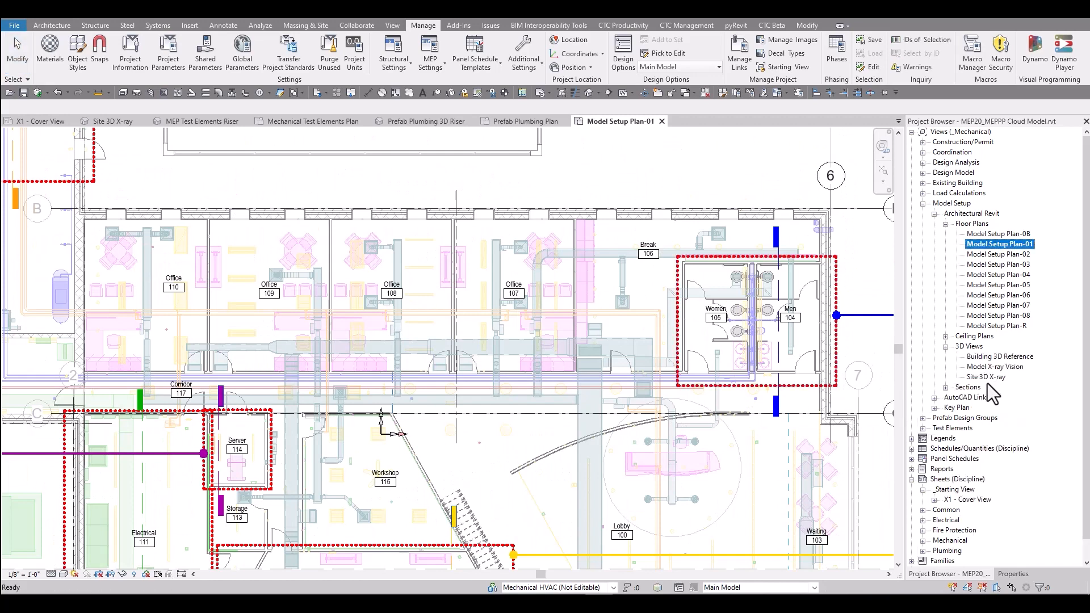
{"action": "mouse_move", "coordinate": [998, 364]}
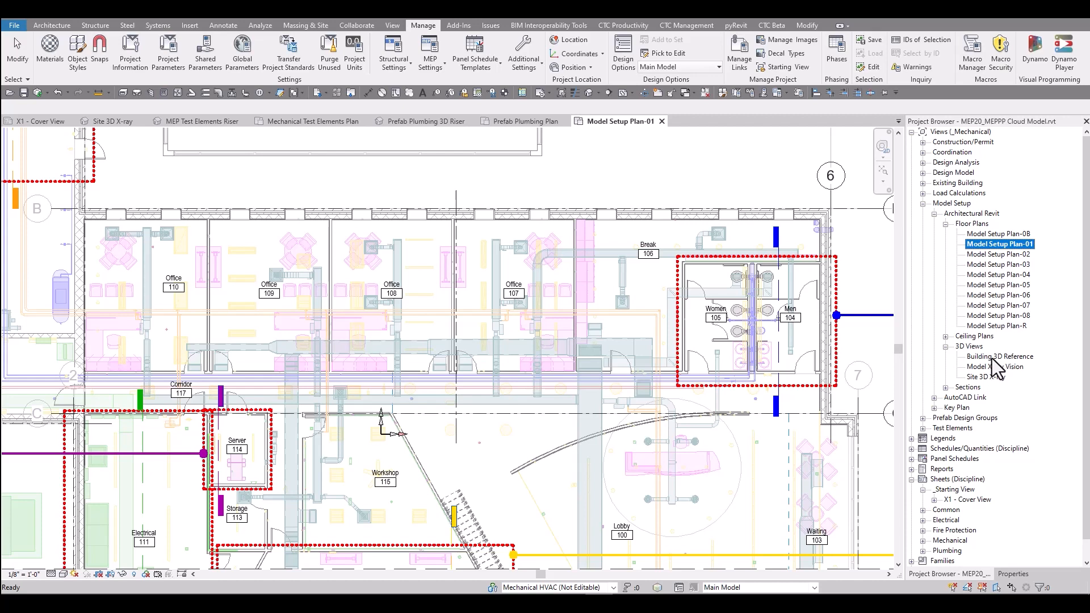
{"action": "double_click", "coordinate": [1000, 356]}
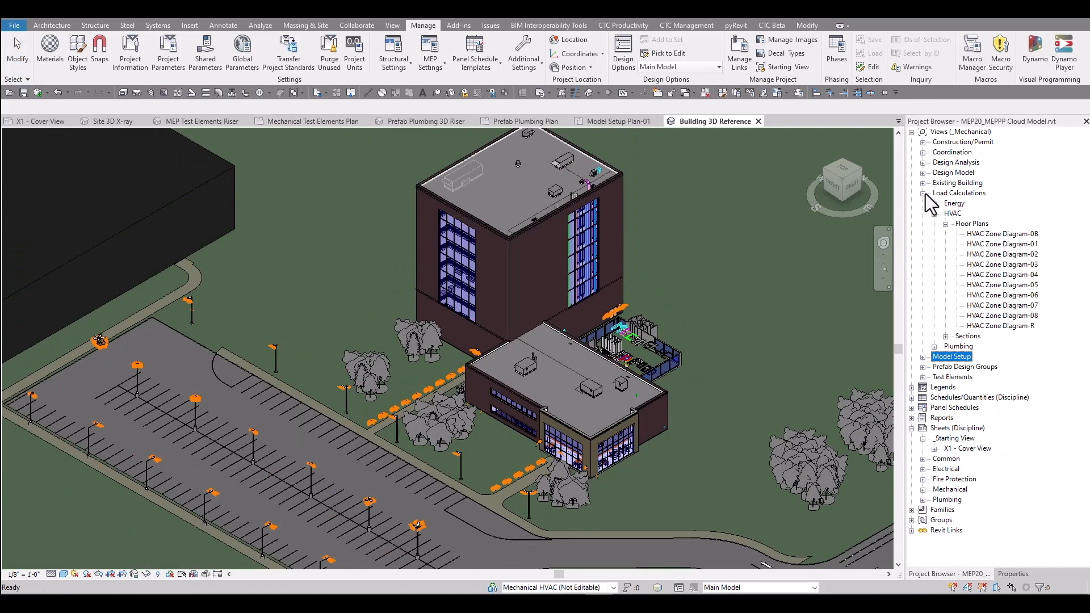
Step: Open HVAC Zone Diagram-01, then expand Design Model > HVAC ceiling plans to list the GRD layouts
{"action": "double_click", "coordinate": [1002, 243]}
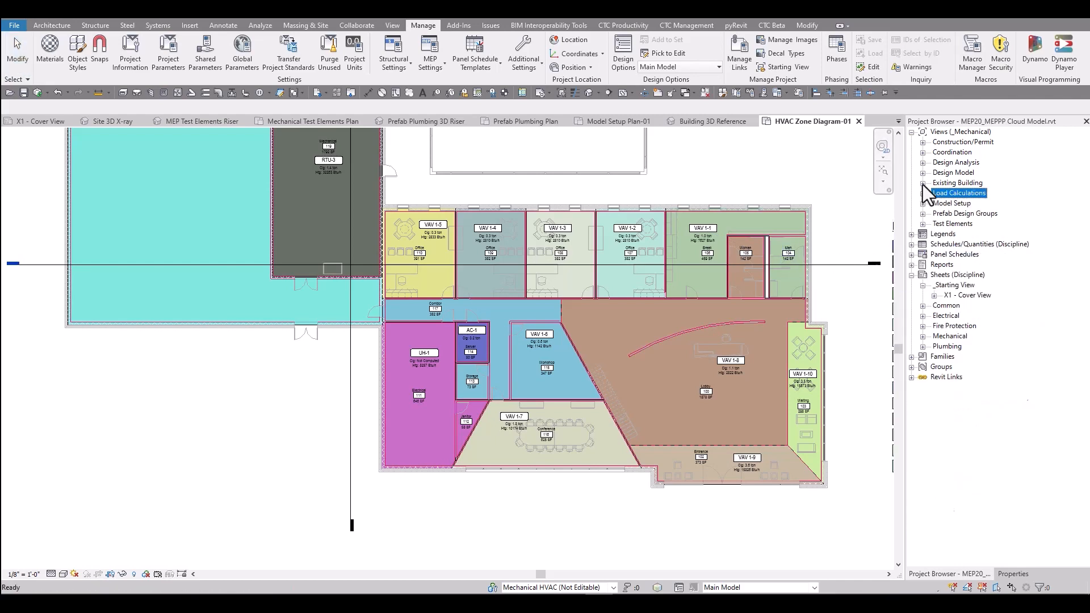
{"action": "left_click", "coordinate": [924, 182]}
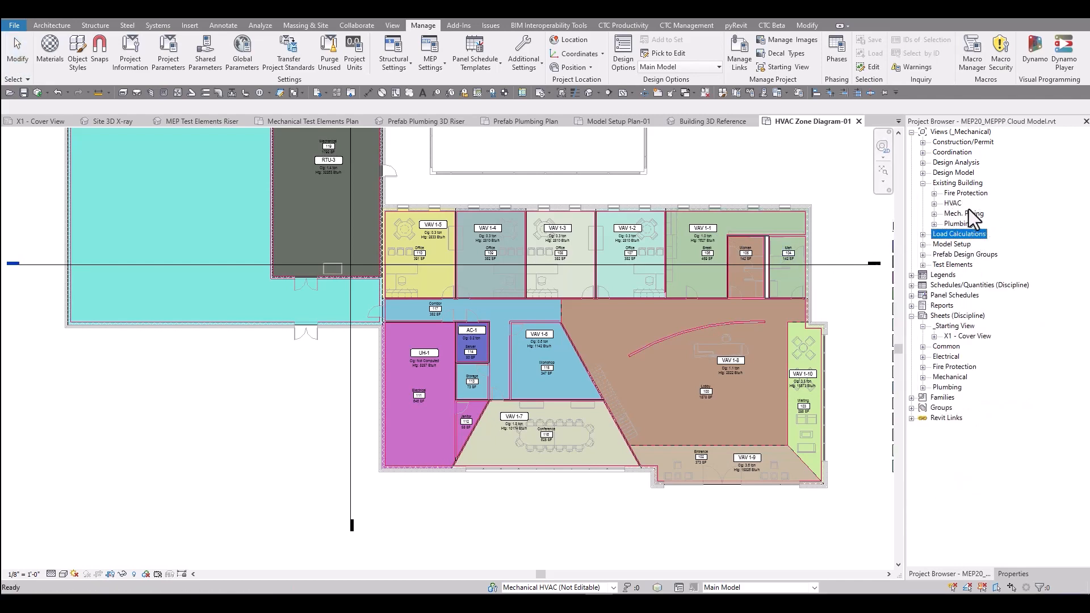
{"action": "left_click", "coordinate": [923, 203]}
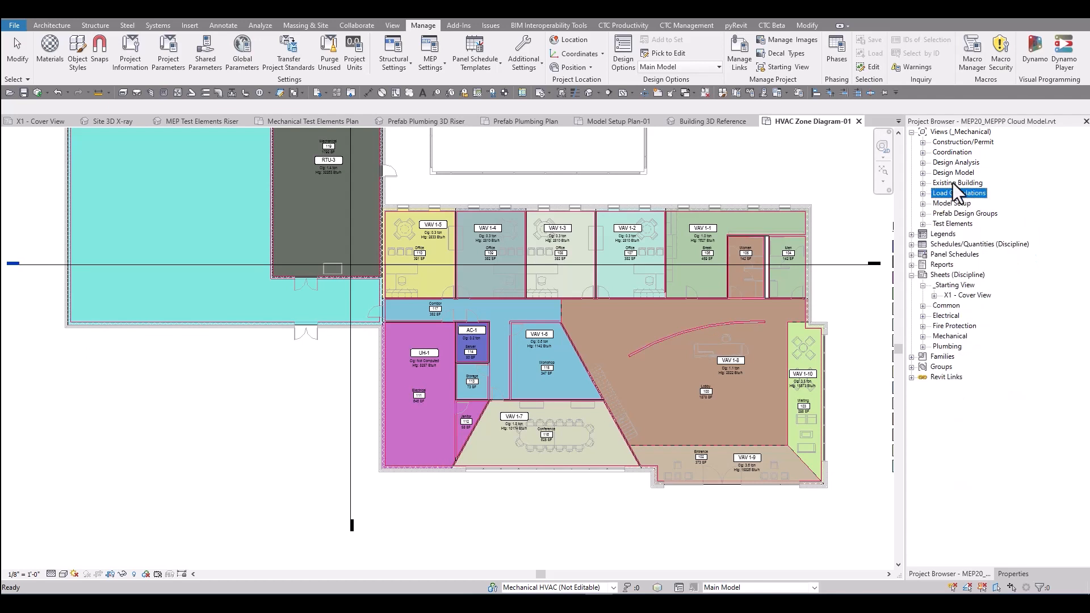
{"action": "left_click", "coordinate": [922, 172]}
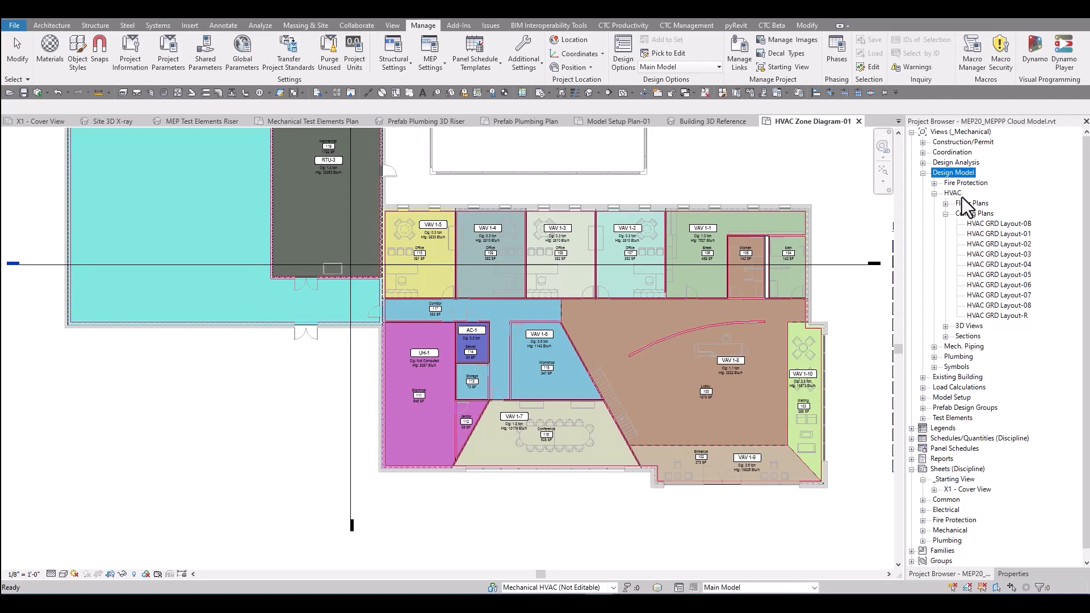
{"action": "mouse_move", "coordinate": [995, 245]}
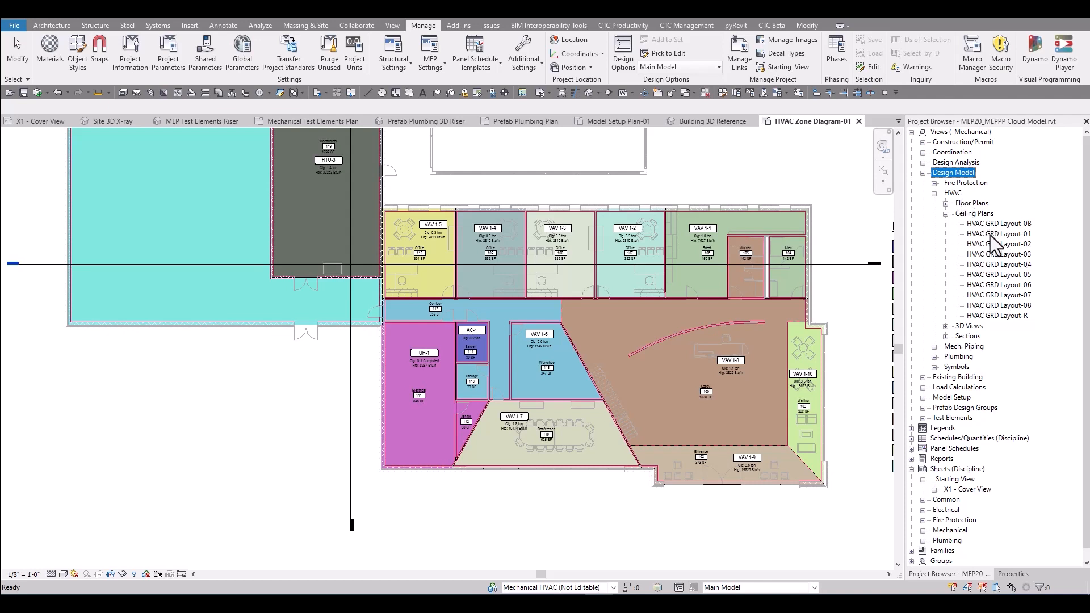
{"action": "mouse_move", "coordinate": [997, 246]}
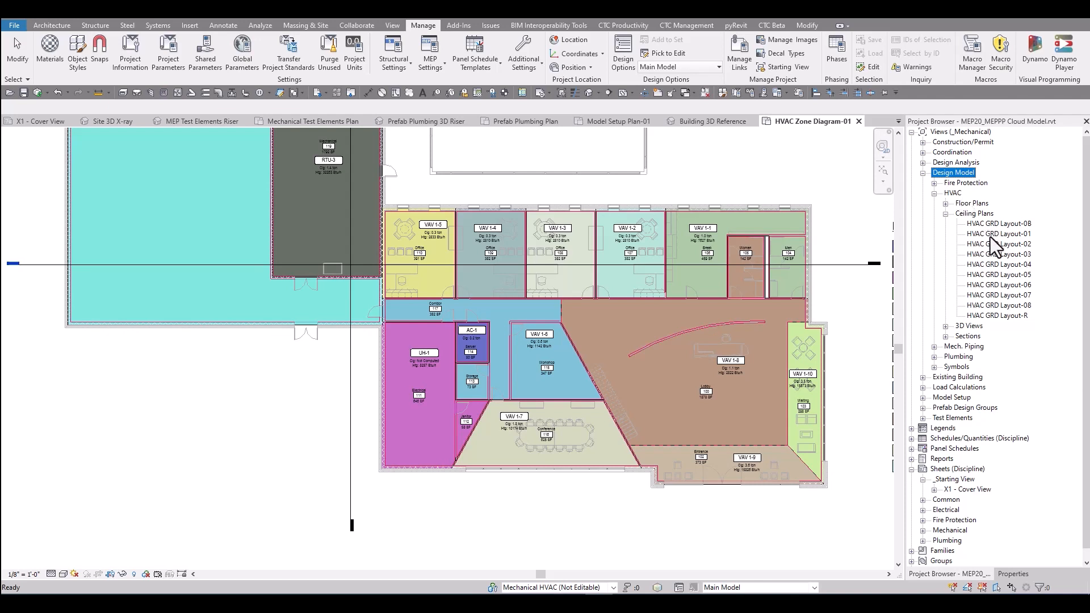
Step: Open the HVAC GRD Layout-01 ceiling plan showing ducts, diffusers and VAV boxes
{"action": "double_click", "coordinate": [998, 234]}
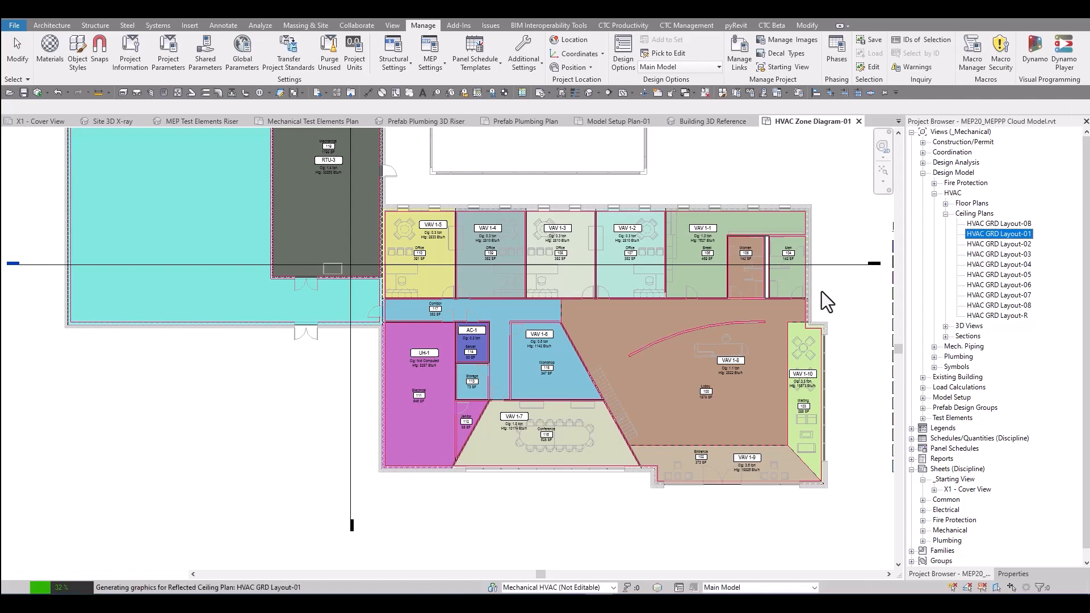
{"action": "double_click", "coordinate": [999, 234]}
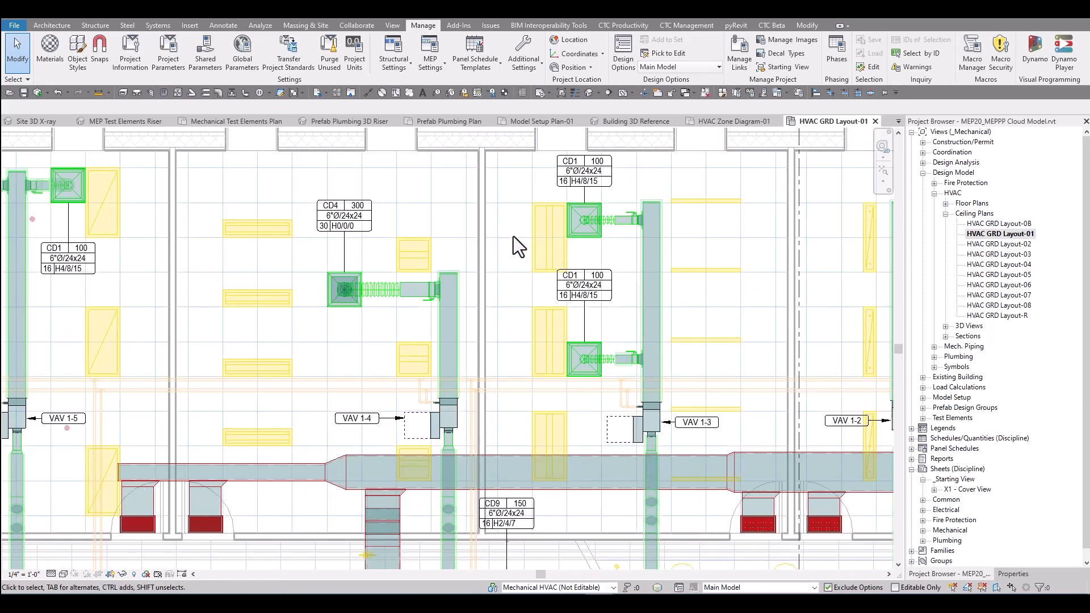
{"action": "mouse_move", "coordinate": [781, 181]}
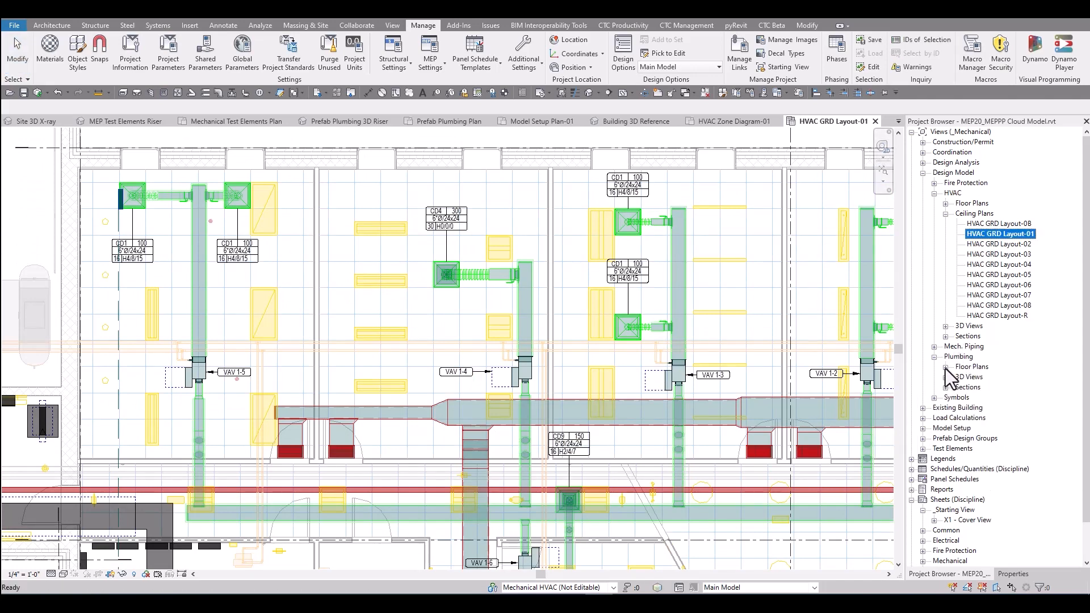
Step: Open the Plumbing Pipe Design-01 floor plan from the plumbing floor plans
{"action": "left_click", "coordinate": [946, 367]}
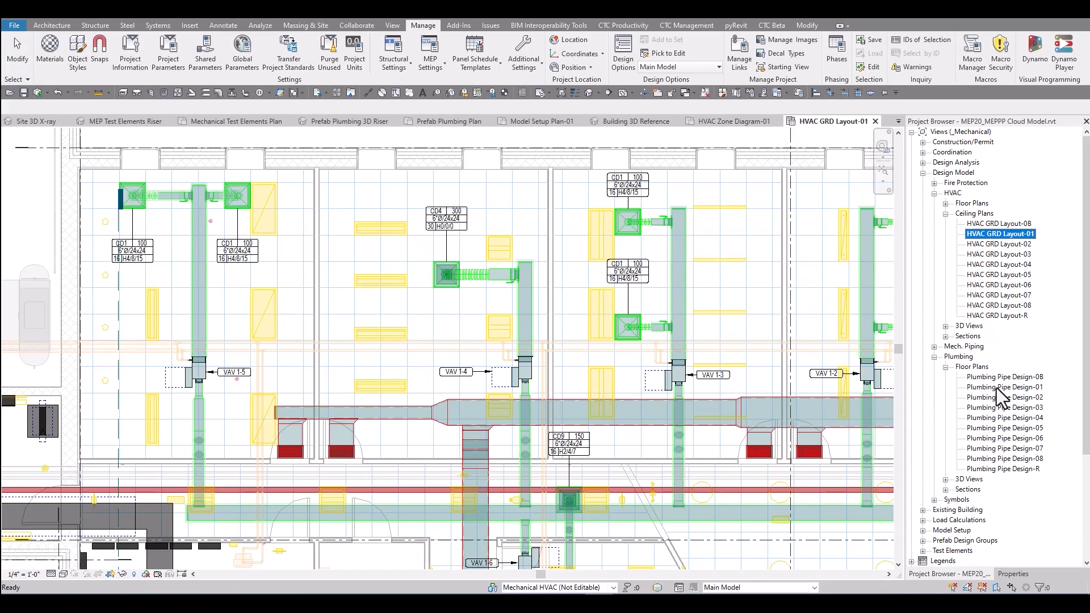
{"action": "left_click", "coordinate": [1005, 386]}
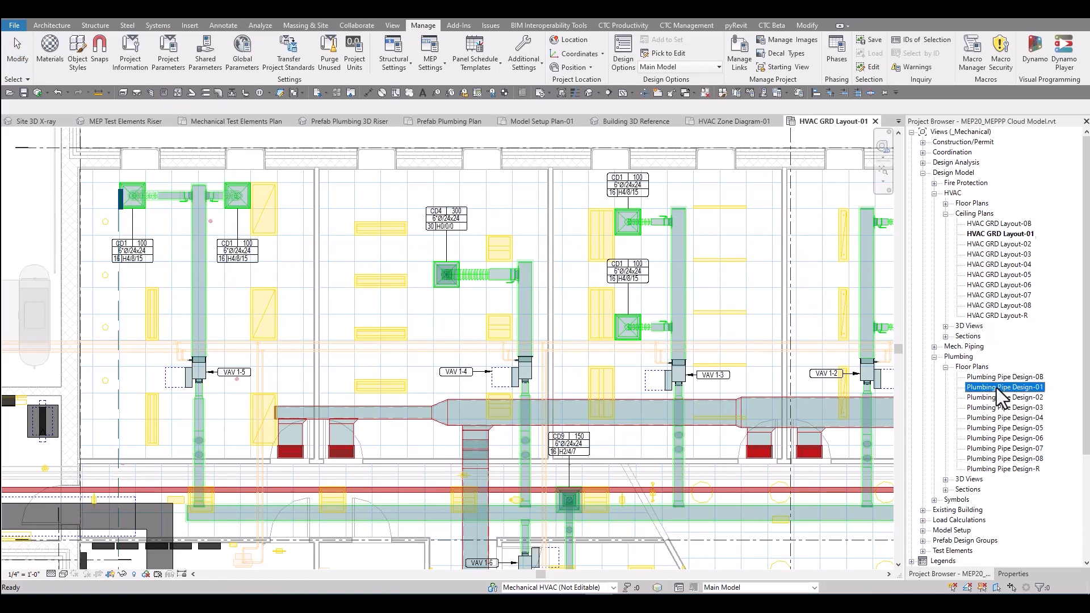
{"action": "double_click", "coordinate": [1005, 387]}
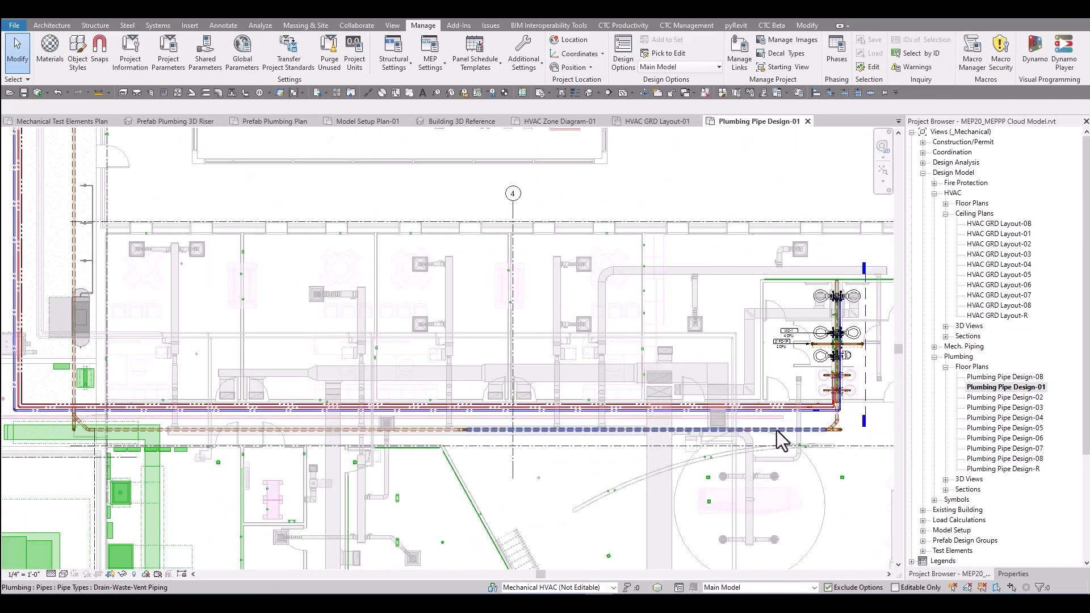
Step: Switch to the Design Analysis views and open the Plumbing Fixture Units-01 plan
{"action": "left_click", "coordinate": [938, 172]}
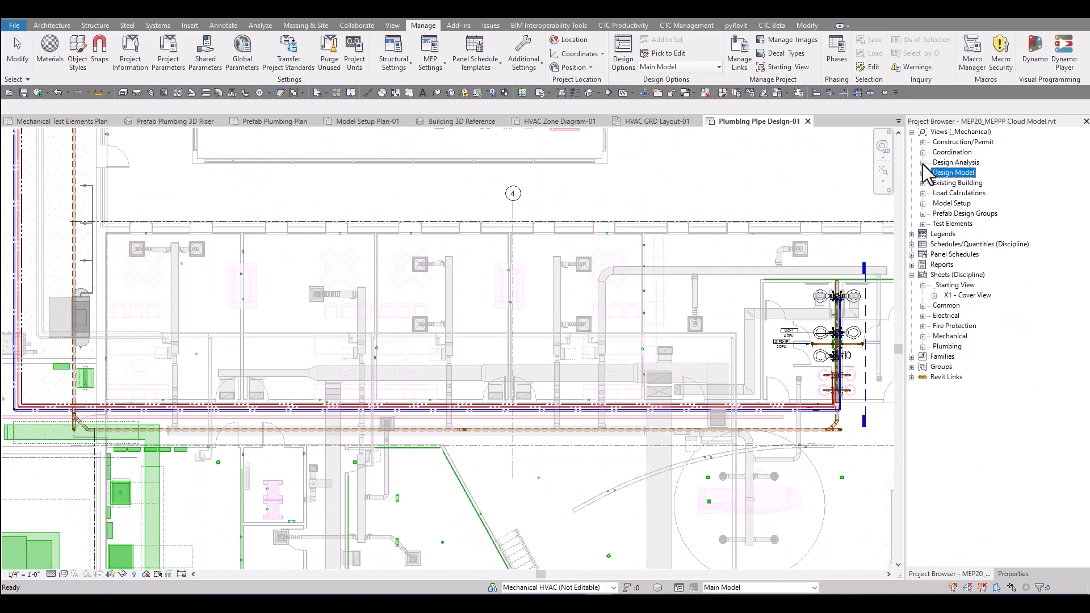
{"action": "left_click", "coordinate": [923, 163]}
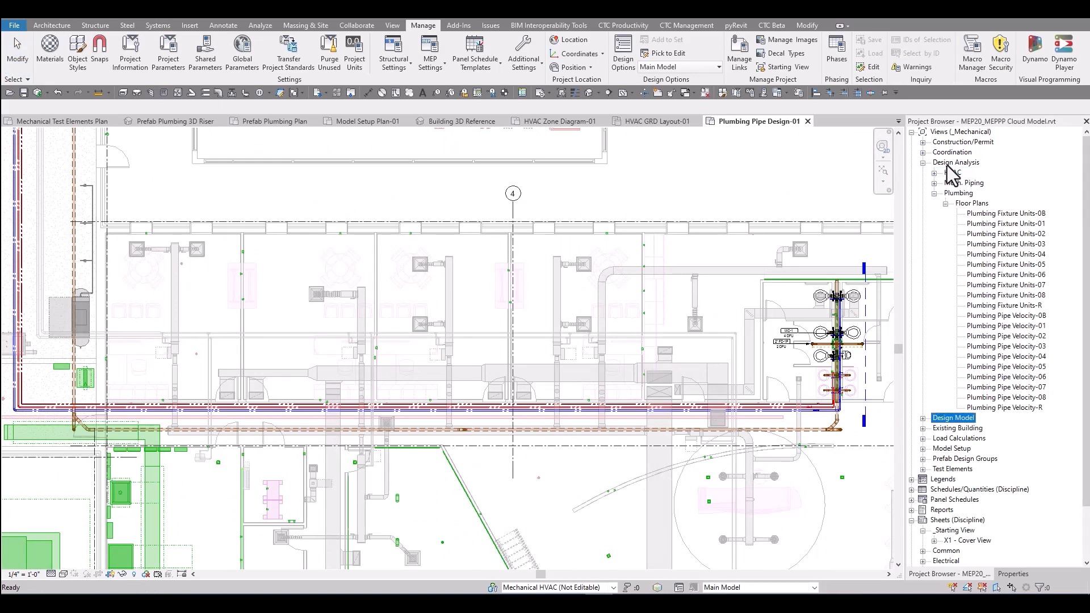
{"action": "left_click", "coordinate": [1006, 325]}
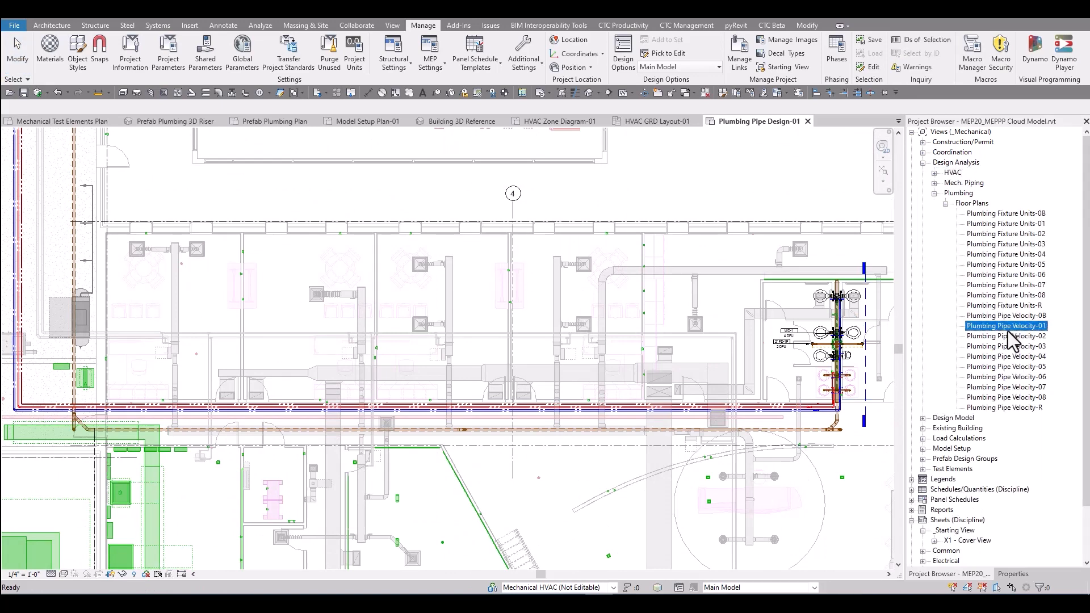
{"action": "left_click", "coordinate": [1006, 223]}
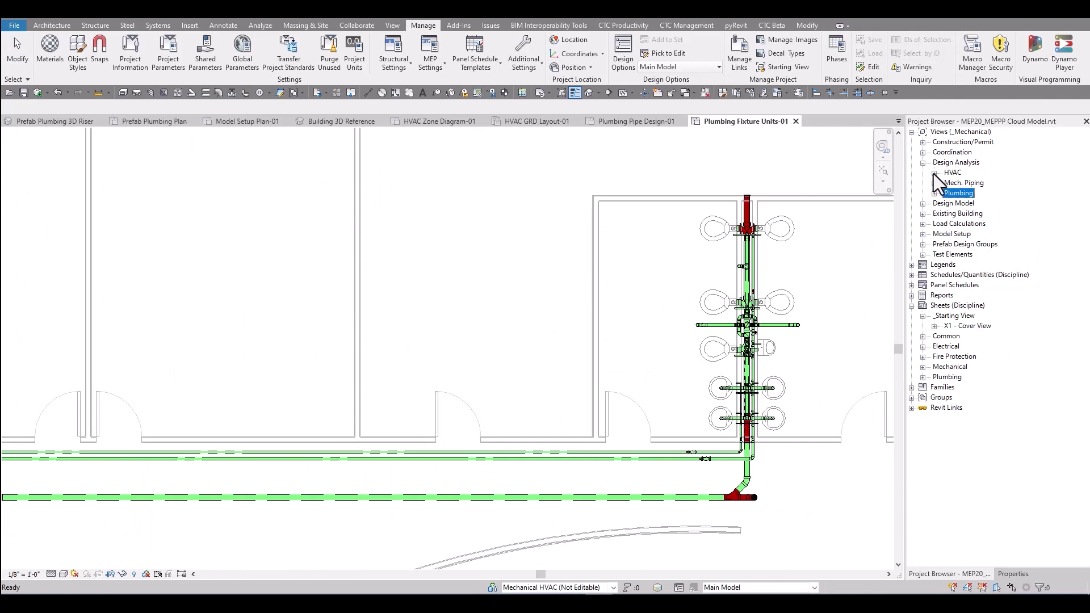
Step: List the HVAC duct flow and velocity analysis plans, then collapse Design Analysis
{"action": "left_click", "coordinate": [924, 172]}
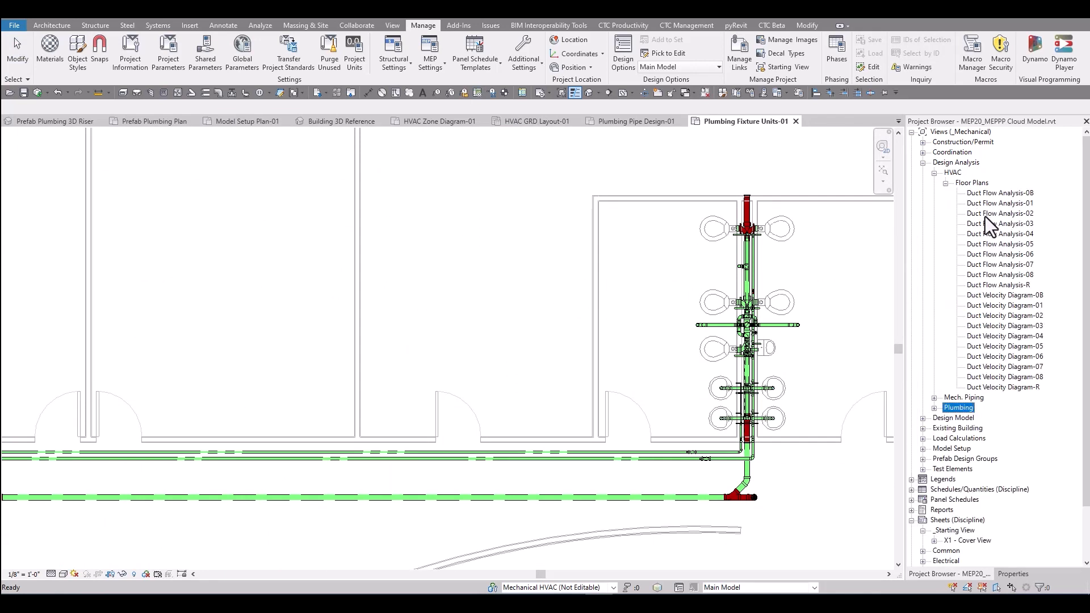
{"action": "mouse_move", "coordinate": [996, 336]}
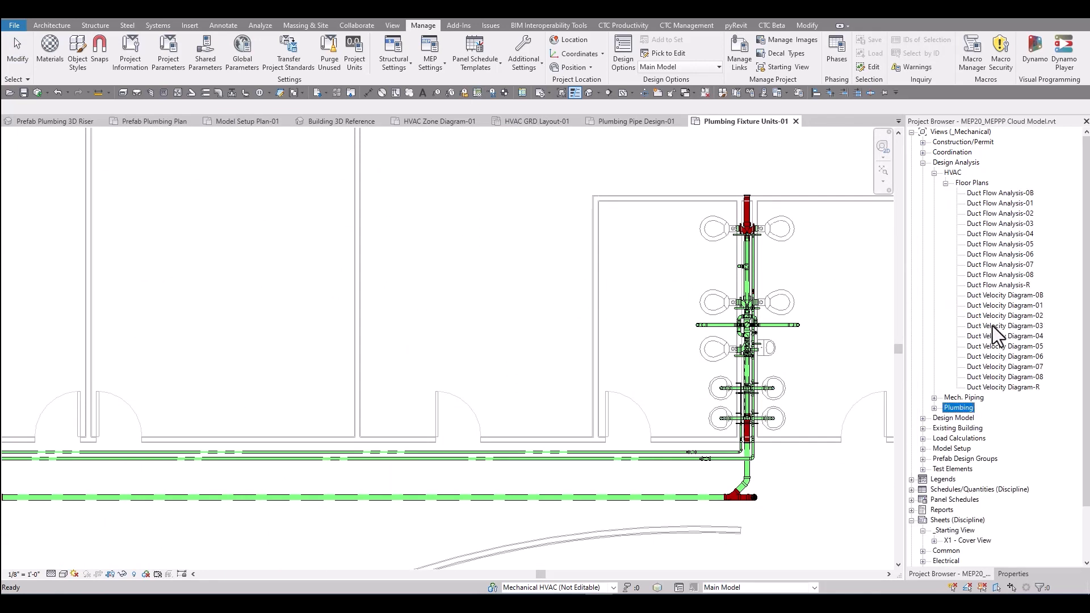
{"action": "mouse_move", "coordinate": [929, 171]}
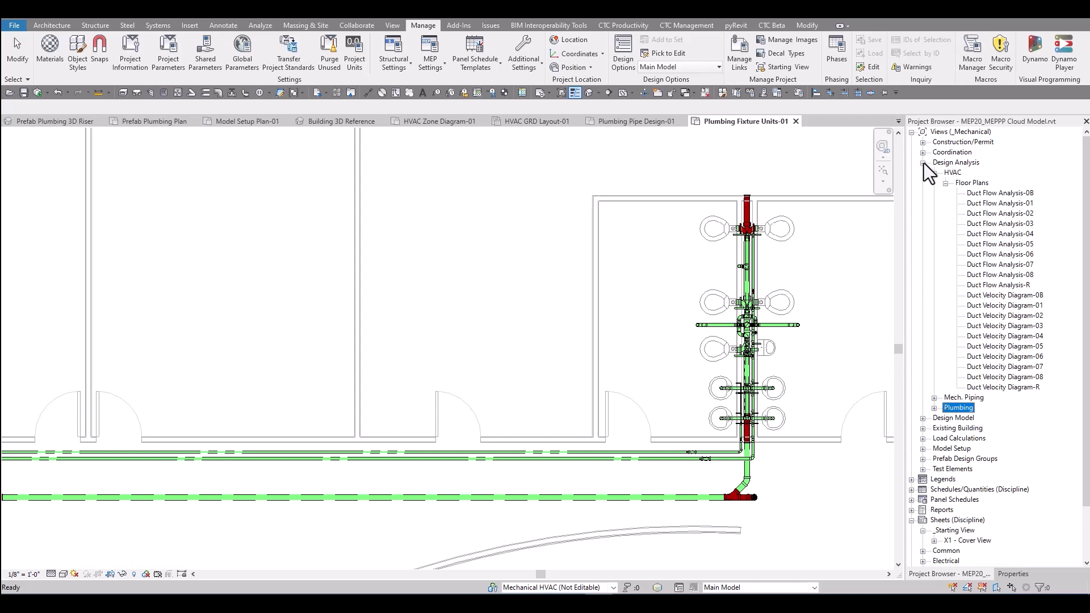
{"action": "left_click", "coordinate": [925, 162]}
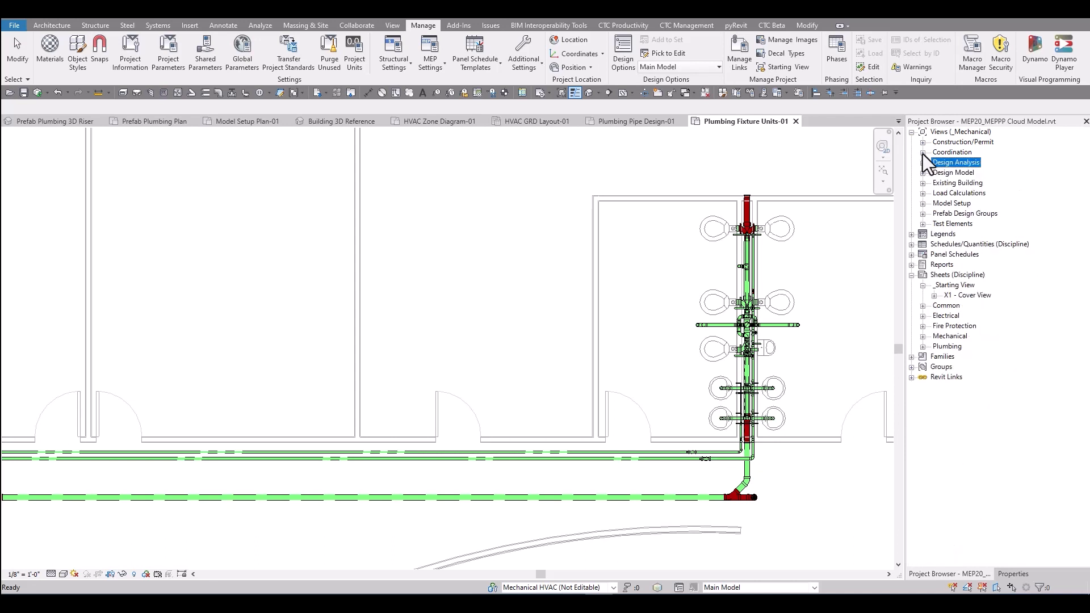
Step: Open the Coordination RCP-01 ceiling plan from Coordination > Architectural > Ceiling Plans
{"action": "left_click", "coordinate": [923, 153]}
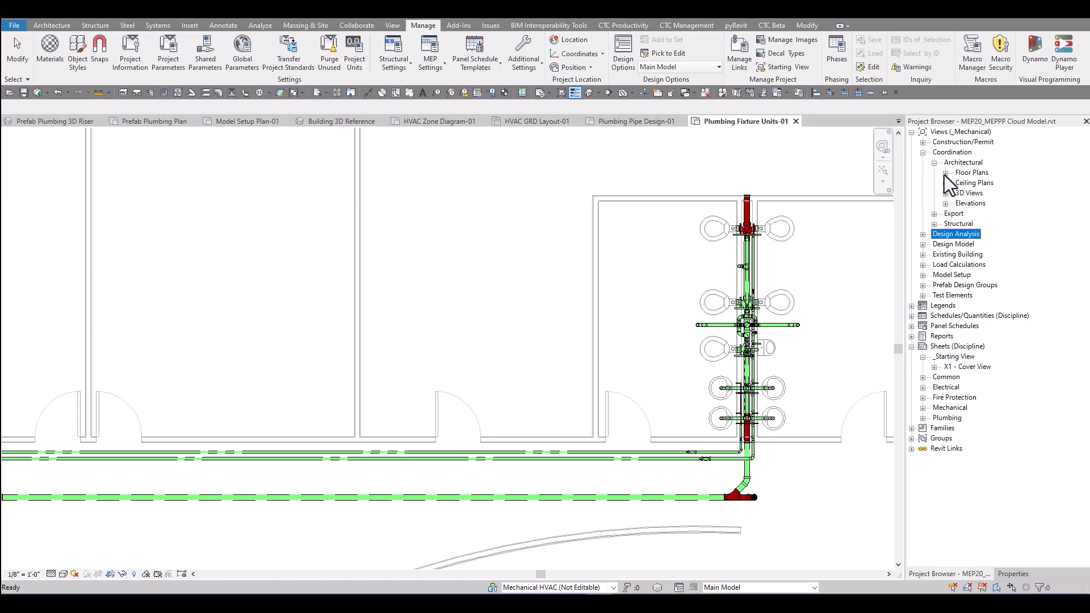
{"action": "left_click", "coordinate": [946, 172]}
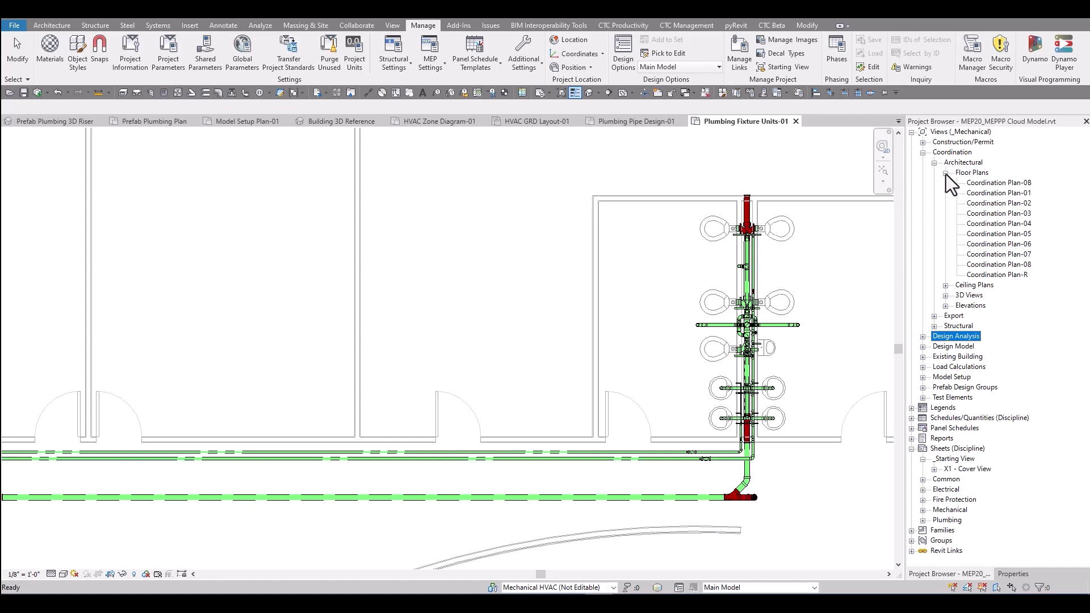
{"action": "left_click", "coordinate": [947, 172]}
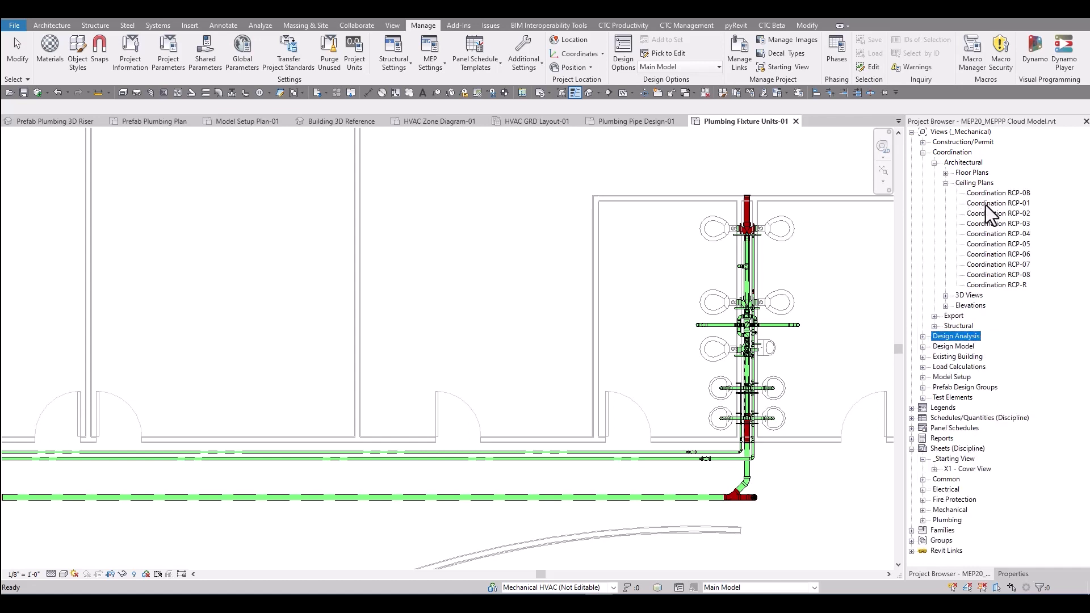
{"action": "double_click", "coordinate": [998, 203]}
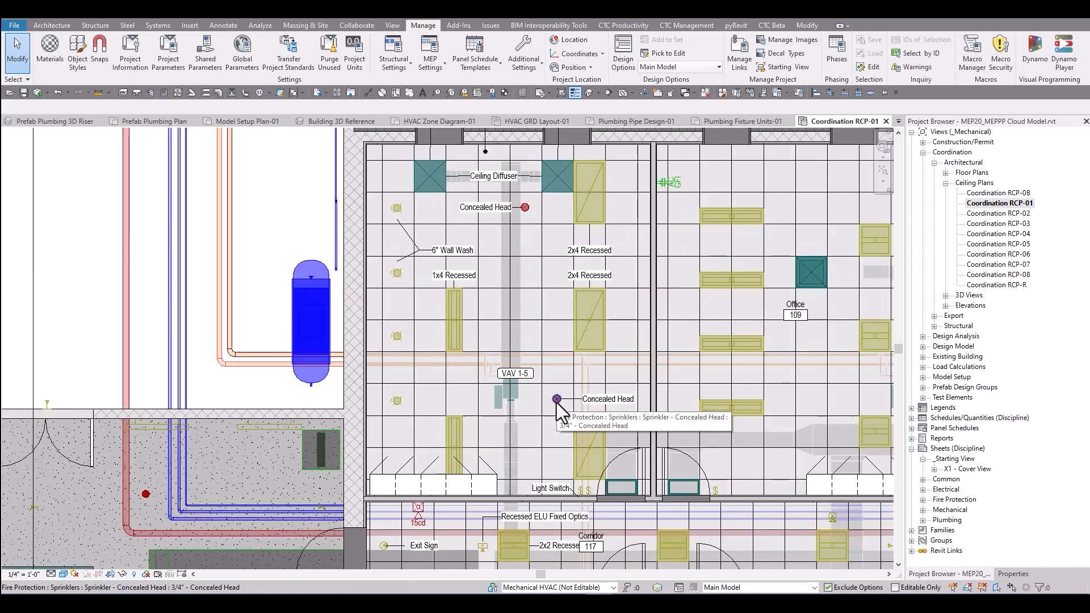
{"action": "mouse_move", "coordinate": [559, 356]}
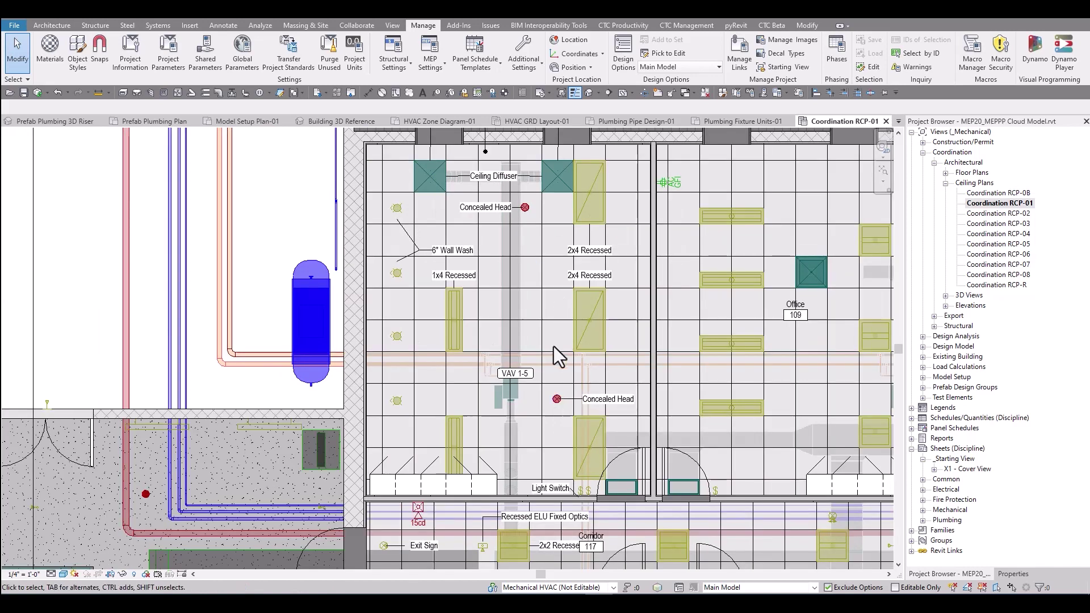
{"action": "mouse_move", "coordinate": [550, 387]}
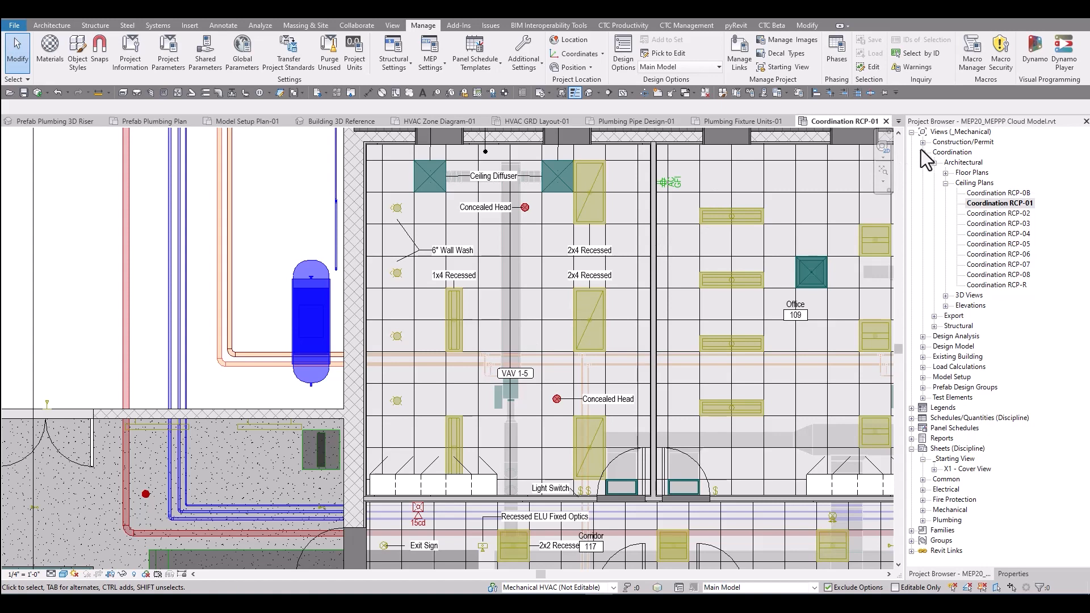
Step: Expand Construction/Permit to show HVAC Floor Plan-01, then collapse HVAC to reveal Sheets (Discipline)
{"action": "left_click", "coordinate": [923, 142]}
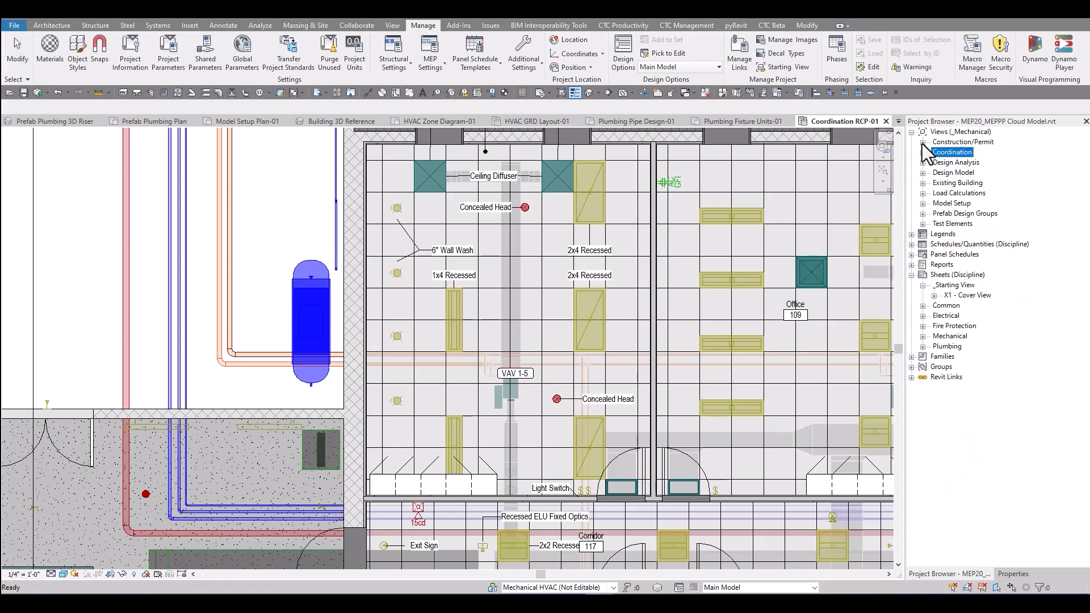
{"action": "left_click", "coordinate": [924, 141]}
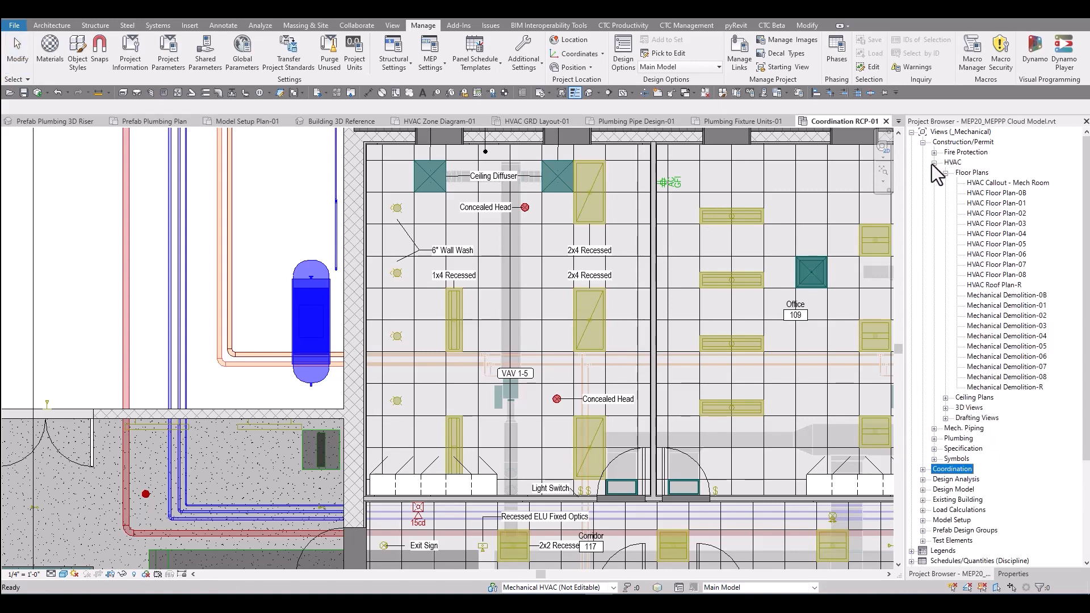
{"action": "mouse_move", "coordinate": [1006, 211]}
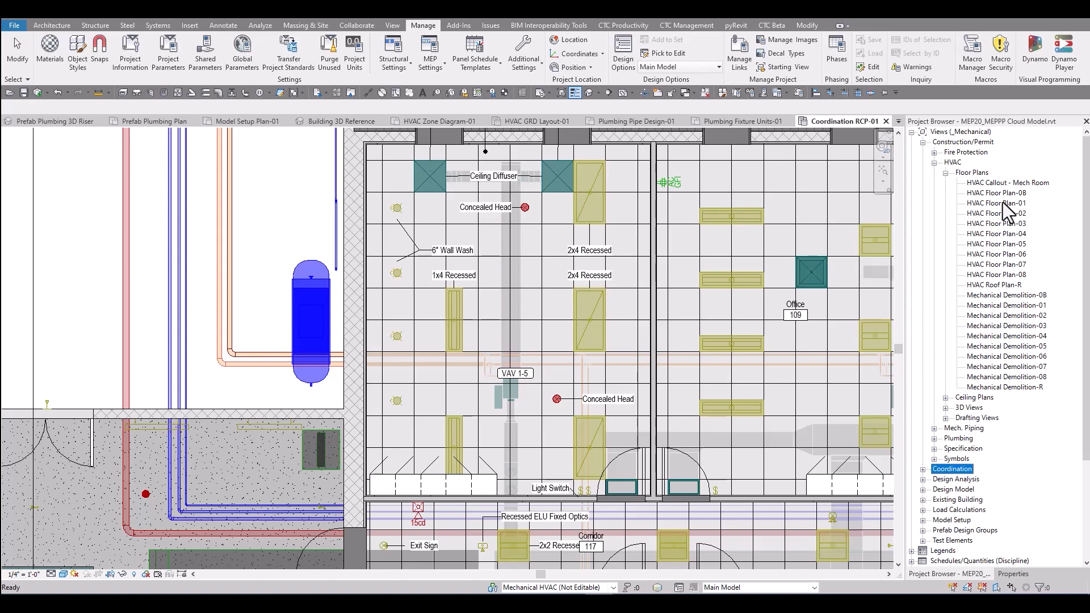
{"action": "left_click", "coordinate": [995, 203]}
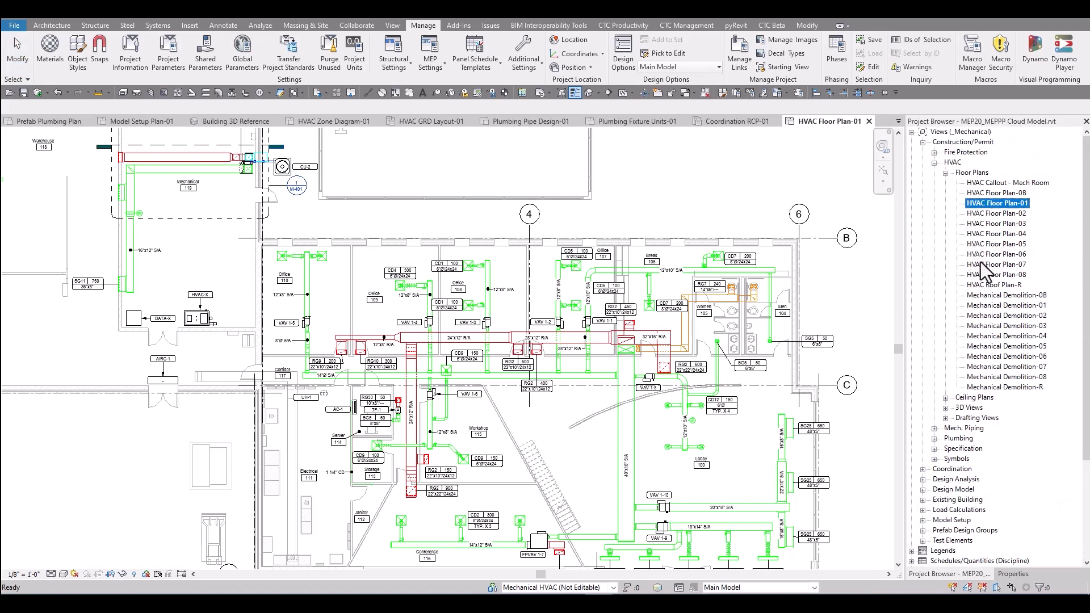
{"action": "left_click", "coordinate": [947, 172]}
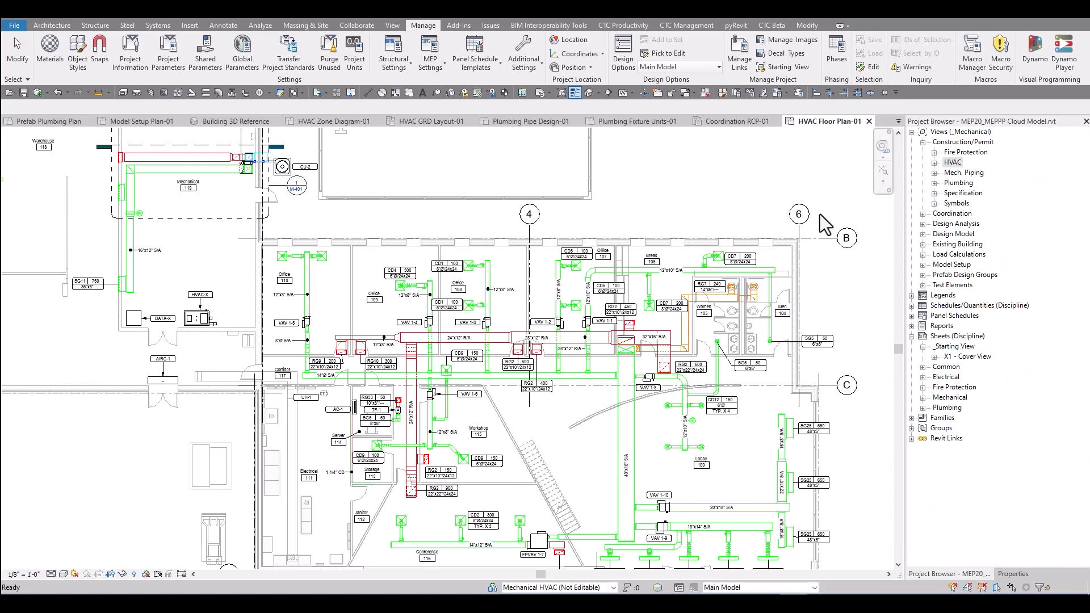
{"action": "mouse_move", "coordinate": [815, 217]}
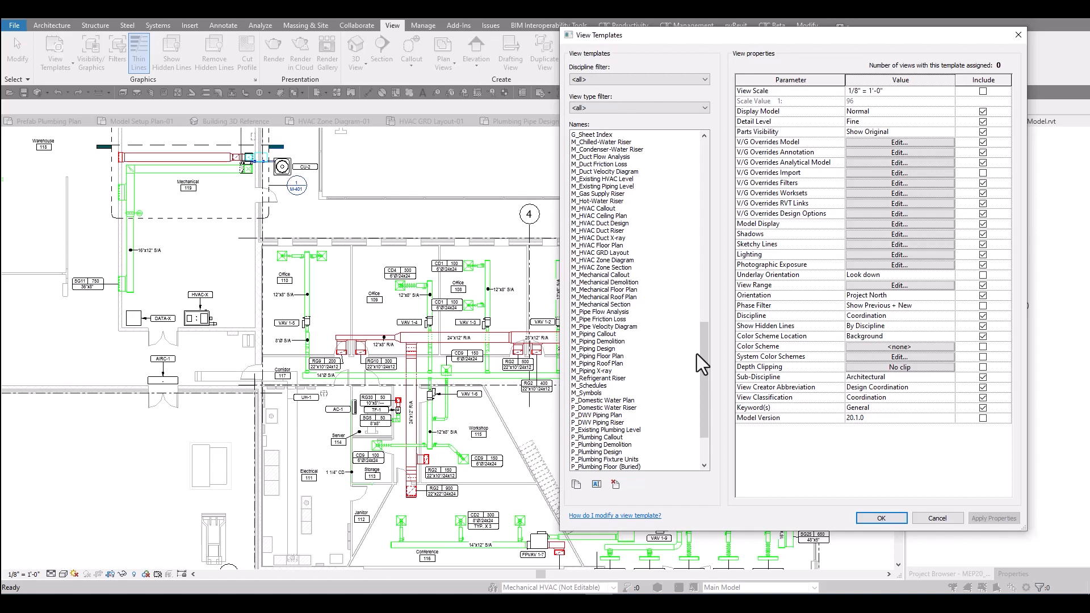
{"action": "mouse_move", "coordinate": [622, 251]}
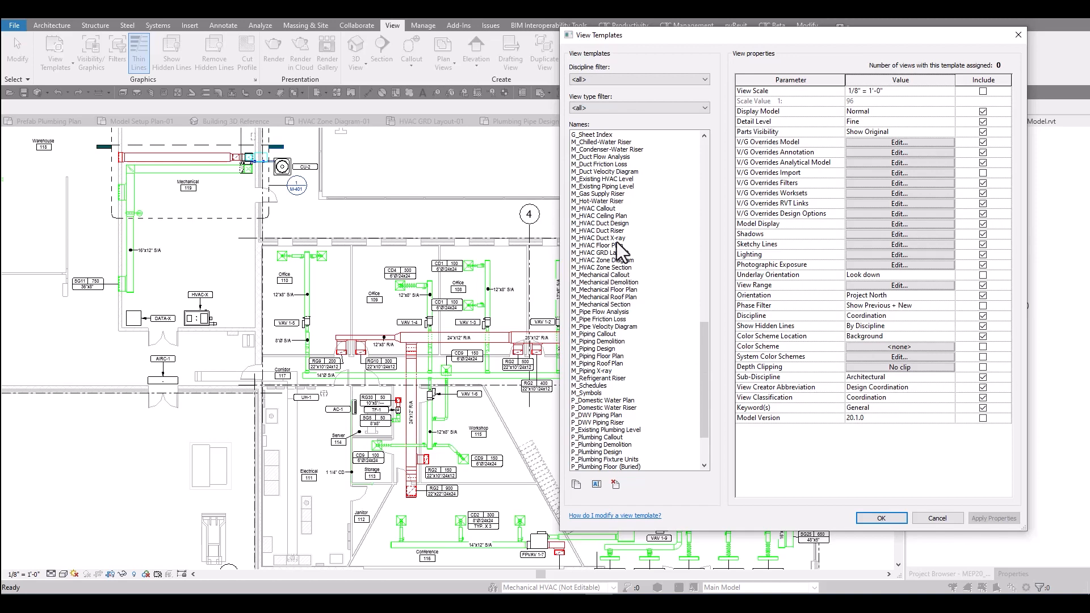
{"action": "left_click", "coordinate": [601, 223]}
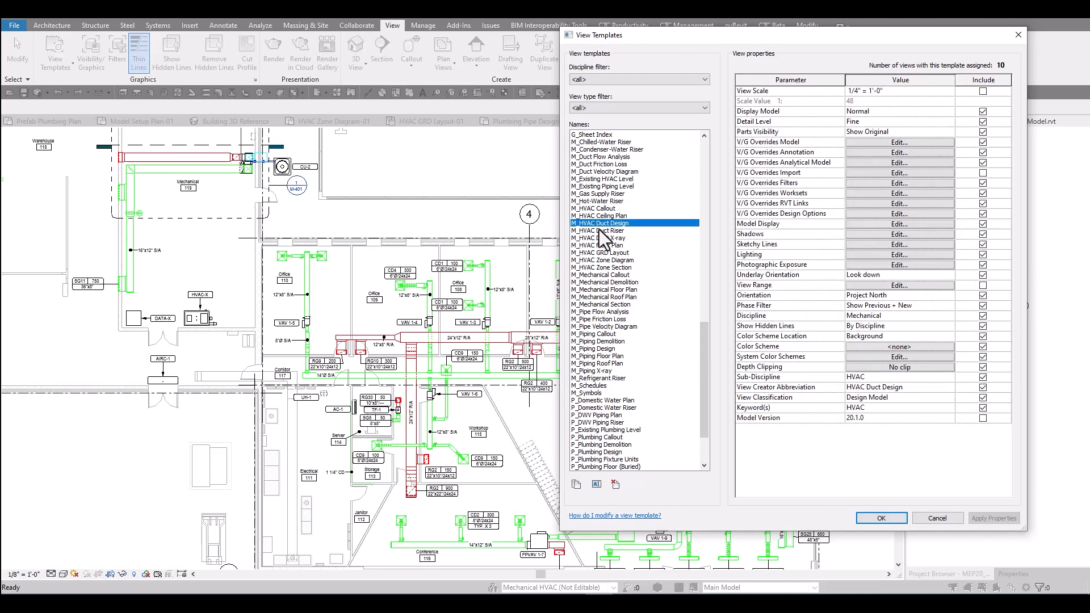
{"action": "left_click", "coordinate": [597, 238]}
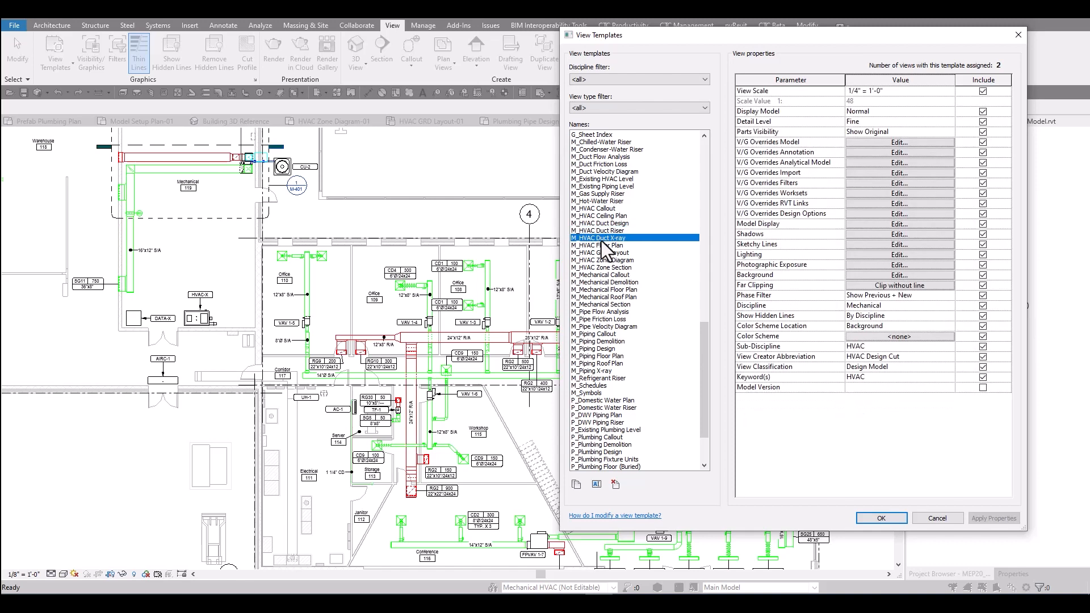
{"action": "mouse_move", "coordinate": [626, 252]}
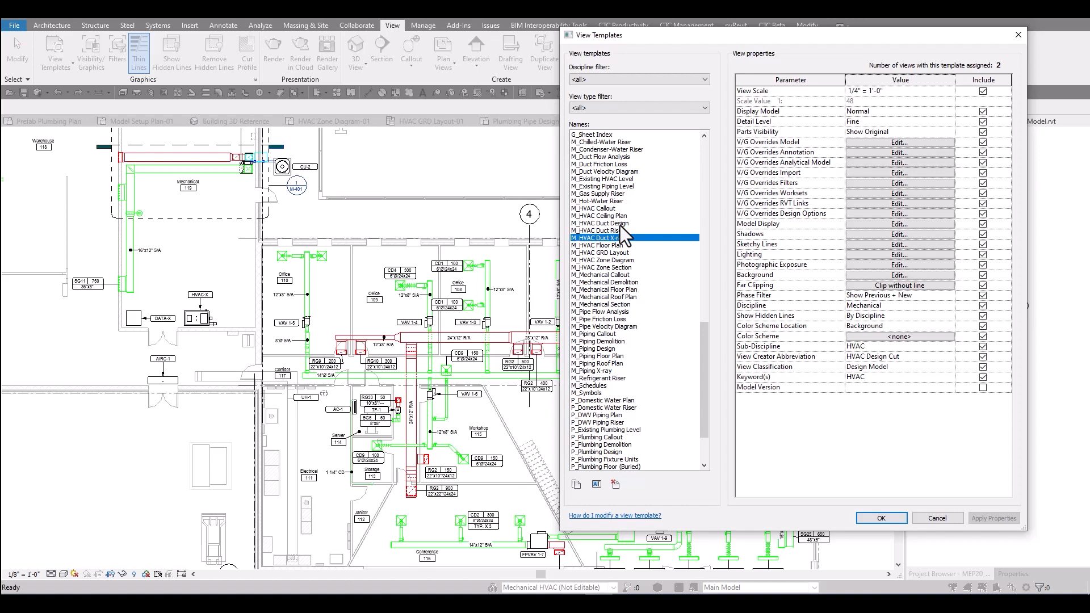
{"action": "left_click", "coordinate": [599, 223]}
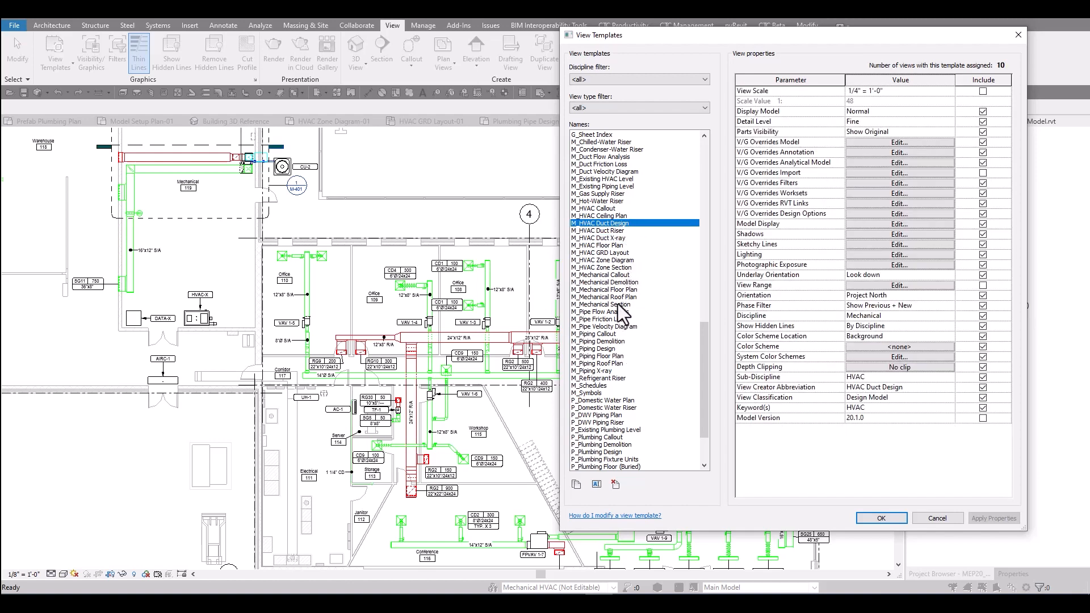
{"action": "mouse_move", "coordinate": [602, 362]}
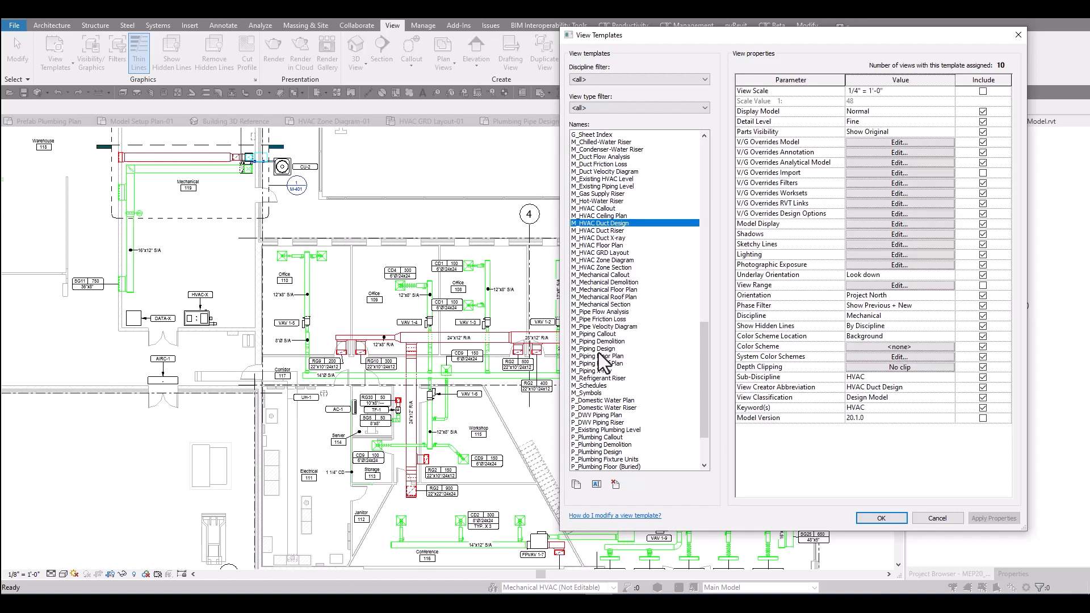
{"action": "left_click", "coordinate": [597, 356]}
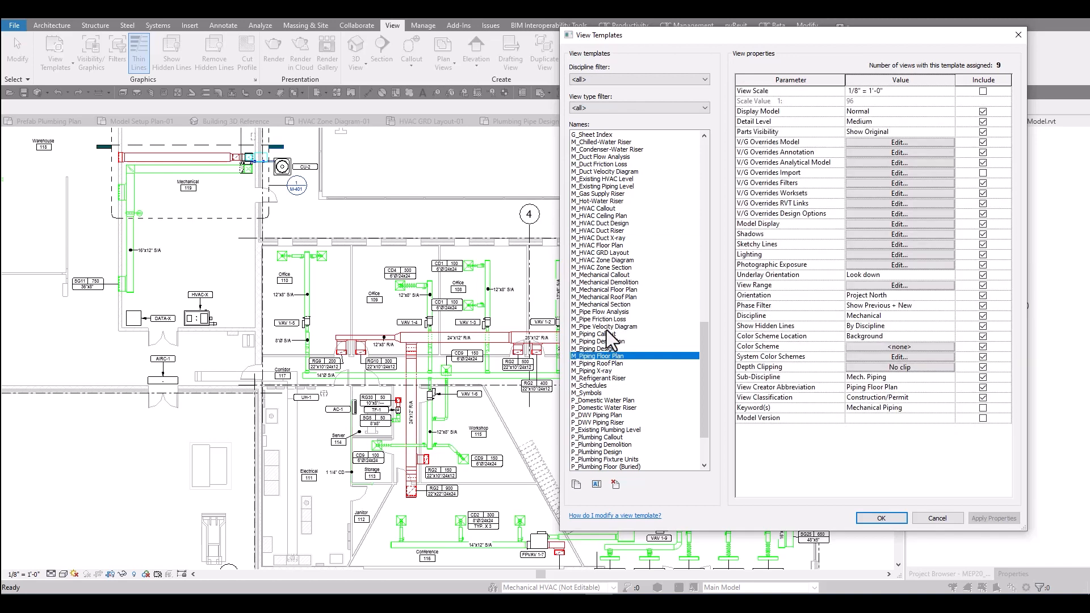
{"action": "left_click", "coordinate": [591, 371]}
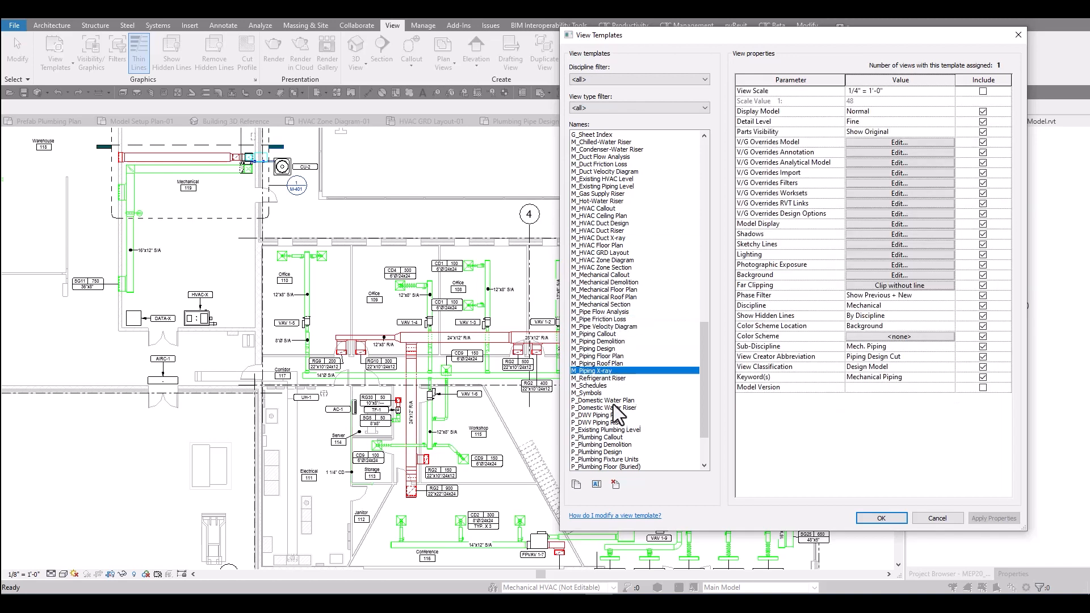
{"action": "scroll", "scroll_direction": "down", "scroll_amount": 3}
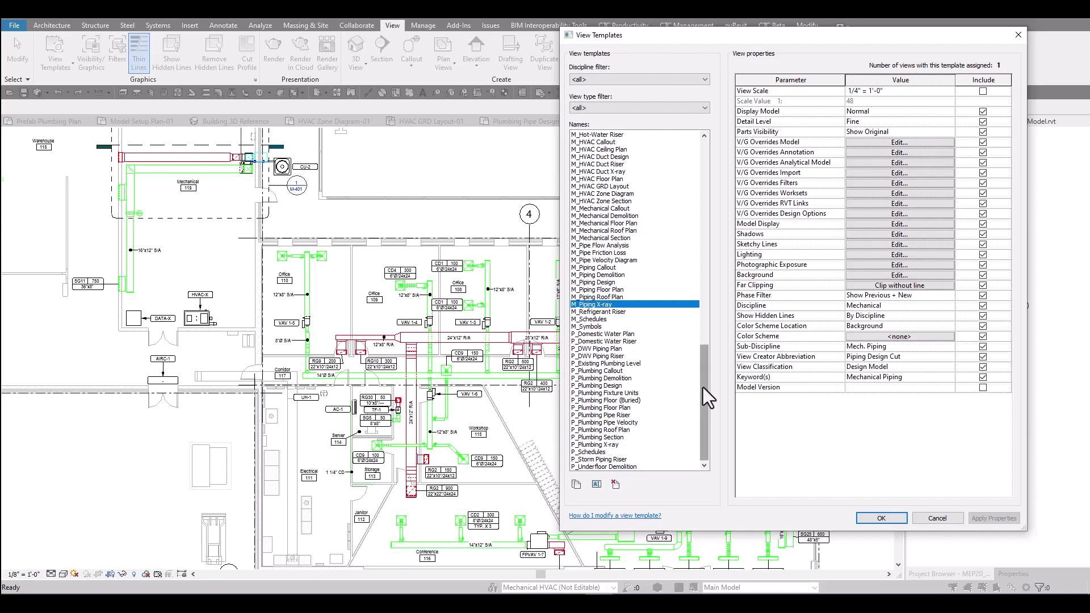
{"action": "mouse_move", "coordinate": [707, 402]}
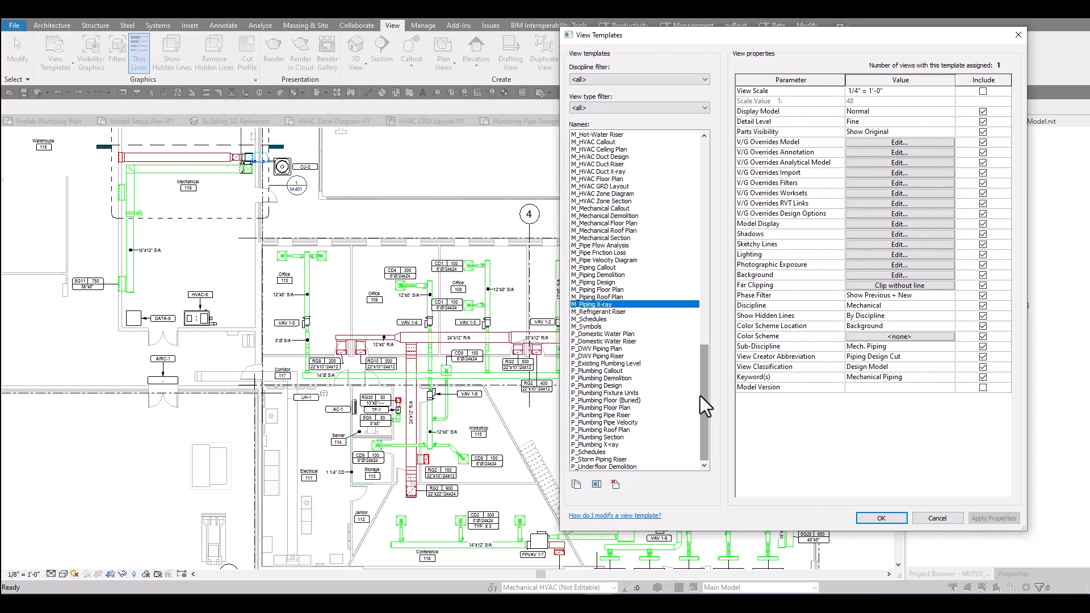
{"action": "mouse_move", "coordinate": [712, 402]}
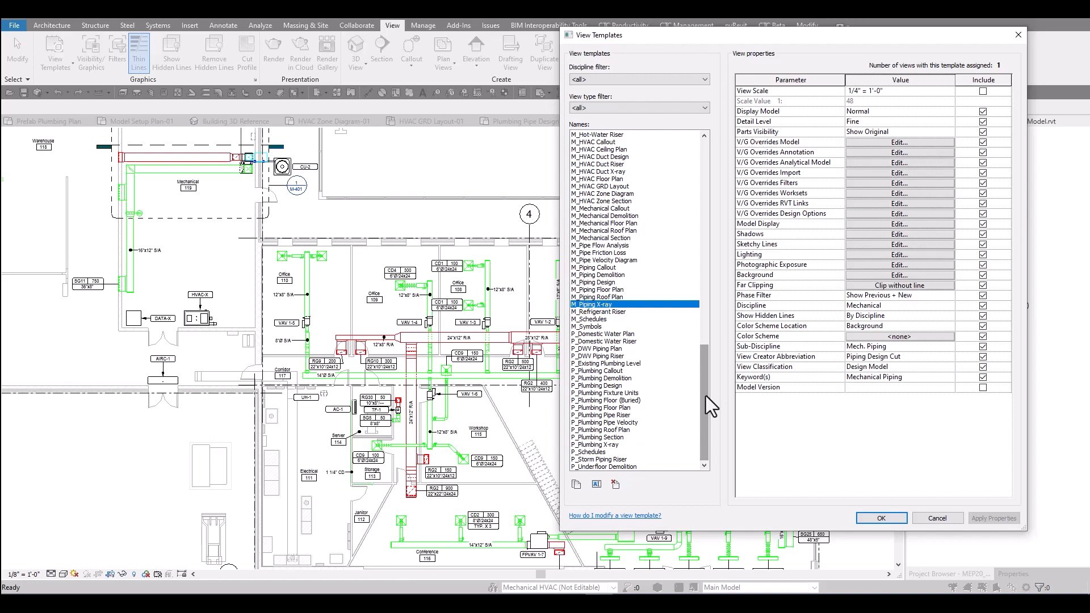
{"action": "left_click", "coordinate": [881, 518]}
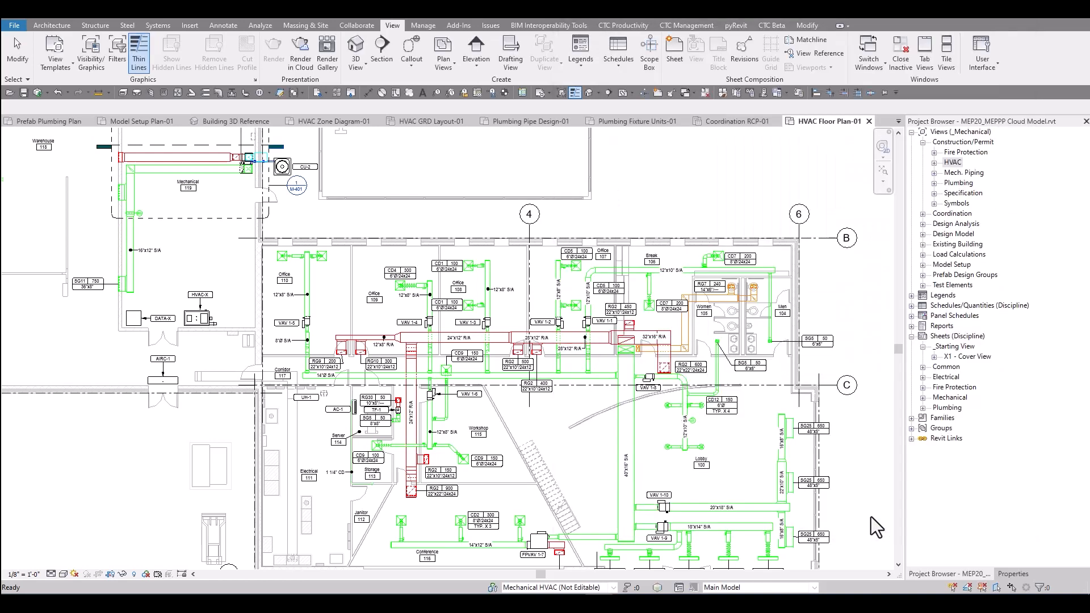
{"action": "mouse_move", "coordinate": [116, 45]}
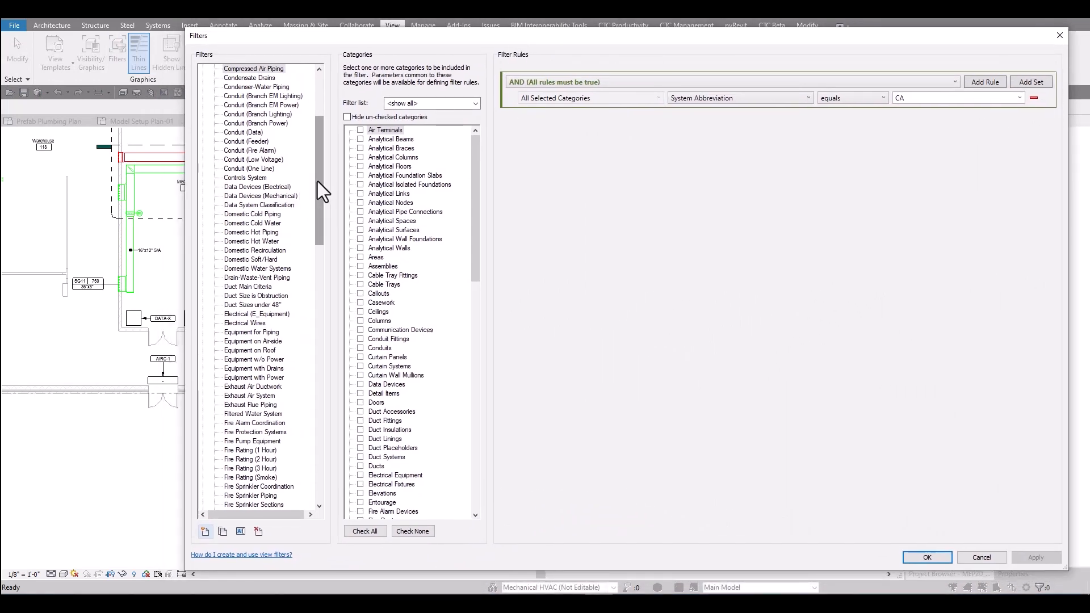
{"action": "scroll", "scroll_direction": "down", "scroll_amount": 3}
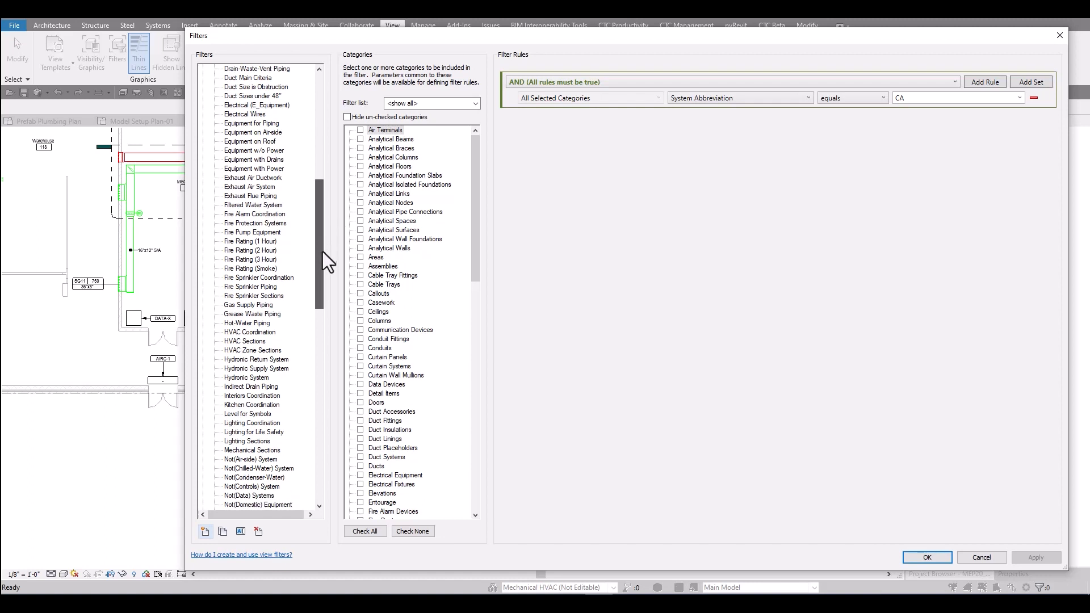
{"action": "scroll", "scroll_direction": "down", "scroll_amount": 3}
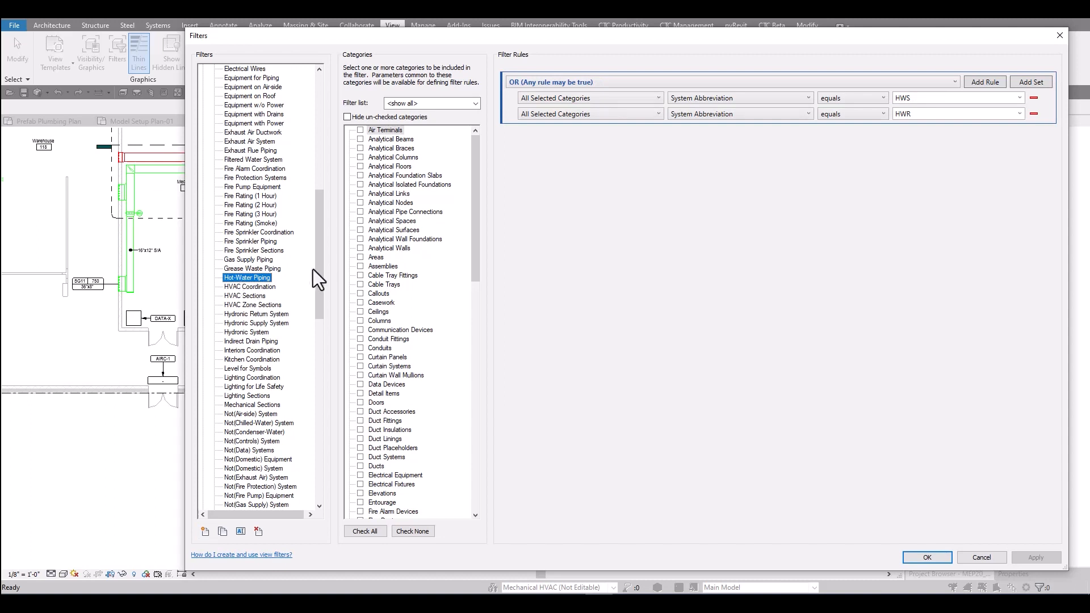
{"action": "scroll", "scroll_direction": "down", "scroll_amount": 3}
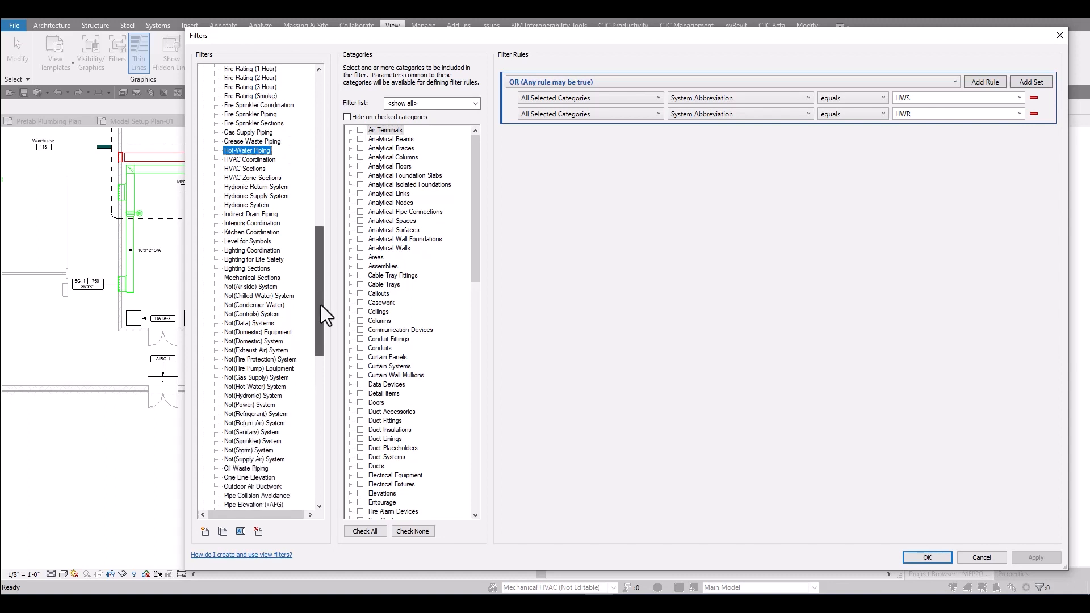
{"action": "scroll", "scroll_direction": "down", "scroll_amount": 3}
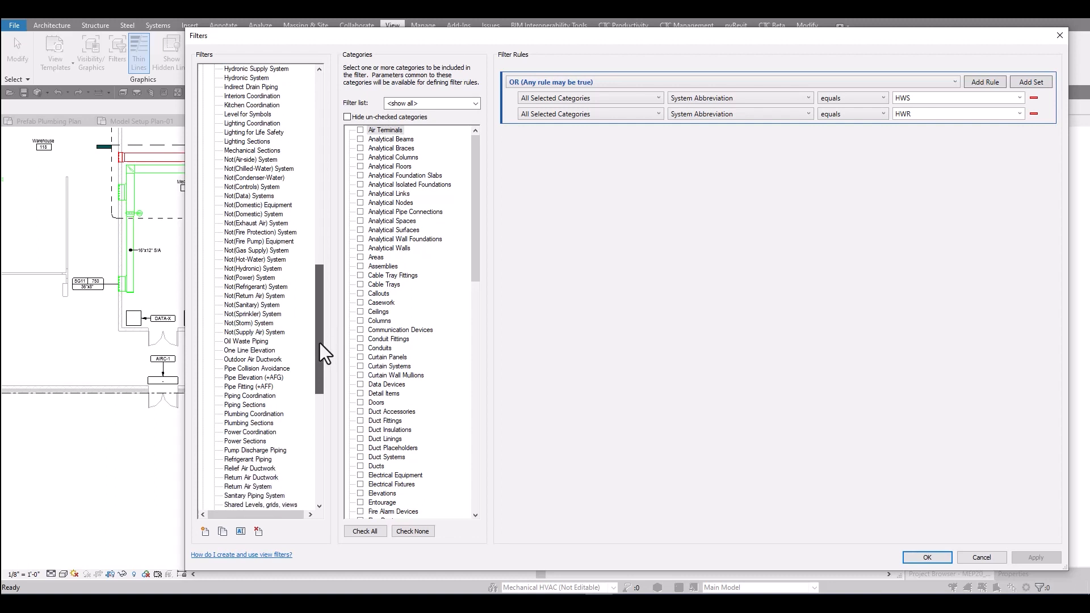
{"action": "mouse_move", "coordinate": [325, 353]}
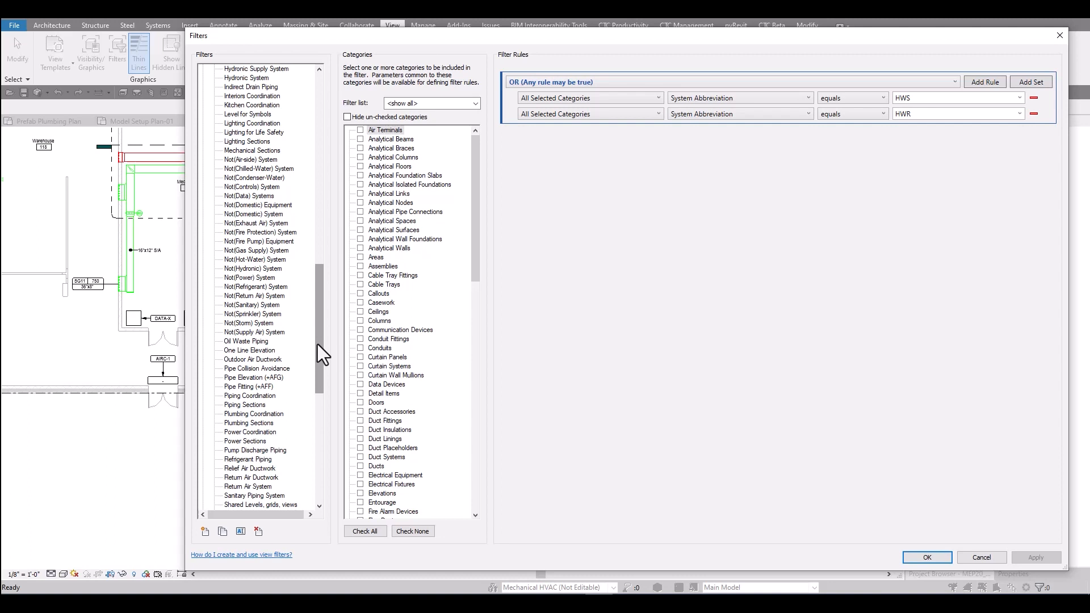
{"action": "left_click", "coordinate": [927, 557]}
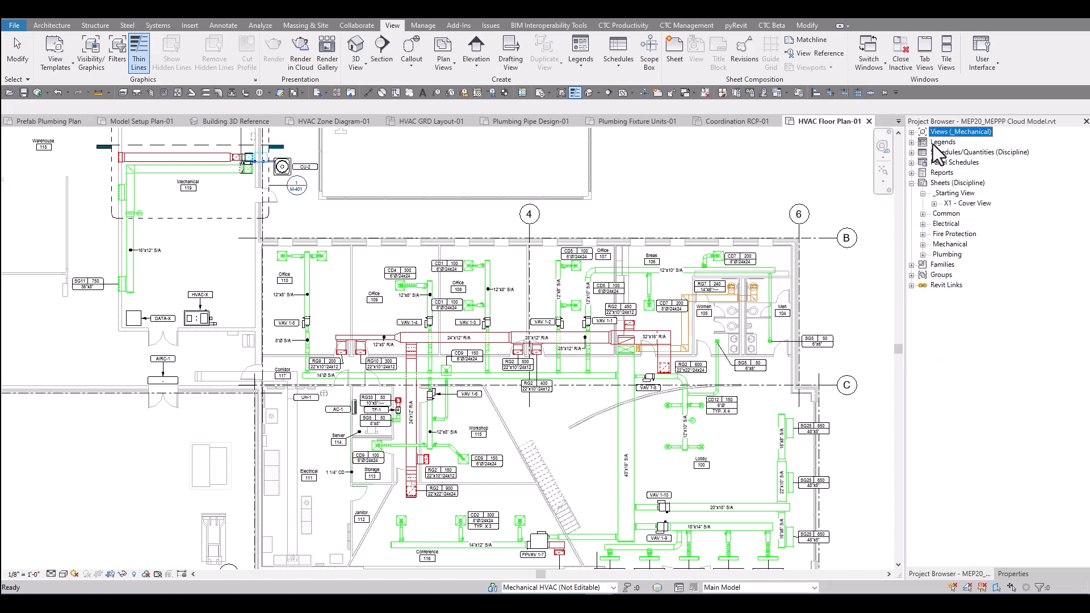
Step: Expand Legends and open the Mechanical Symbols then Mechanical Tag Summary legend views
{"action": "left_click", "coordinate": [912, 142]}
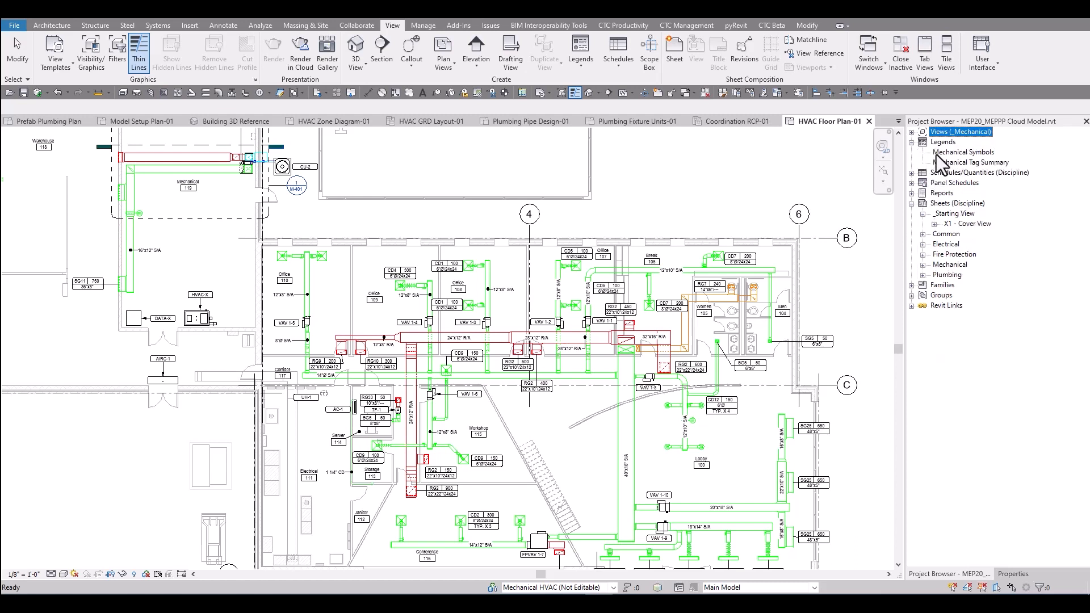
{"action": "mouse_move", "coordinate": [966, 162]}
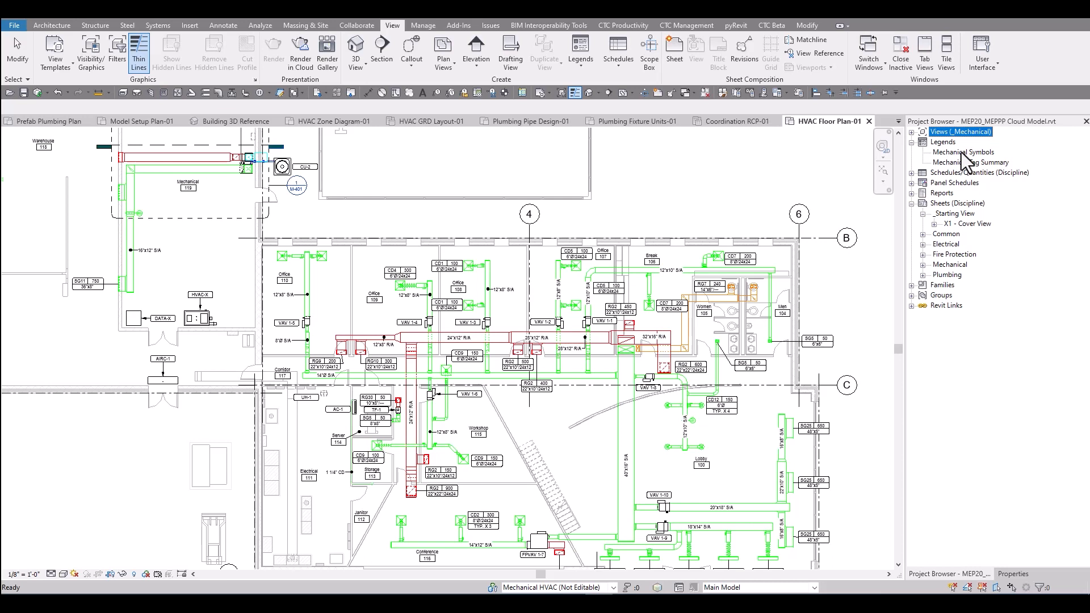
{"action": "mouse_move", "coordinate": [961, 162]}
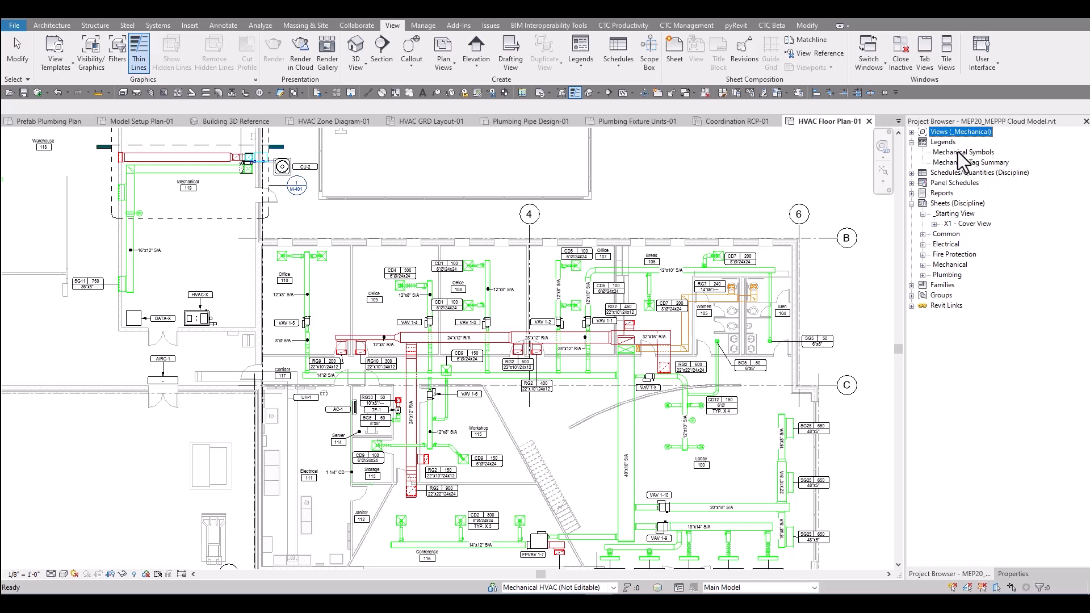
{"action": "double_click", "coordinate": [963, 152]}
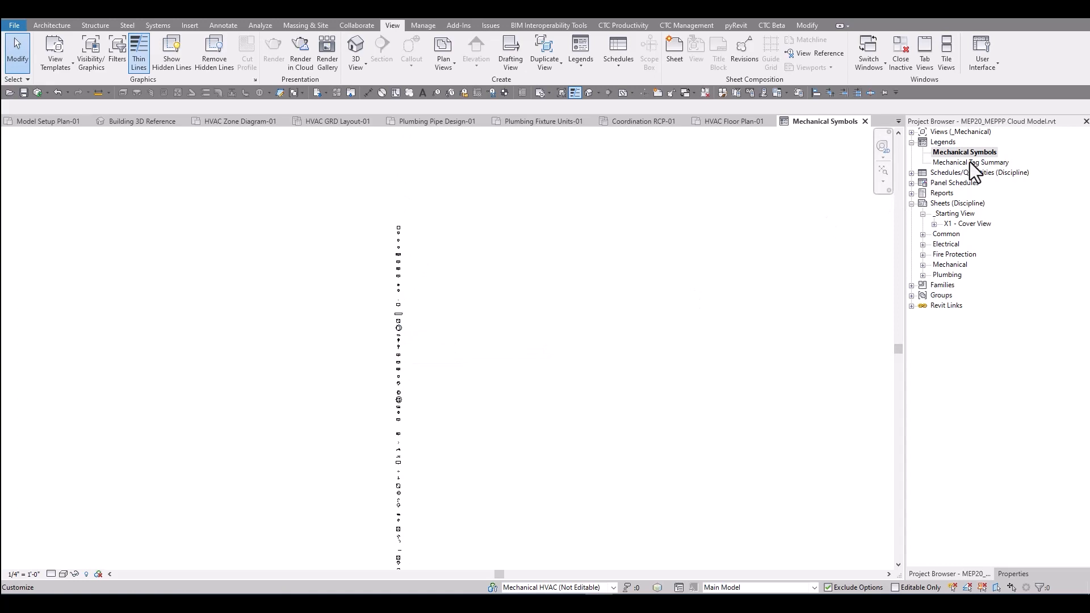
{"action": "double_click", "coordinate": [969, 162]}
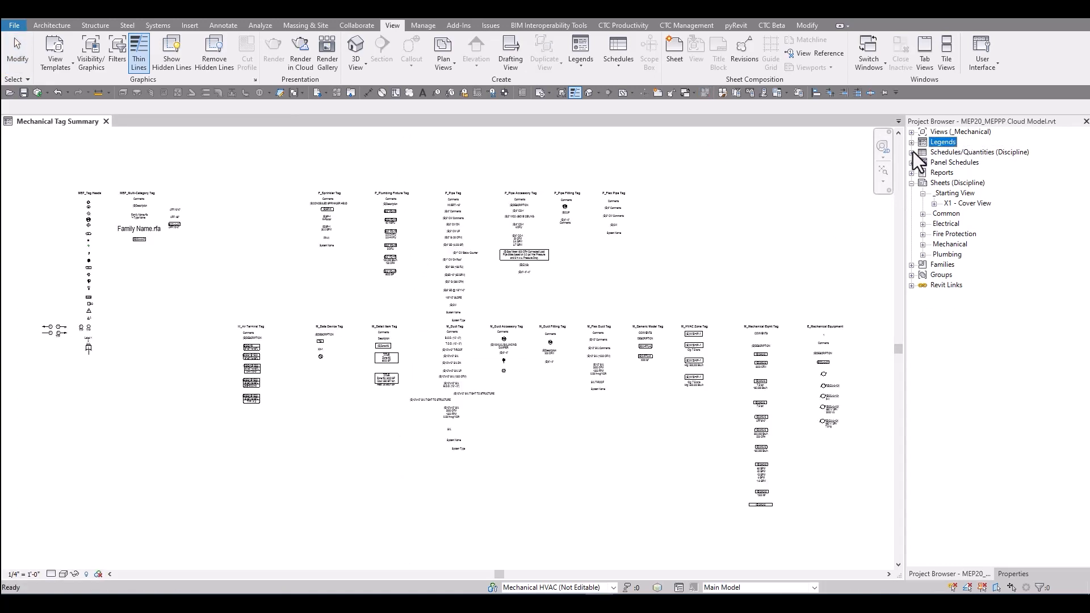
Step: Browse the Fire Protection schedule groups: details, keynotes, general notes and sheet index
{"action": "left_click", "coordinate": [912, 151]}
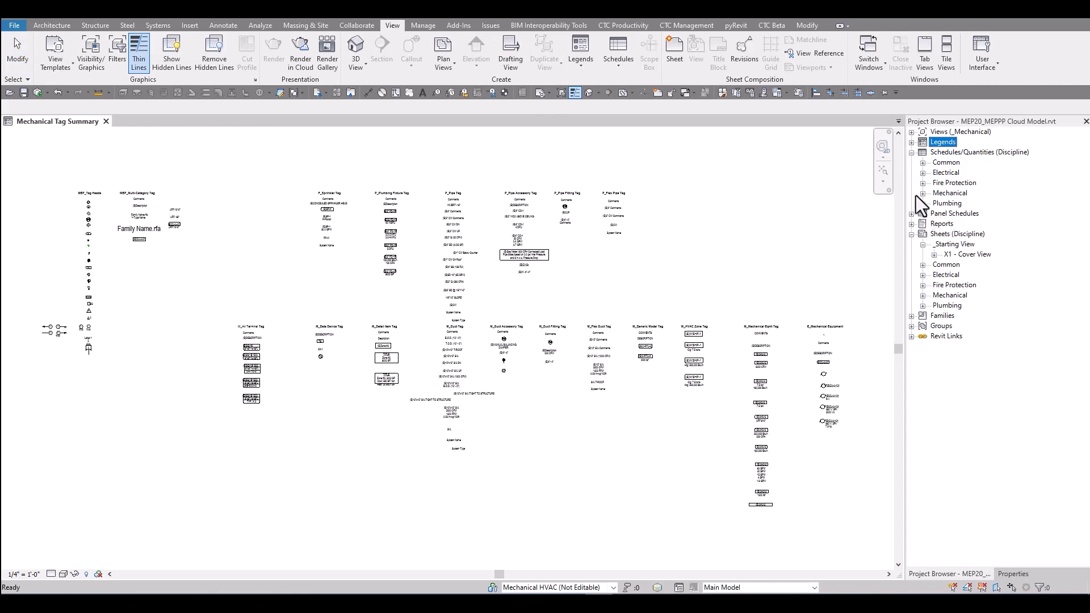
{"action": "left_click", "coordinate": [924, 182]}
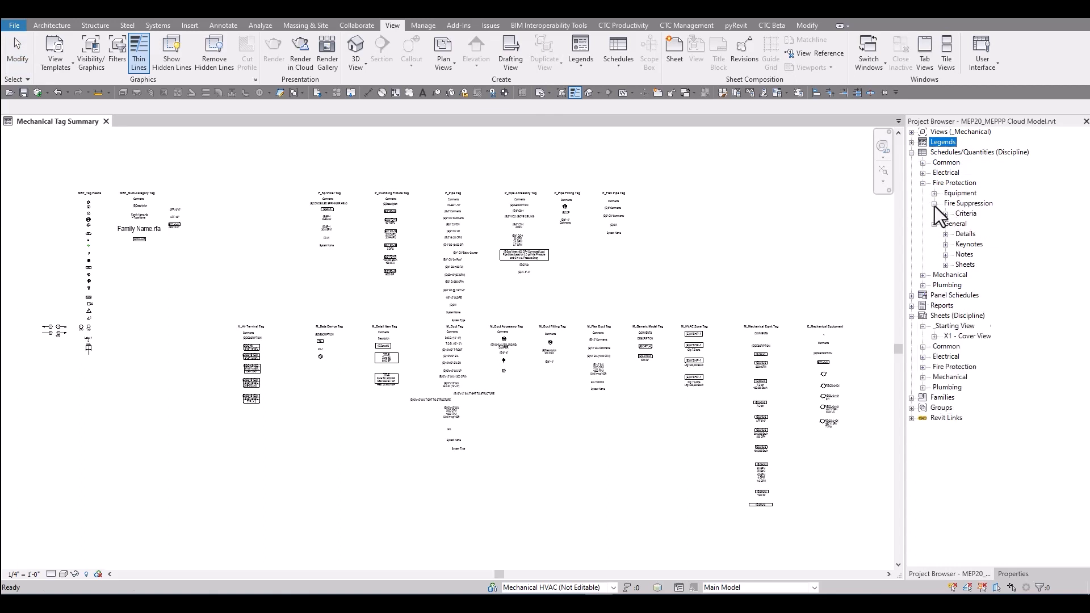
{"action": "left_click", "coordinate": [934, 203]}
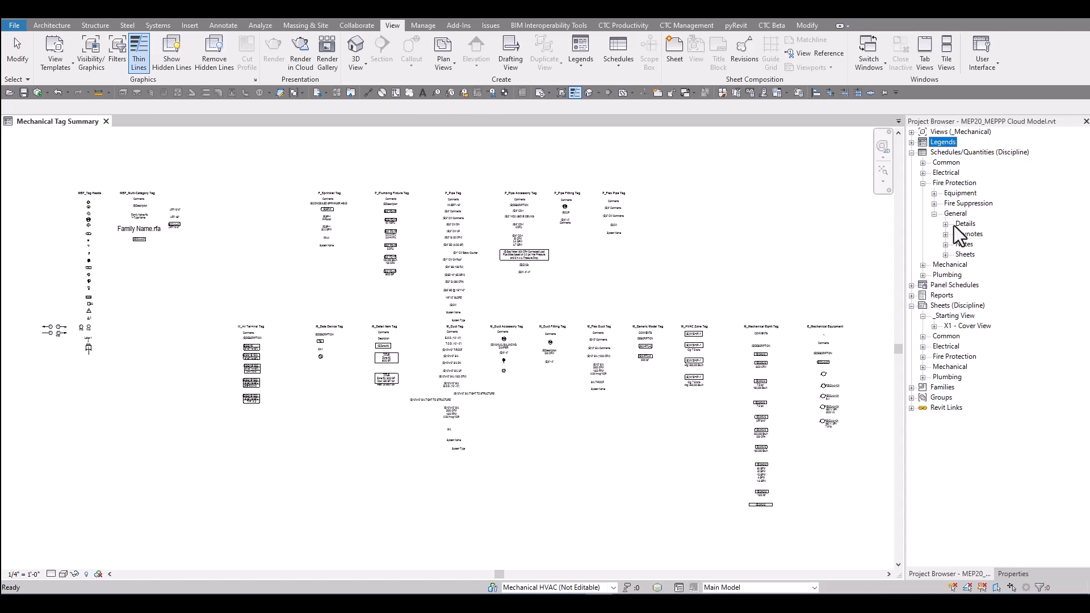
{"action": "left_click", "coordinate": [946, 223]}
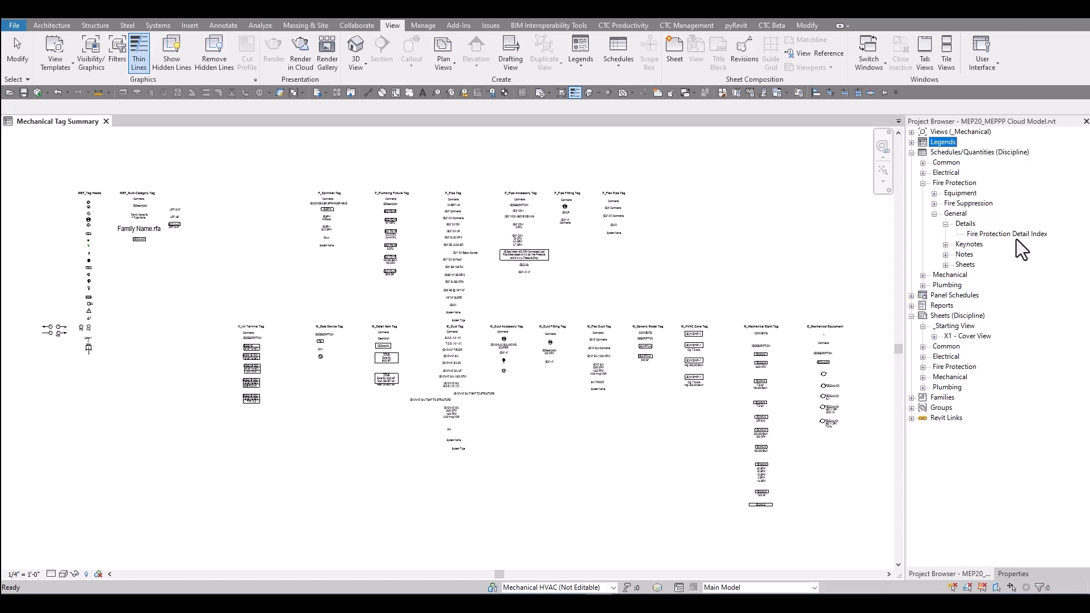
{"action": "left_click", "coordinate": [945, 244]}
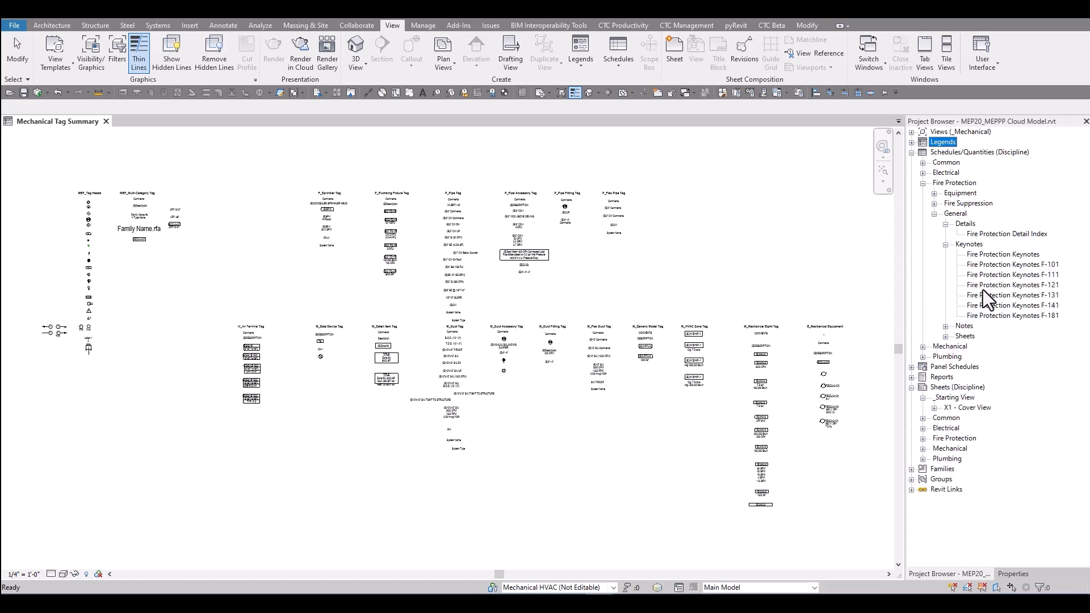
{"action": "mouse_move", "coordinate": [964, 332]}
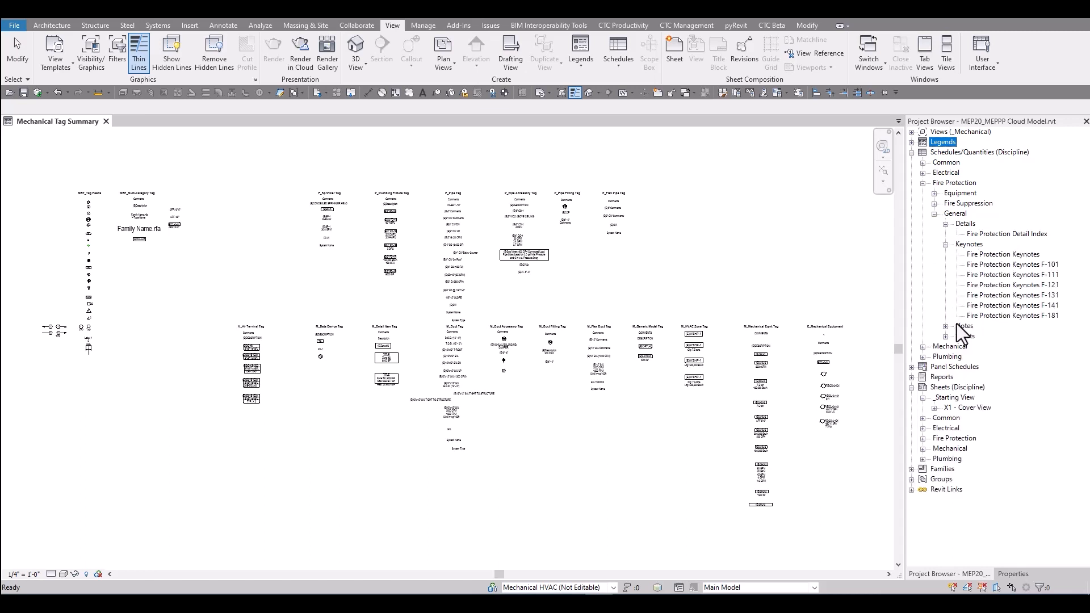
{"action": "left_click", "coordinate": [946, 326]}
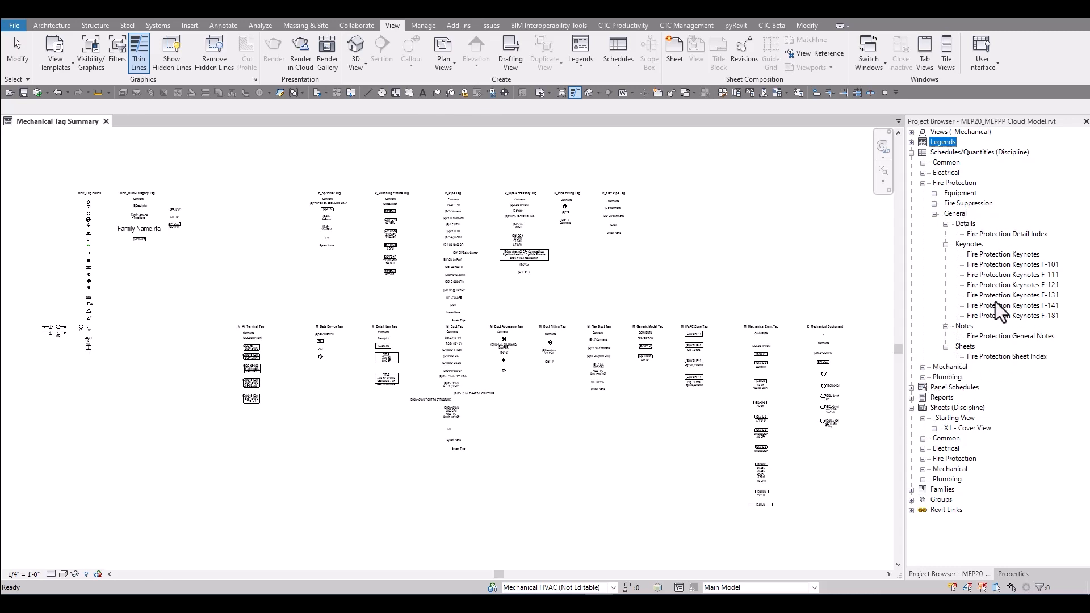
{"action": "mouse_move", "coordinate": [1009, 285]}
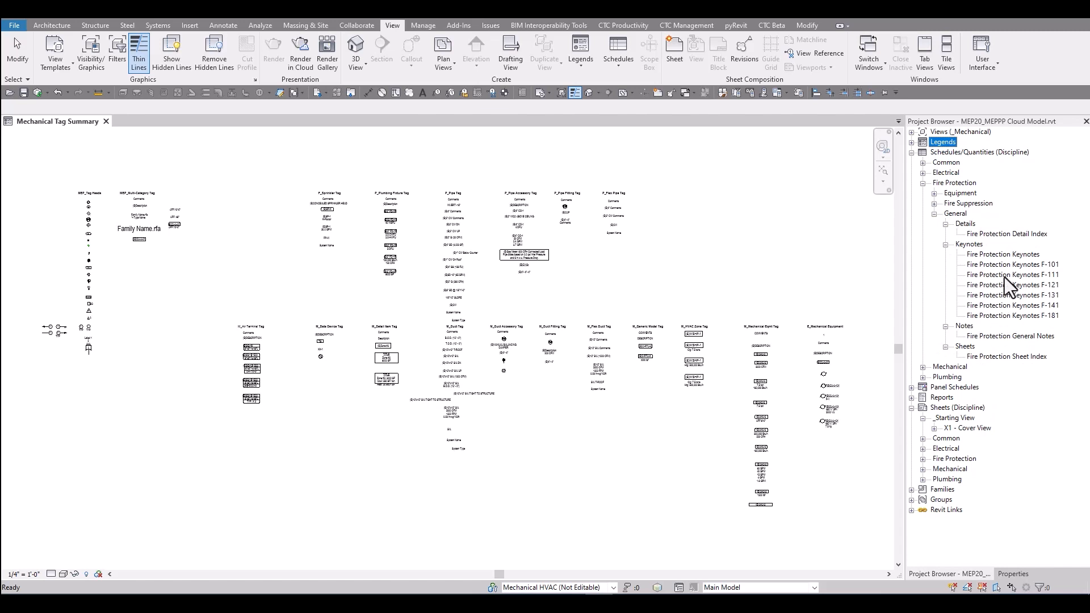
{"action": "mouse_move", "coordinate": [939, 227]}
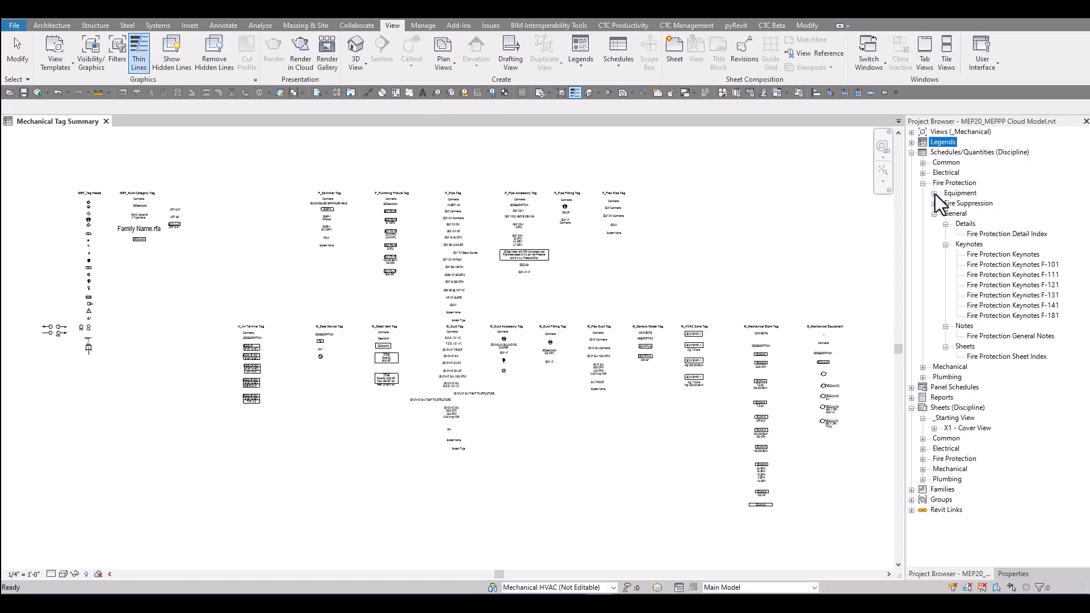
Step: Collapse Fire Protection and expand the Plumbing Equipment and Fixtures schedule groups
{"action": "left_click", "coordinate": [934, 193]}
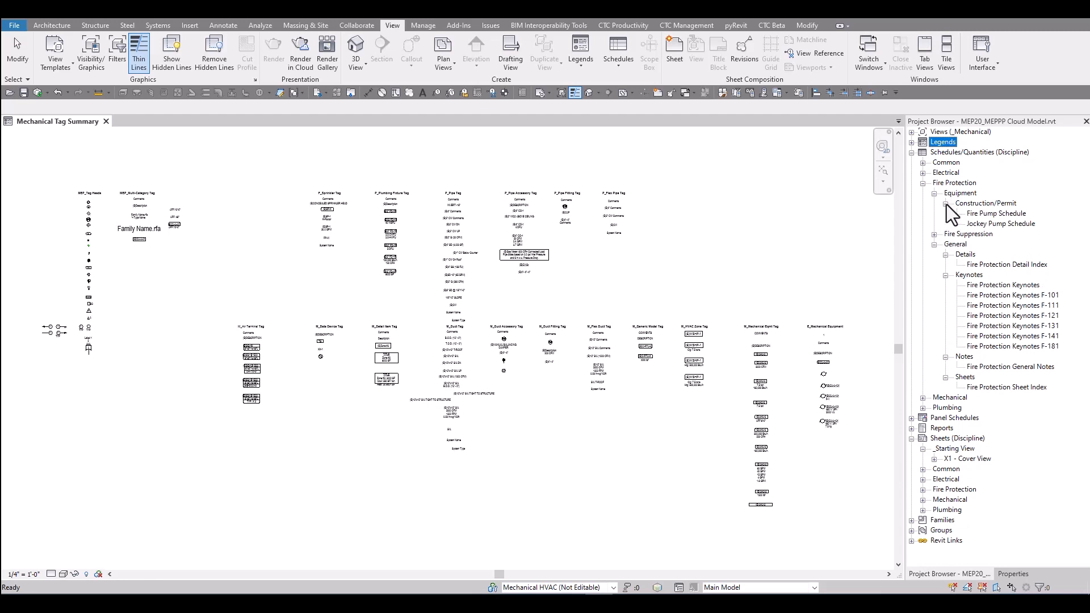
{"action": "left_click", "coordinate": [934, 193]}
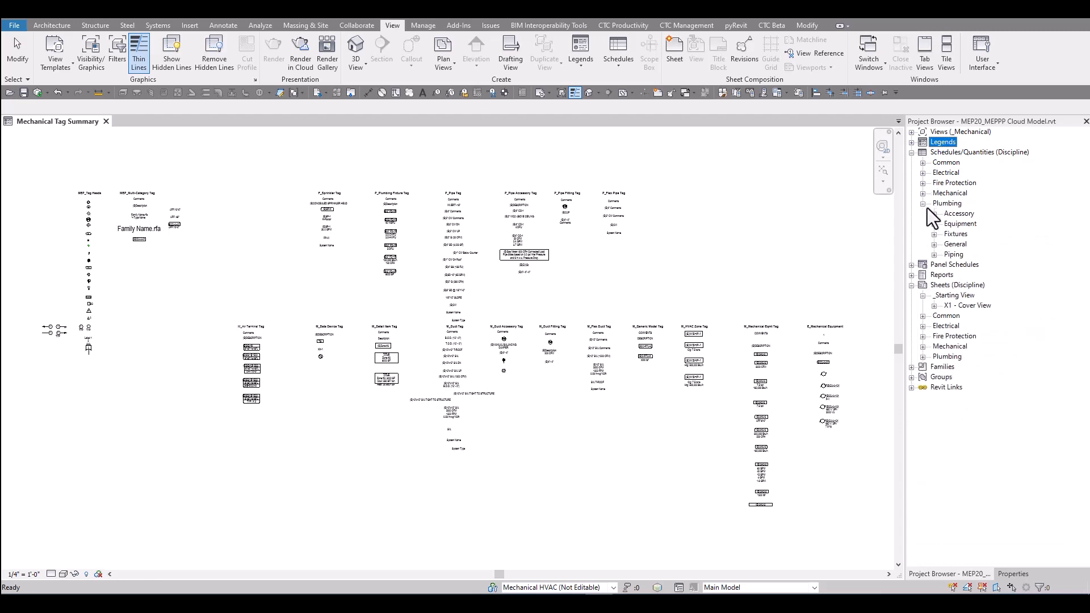
{"action": "left_click", "coordinate": [935, 224]}
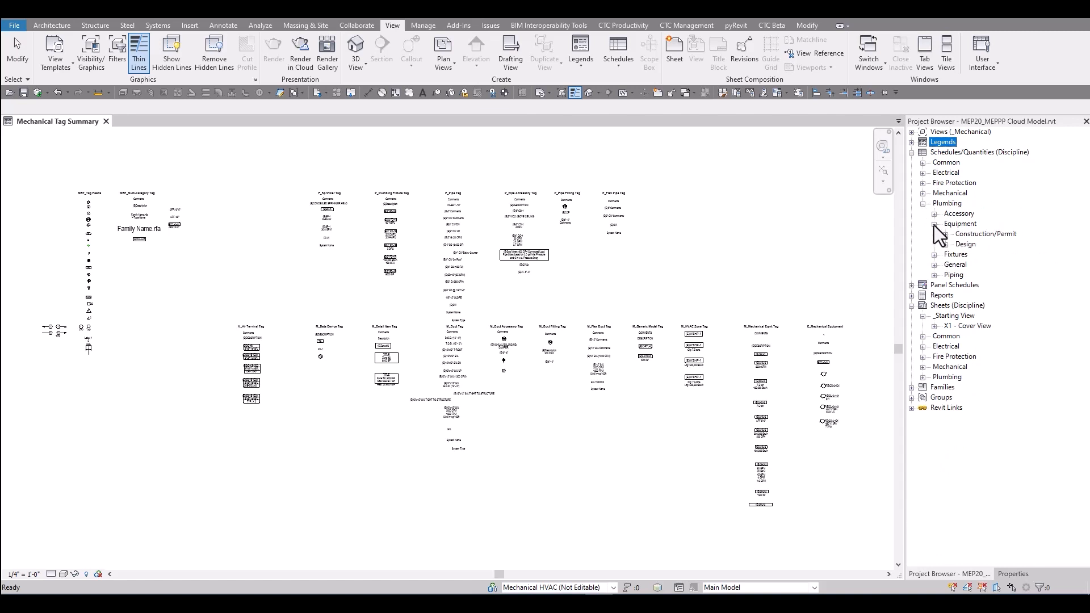
{"action": "mouse_move", "coordinate": [951, 258]}
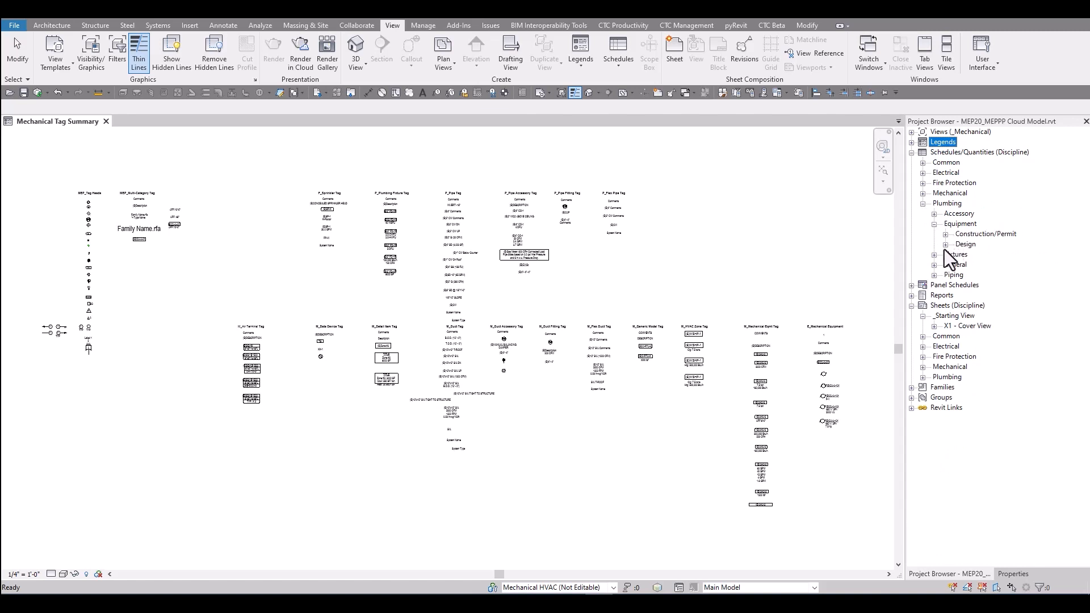
{"action": "left_click", "coordinate": [934, 254]}
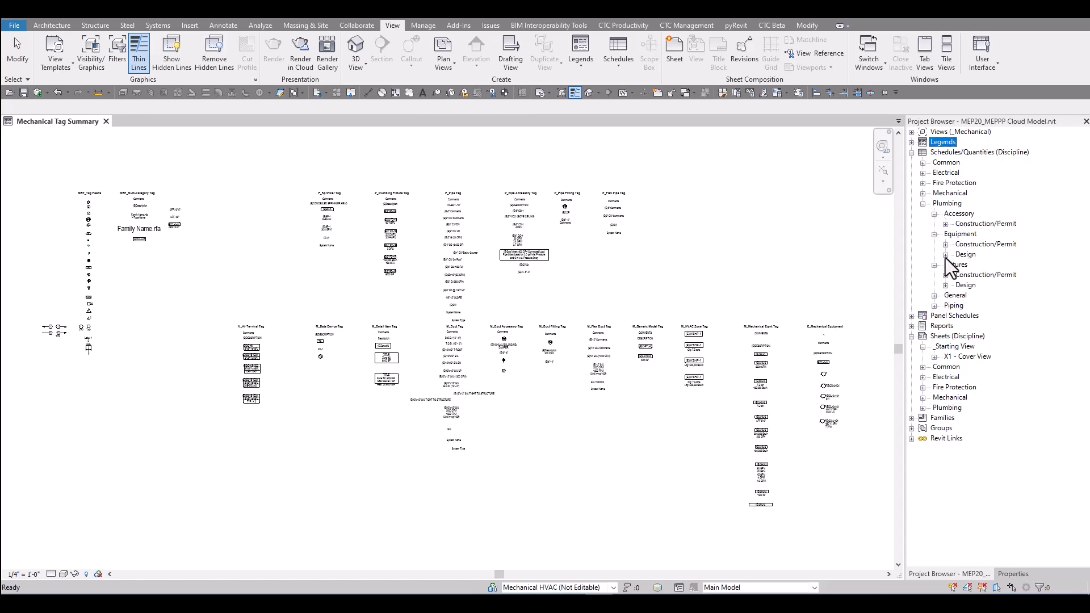
{"action": "mouse_move", "coordinate": [955, 271]}
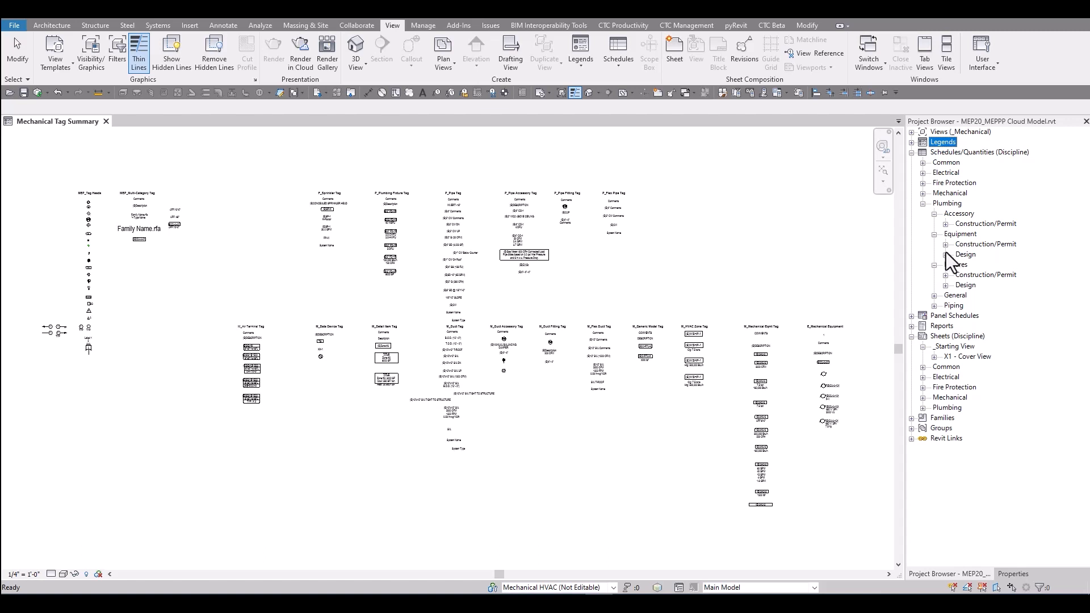
Step: List the plumbing equipment and fixture Construction/Permit schedules, expand Piping, then collapse Plumbing
{"action": "left_click", "coordinate": [946, 245]}
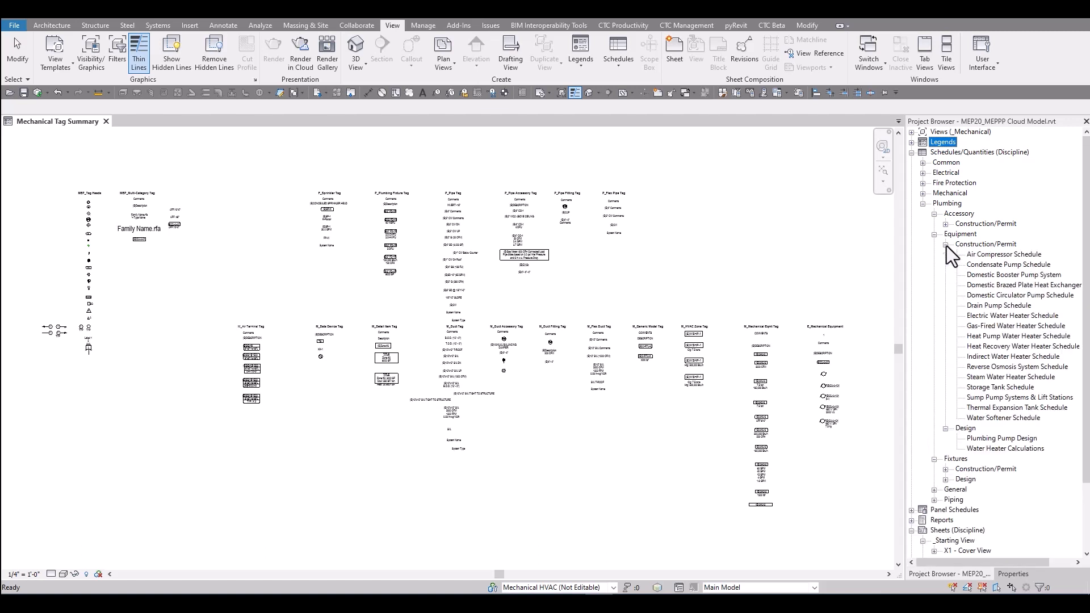
{"action": "mouse_move", "coordinate": [1025, 351]}
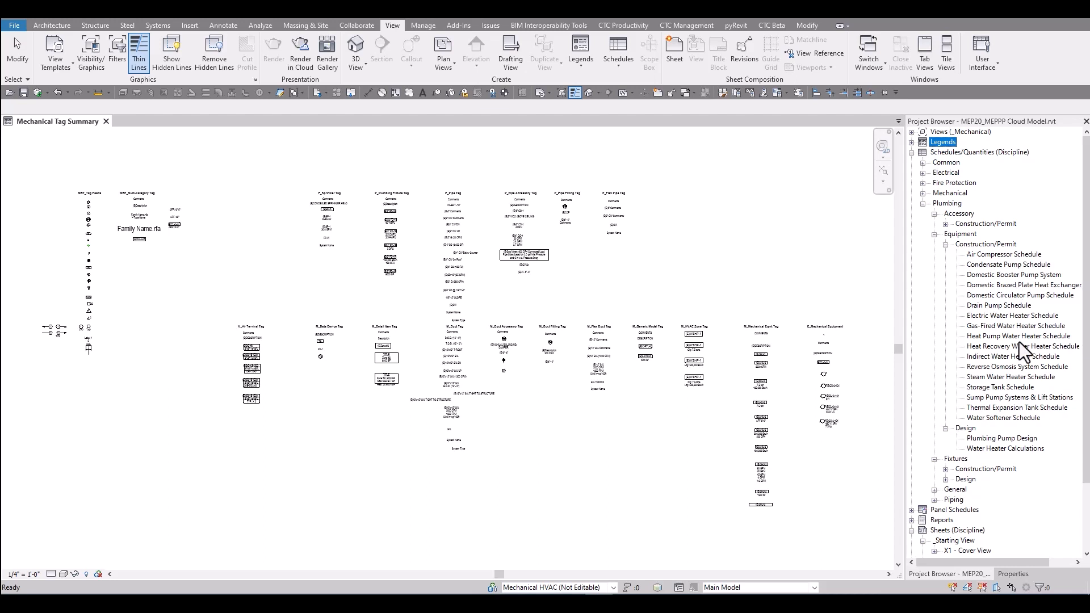
{"action": "mouse_move", "coordinate": [1019, 370]}
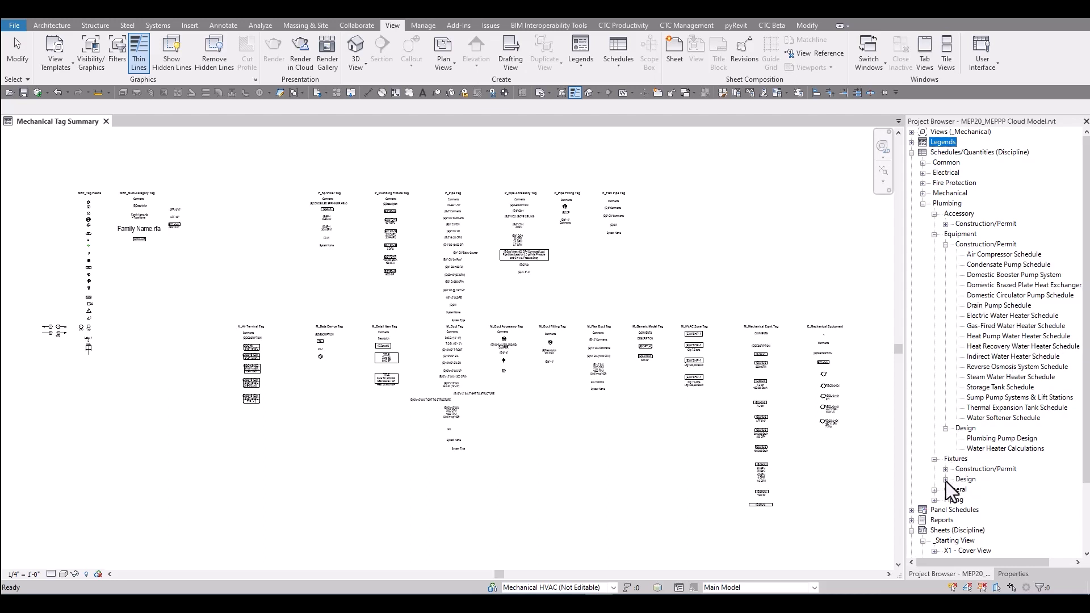
{"action": "left_click", "coordinate": [946, 469]}
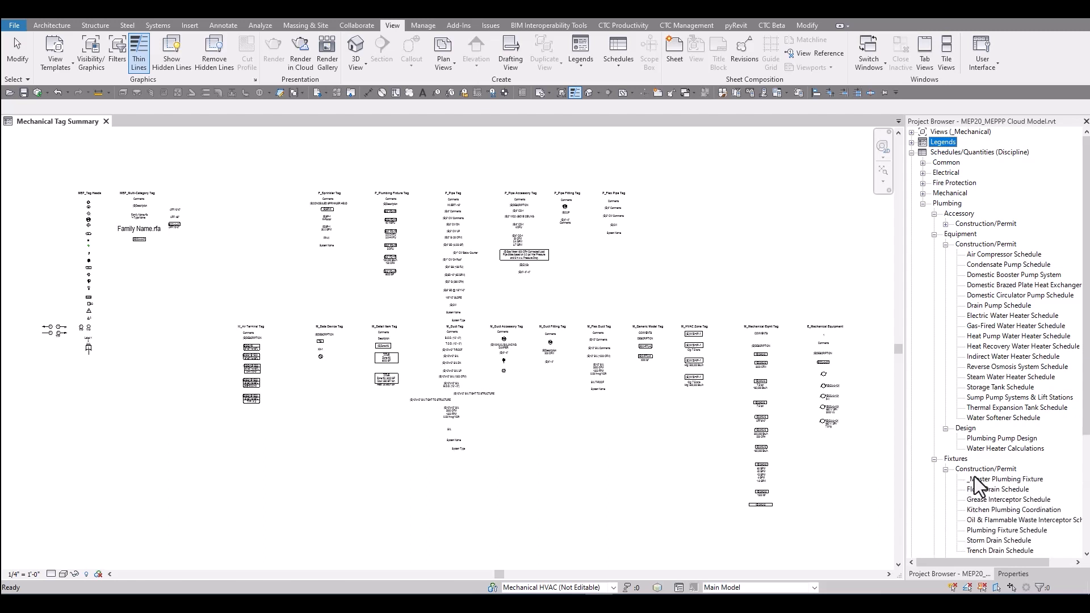
{"action": "scroll", "scroll_direction": "down", "scroll_amount": 3}
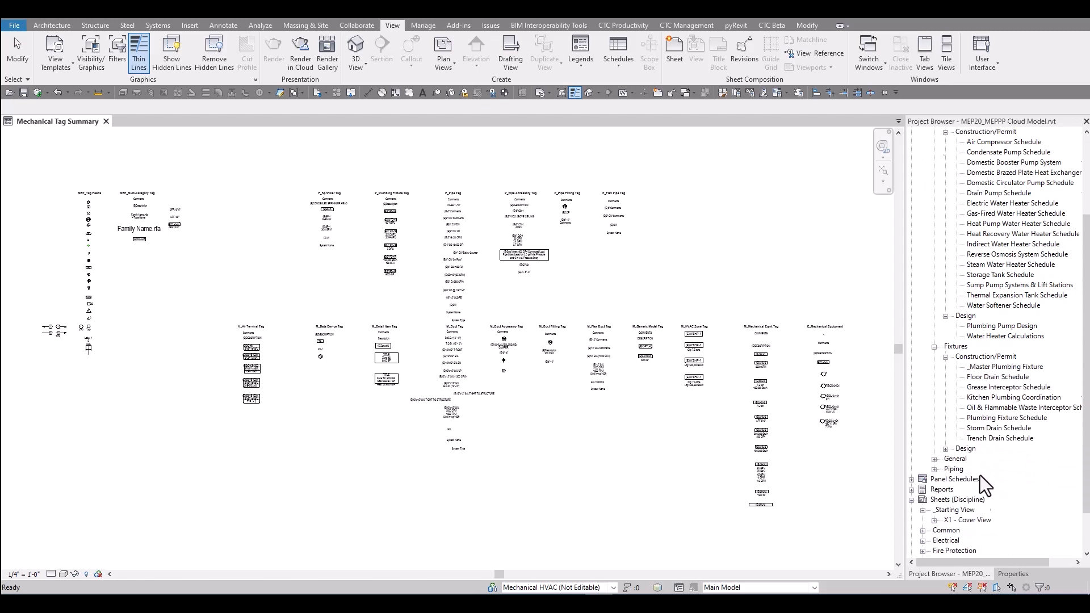
{"action": "left_click", "coordinate": [937, 469]}
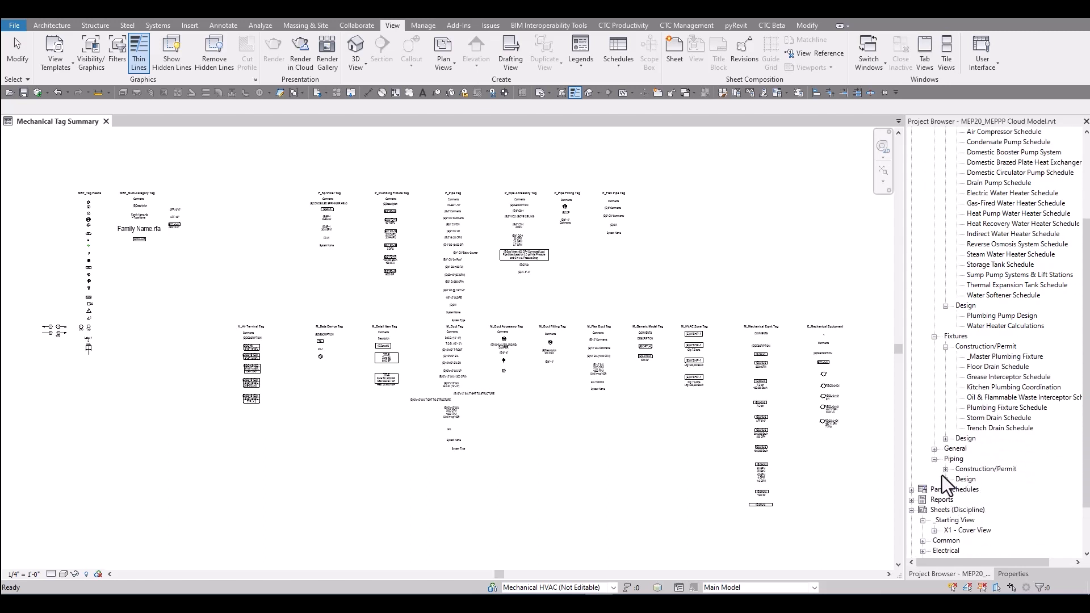
{"action": "left_click", "coordinate": [945, 469]}
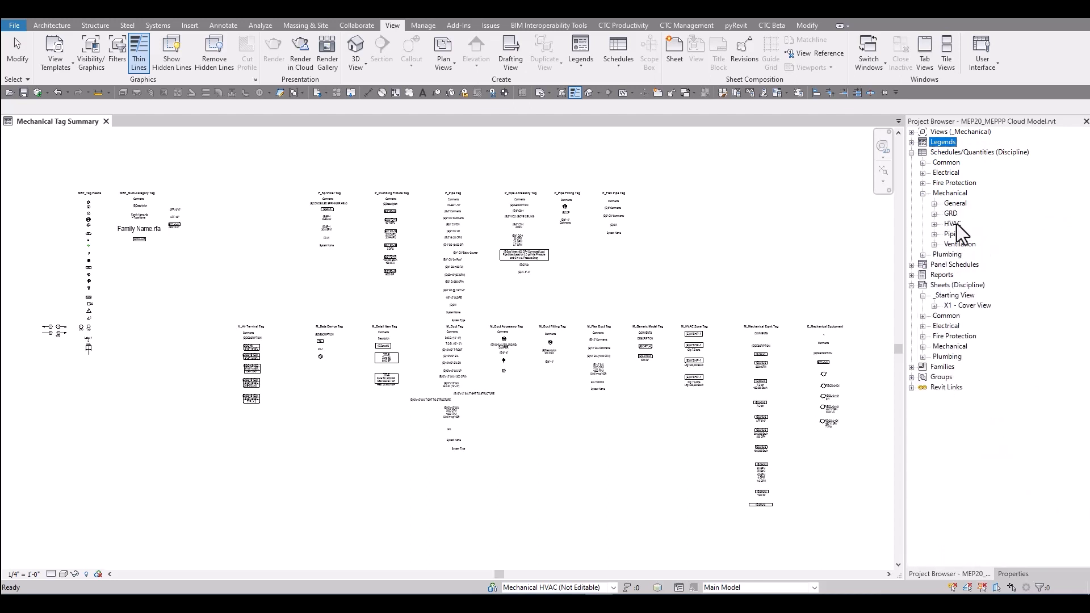
{"action": "mouse_move", "coordinate": [958, 224]}
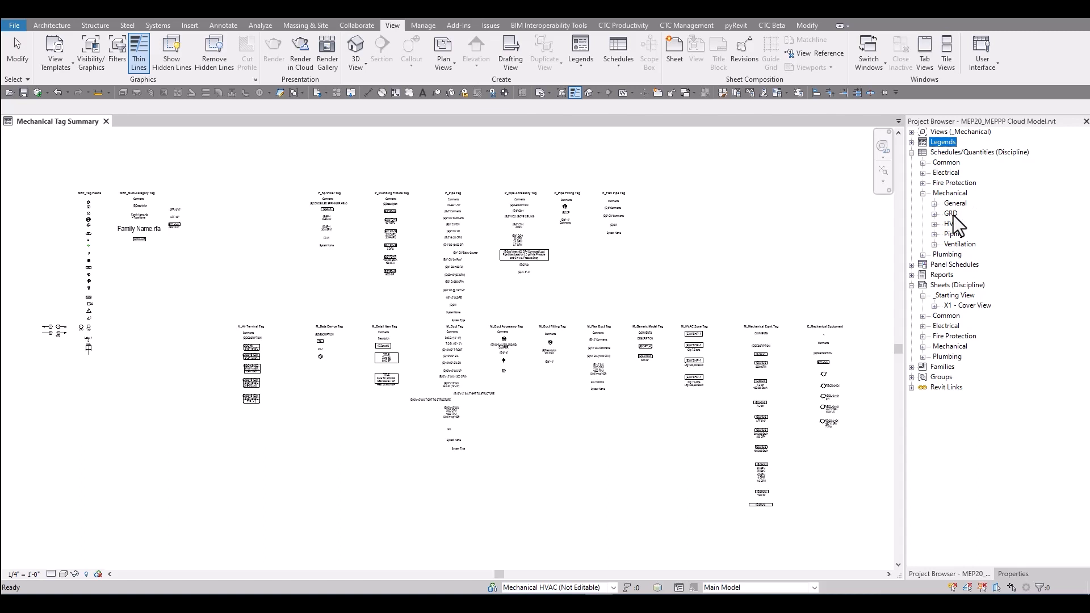
Step: Expand the mechanical GRD and Ventilation schedules and open the ASHRAE 62.1 Ventilation Requirements schedule
{"action": "left_click", "coordinate": [934, 214]}
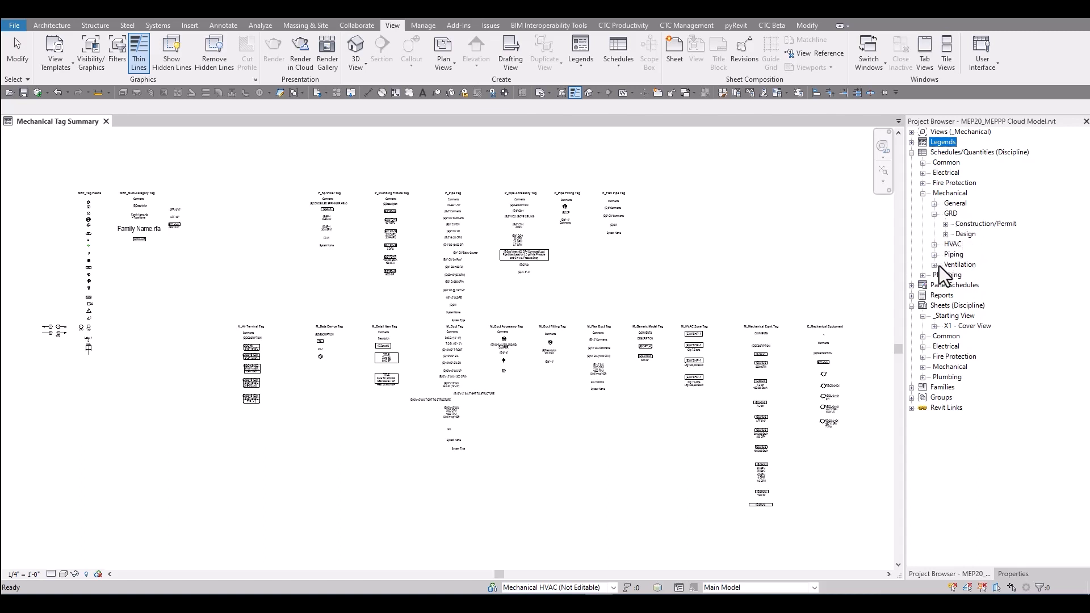
{"action": "left_click", "coordinate": [935, 265]}
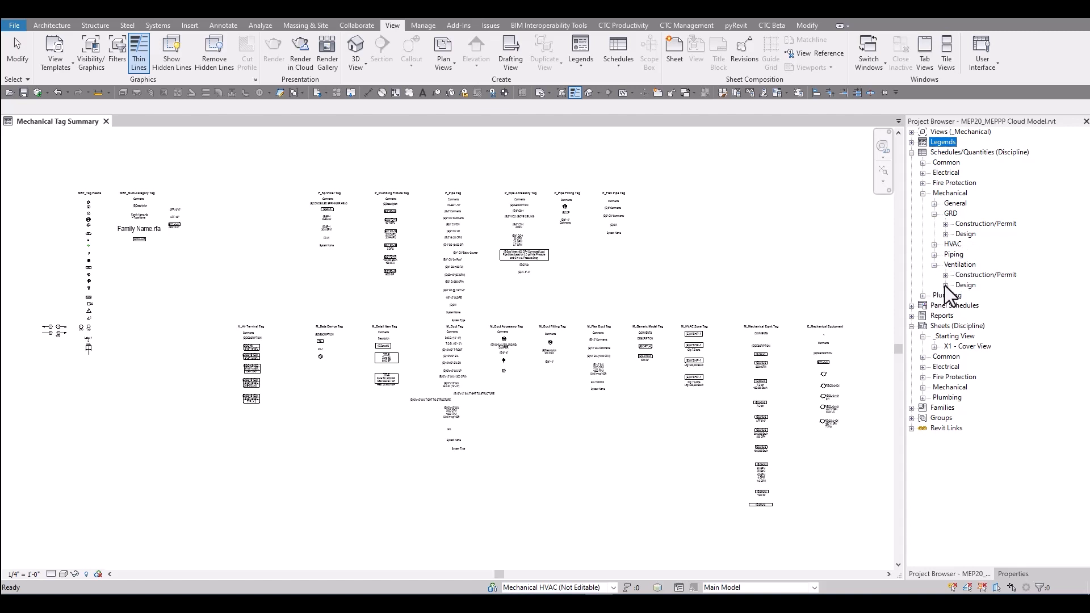
{"action": "left_click", "coordinate": [946, 275]}
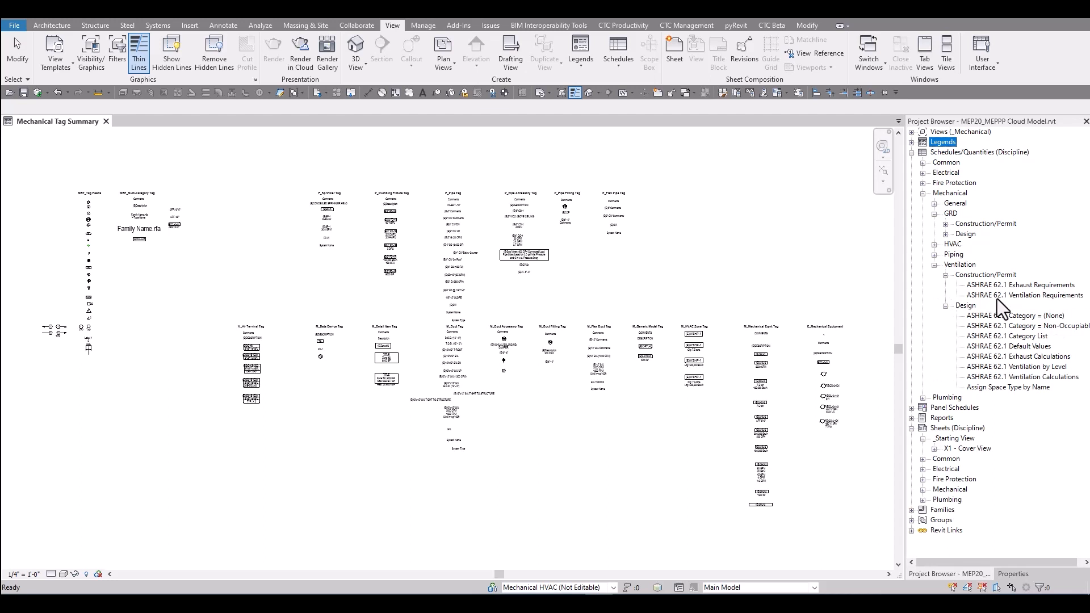
{"action": "left_click", "coordinate": [1028, 296]}
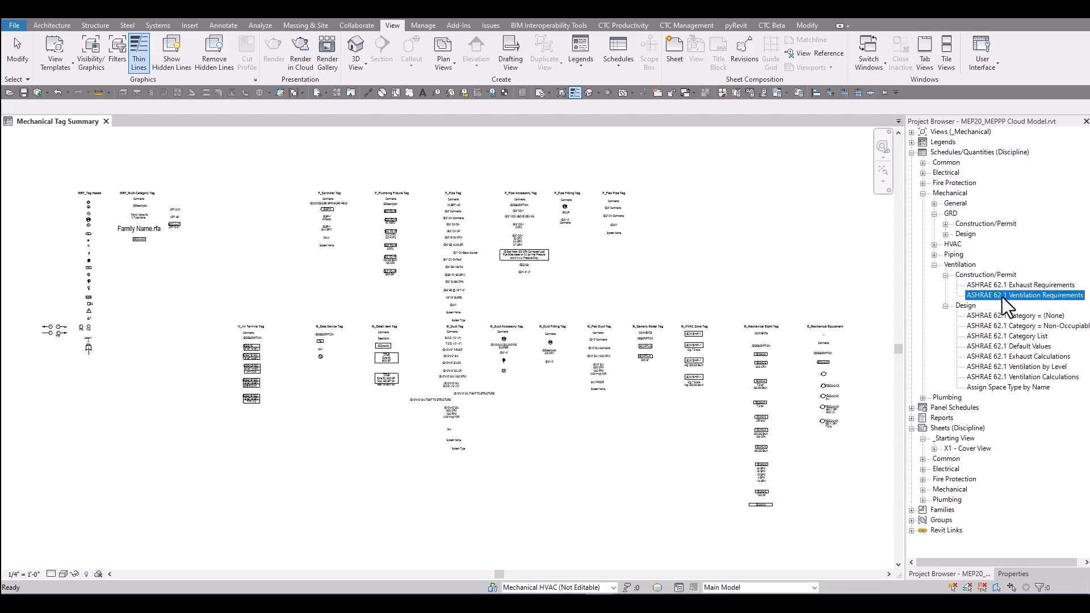
{"action": "double_click", "coordinate": [1023, 296]}
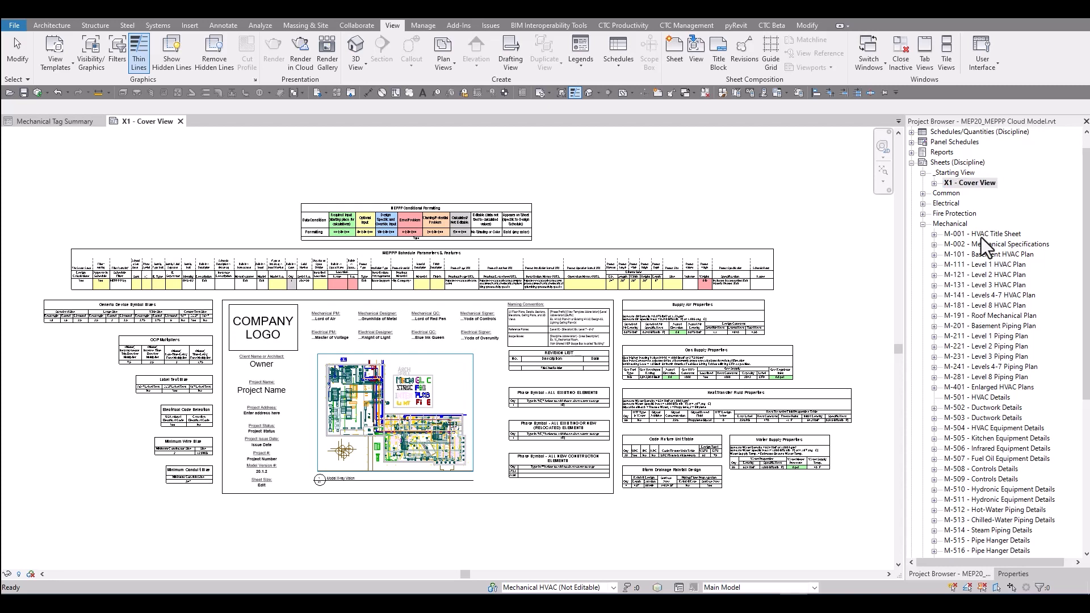
Step: Open the M-001 HVAC Title Sheet, then the M-111 Level 1 HVAC Plan sheet
{"action": "double_click", "coordinate": [981, 233]}
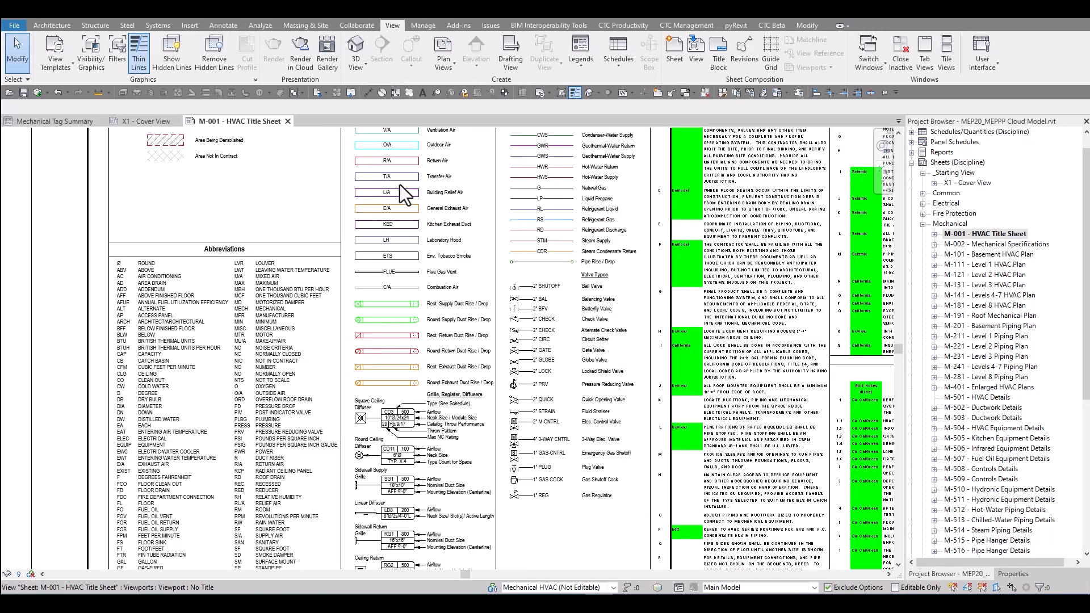
{"action": "mouse_move", "coordinate": [550, 230]}
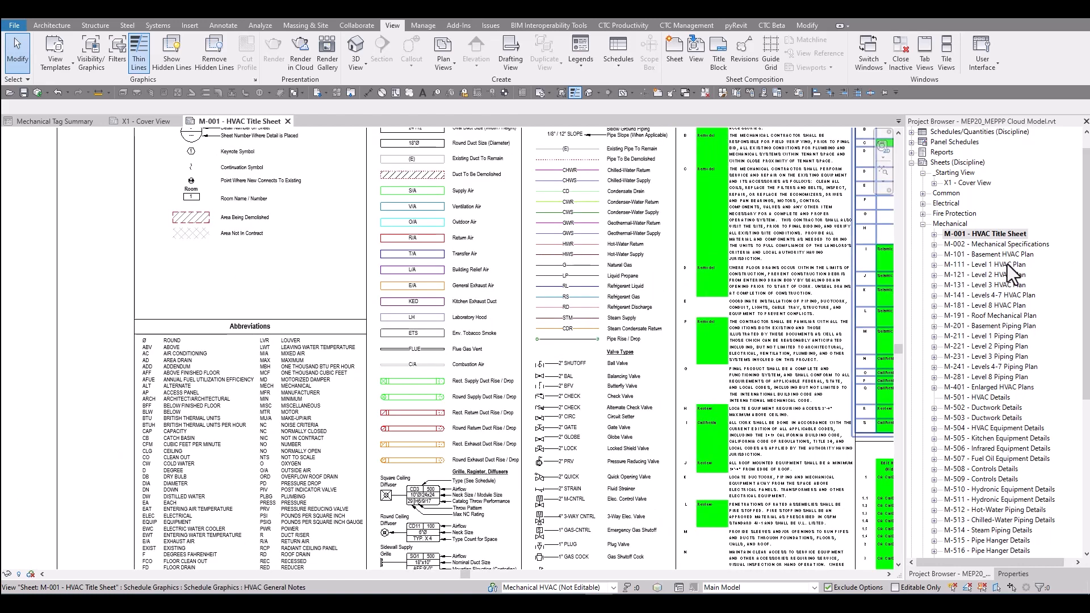
{"action": "left_click", "coordinate": [985, 264]}
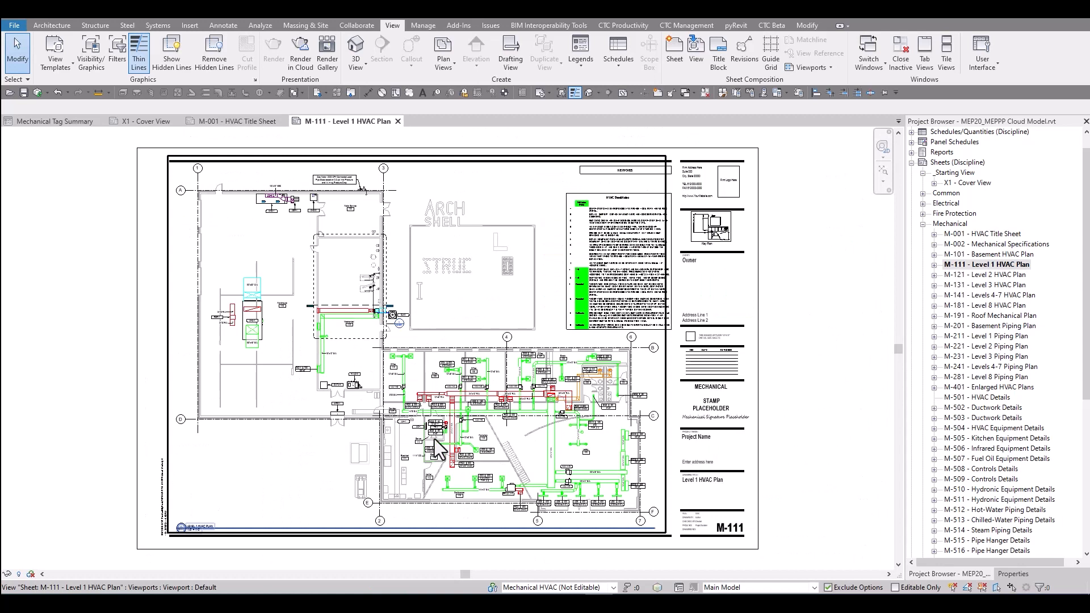
Step: Review M-111's HVAC Keynotes and Sheet Notes schedules, then open the M-502 Ductwork Details sheet
{"action": "left_click", "coordinate": [934, 264]}
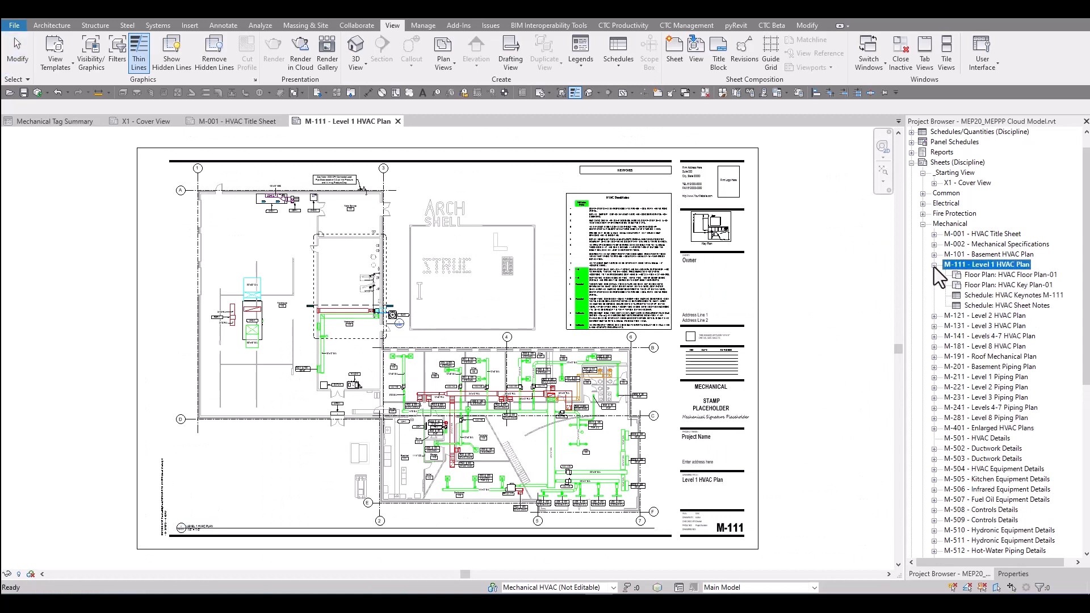
{"action": "left_click", "coordinate": [1013, 295]}
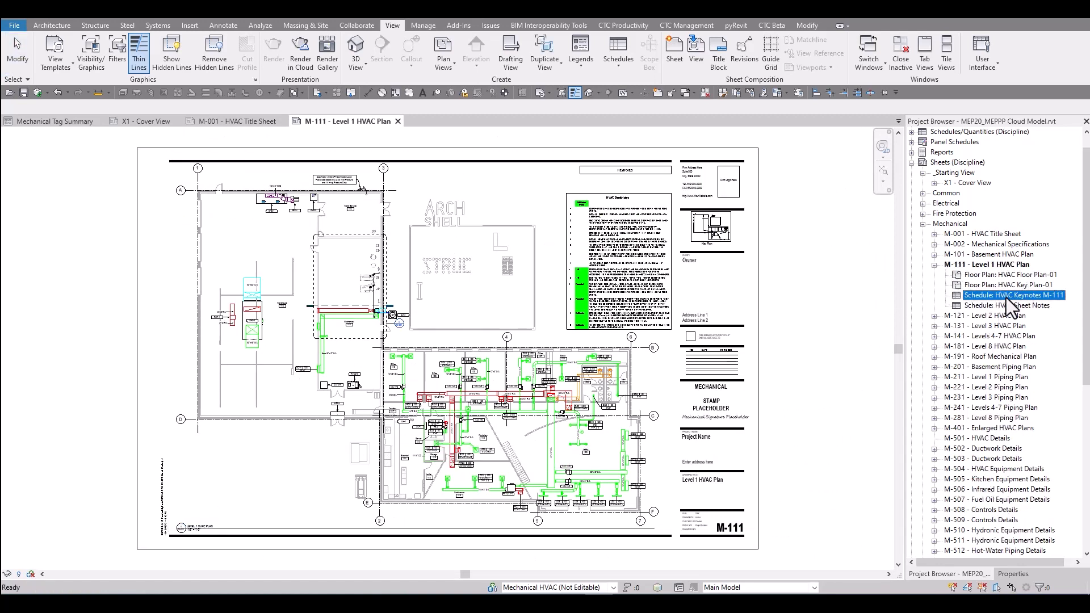
{"action": "left_click", "coordinate": [1007, 305]}
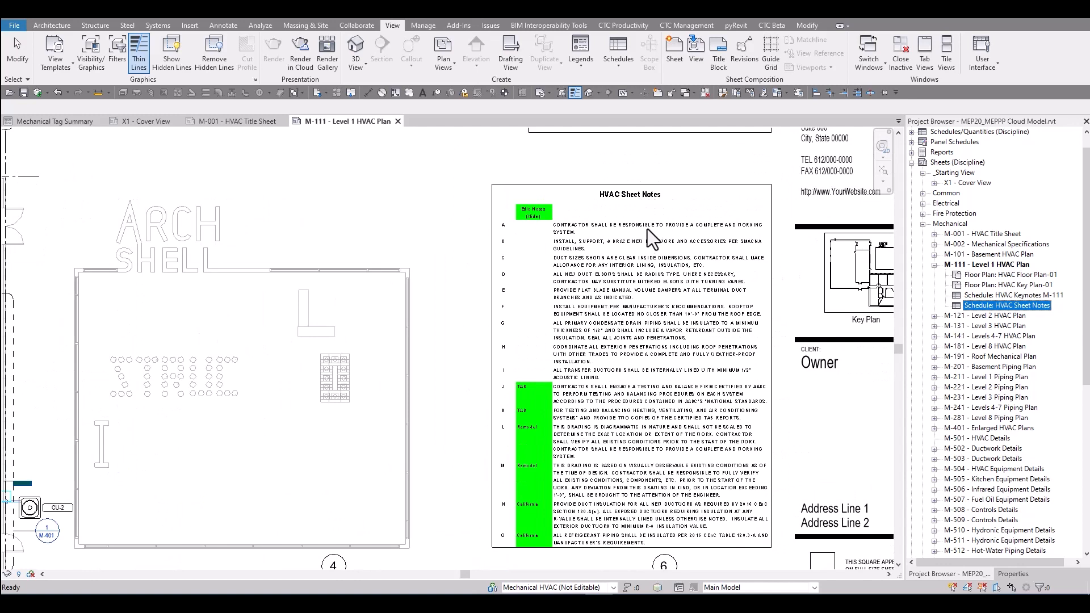
{"action": "mouse_move", "coordinate": [658, 270]}
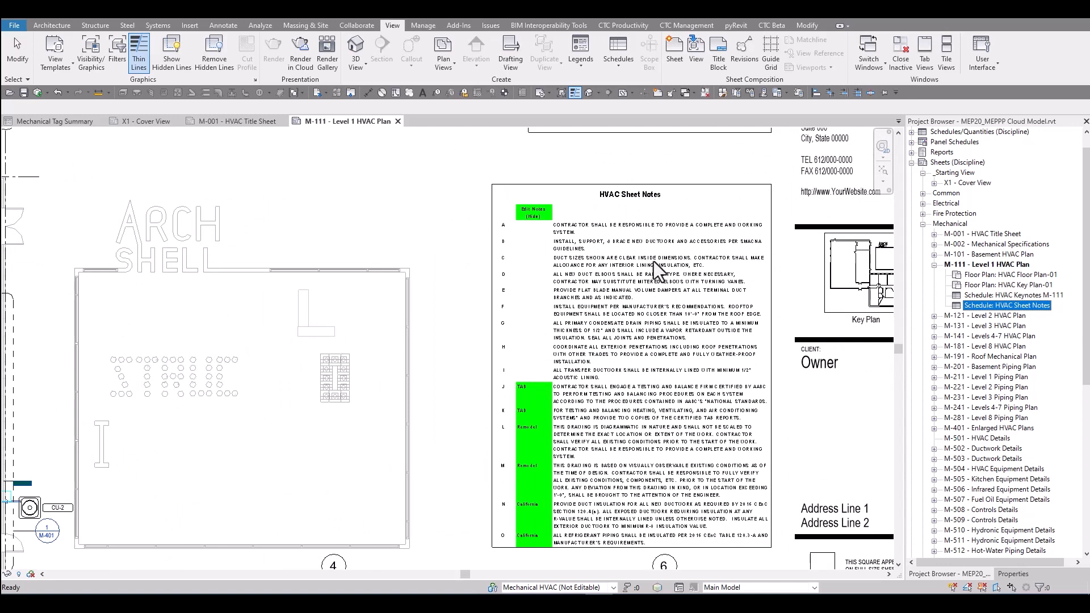
{"action": "mouse_move", "coordinate": [672, 283]}
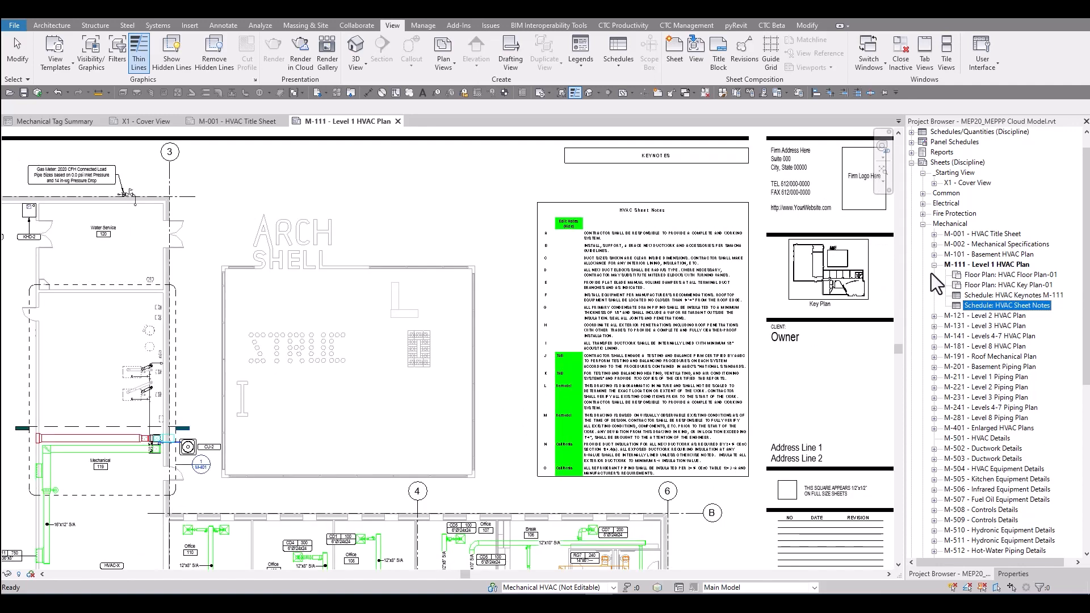
{"action": "left_click", "coordinate": [934, 264]}
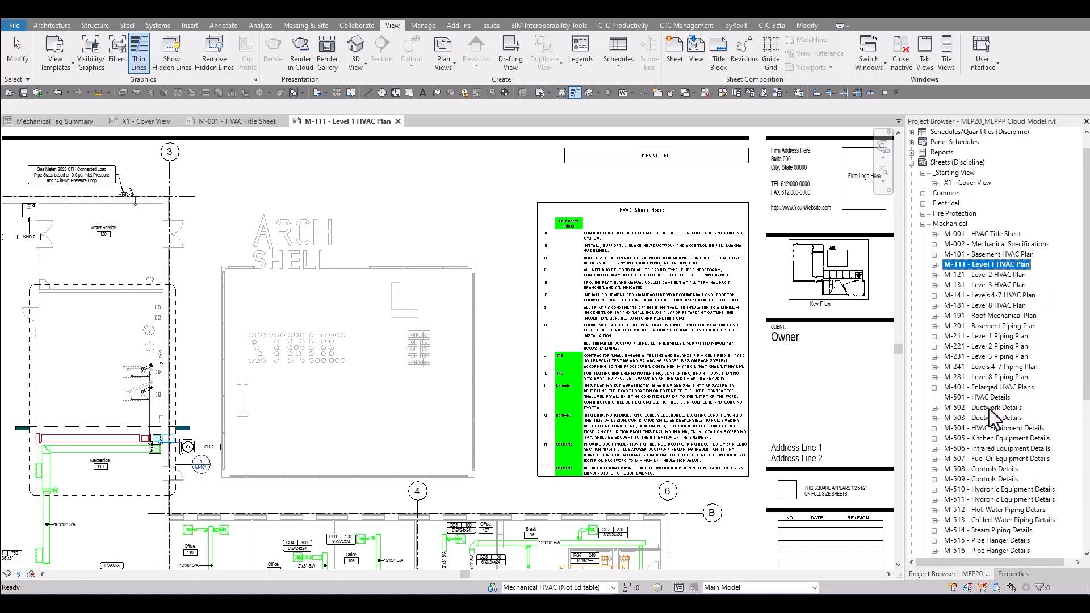
{"action": "left_click", "coordinate": [983, 407]}
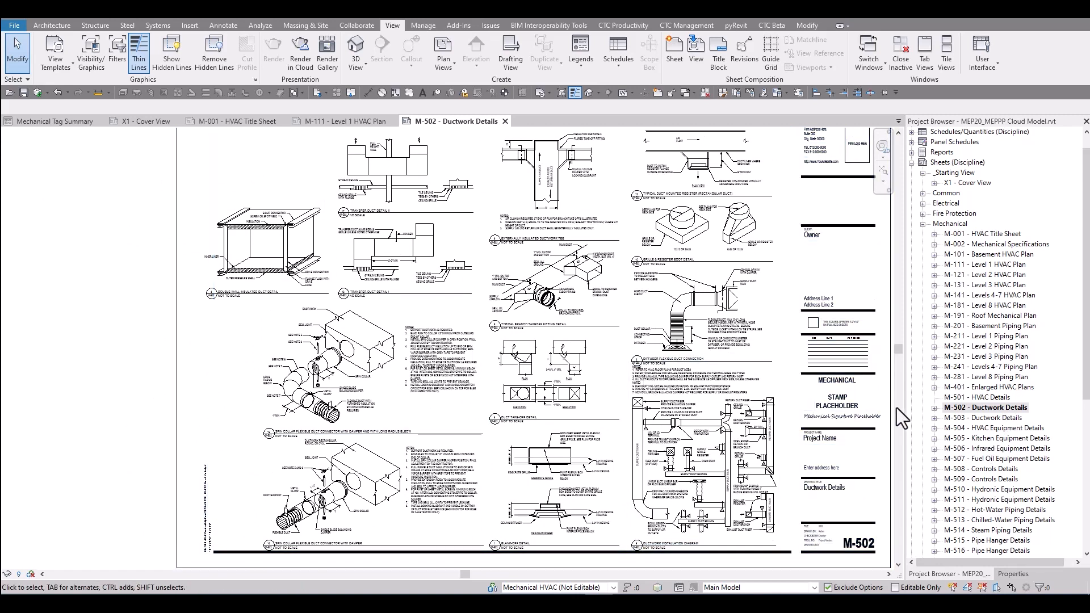
Step: Open the M-601 HVAC Schedules sheet from further down the sheet list
{"action": "scroll", "scroll_direction": "down", "scroll_amount": 3}
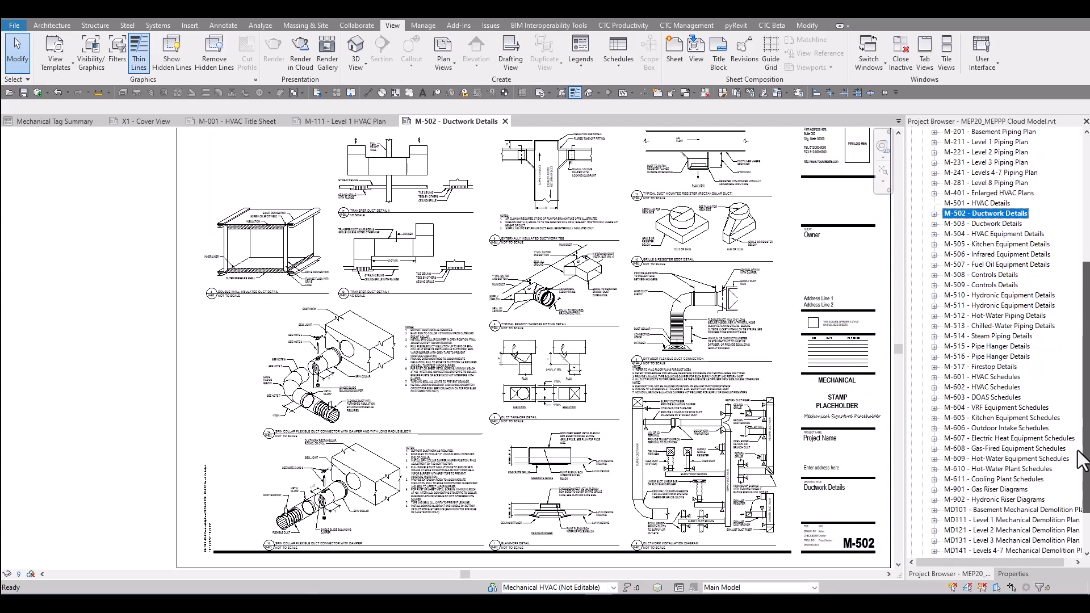
{"action": "scroll", "scroll_direction": "down", "scroll_amount": 3}
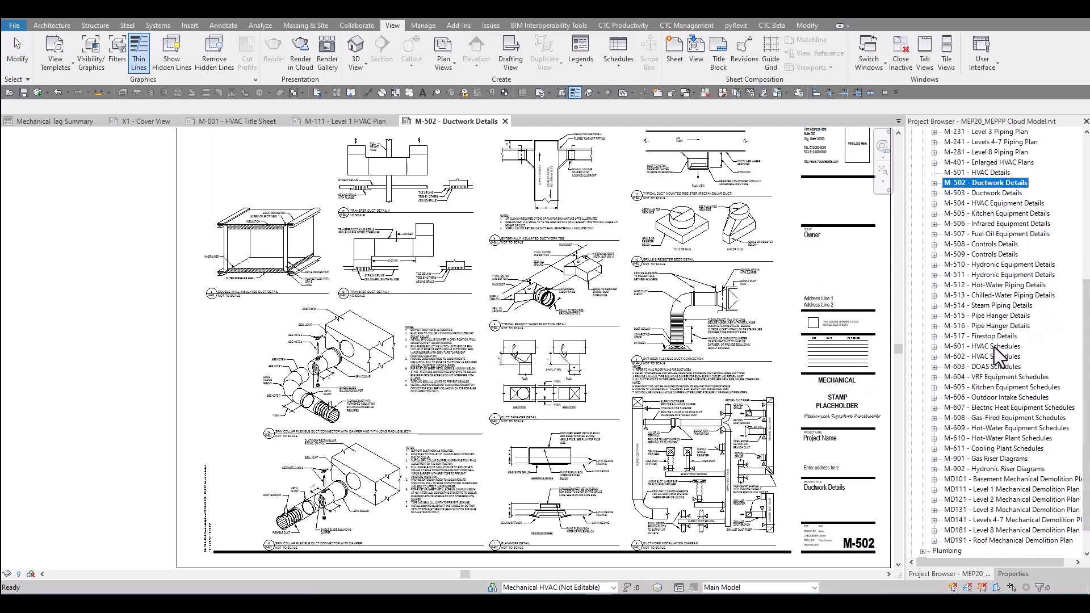
{"action": "left_click", "coordinate": [982, 347]}
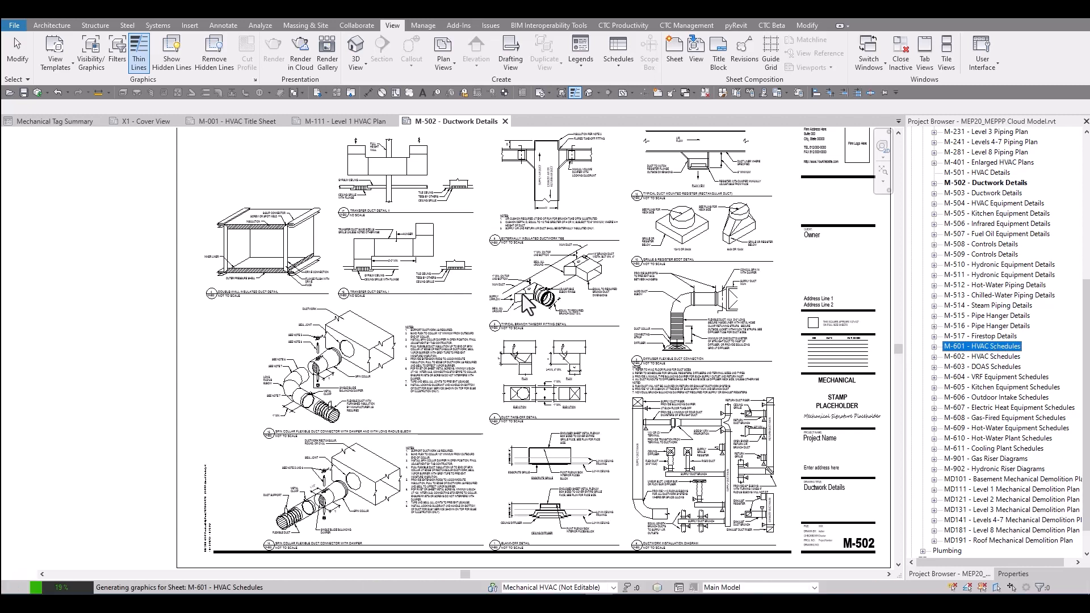
{"action": "double_click", "coordinate": [983, 346]}
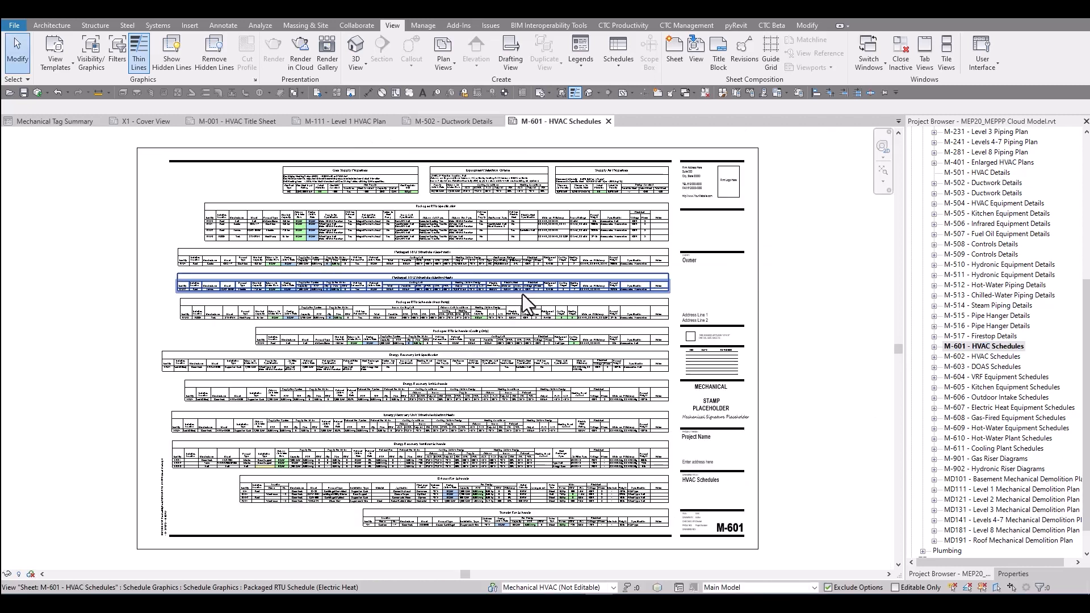
{"action": "mouse_move", "coordinate": [526, 299]}
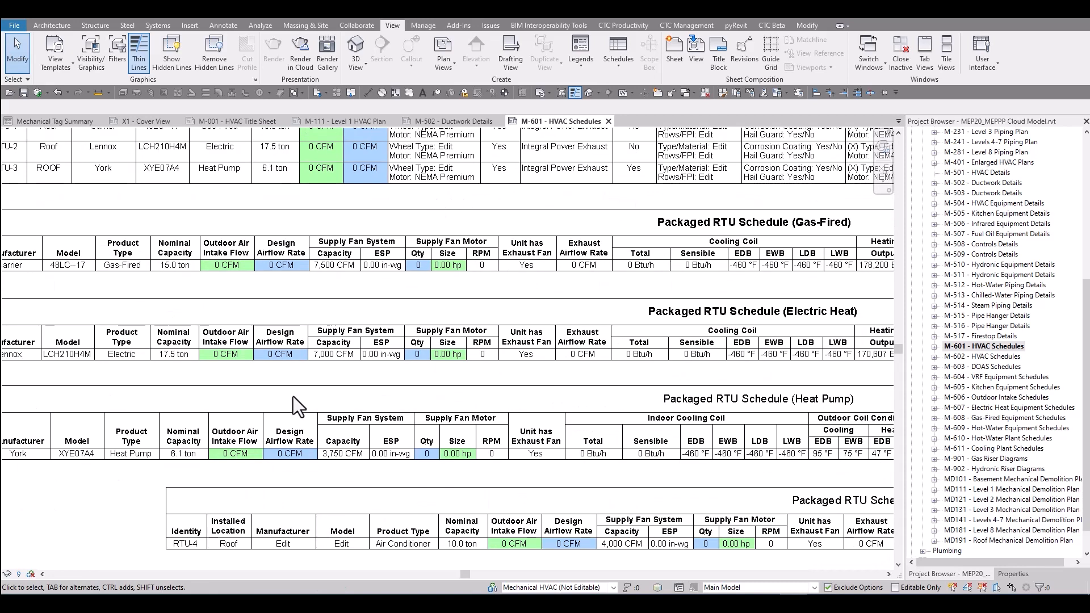
Step: Zoom over the M-601 schedules, select M-603 and M-606, then close all sheets except X1 Cover View
{"action": "scroll", "scroll_direction": "right", "scroll_amount": 3}
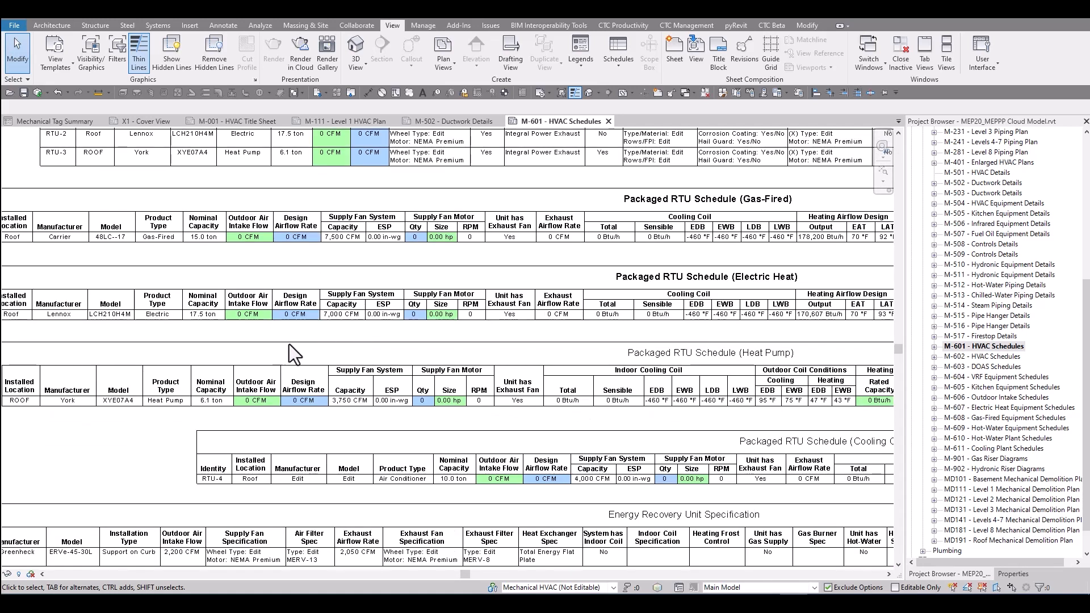
{"action": "mouse_move", "coordinate": [300, 376]}
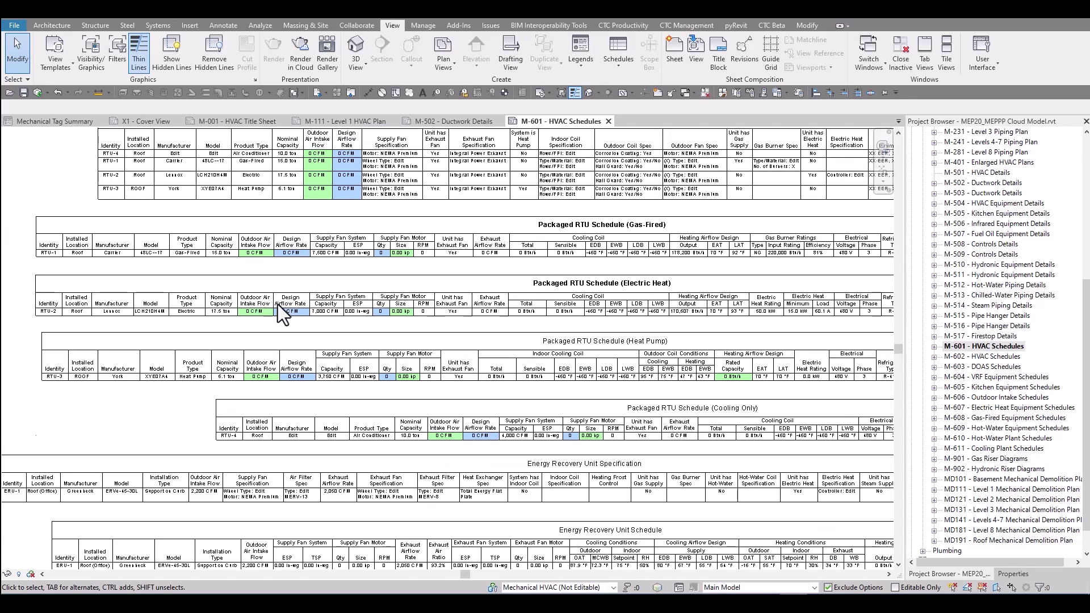
{"action": "scroll", "scroll_direction": "down", "scroll_amount": 3}
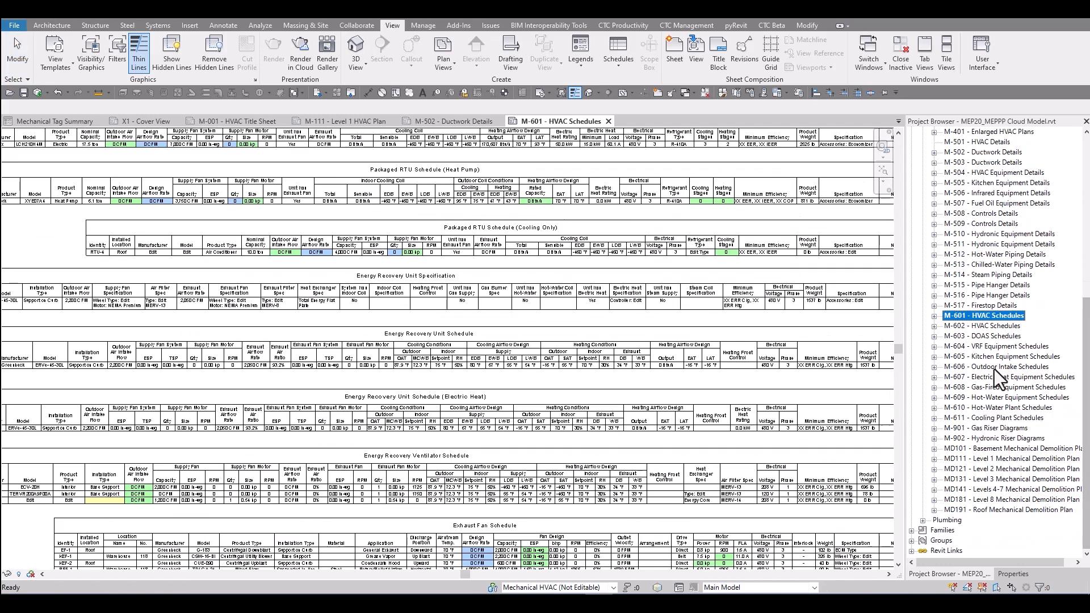
{"action": "left_click", "coordinate": [982, 336]}
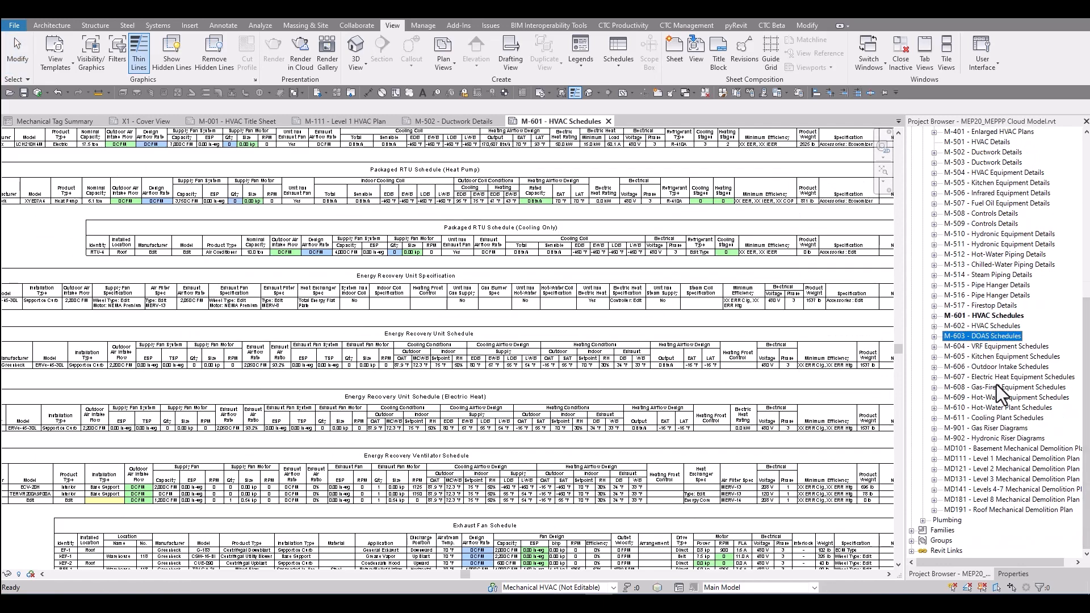
{"action": "left_click", "coordinate": [996, 366]}
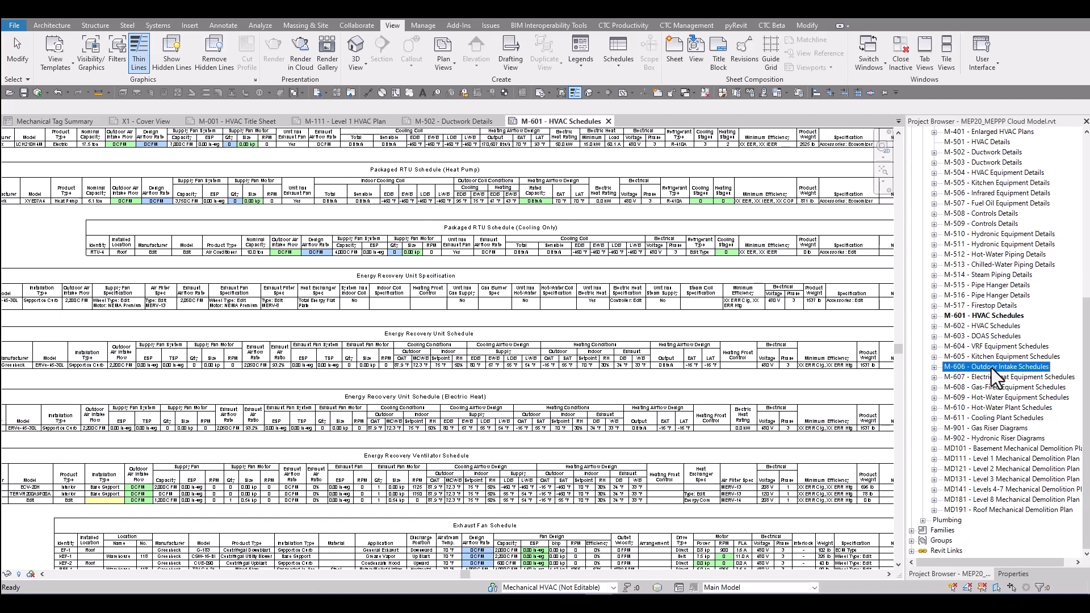
{"action": "mouse_move", "coordinate": [531, 462]}
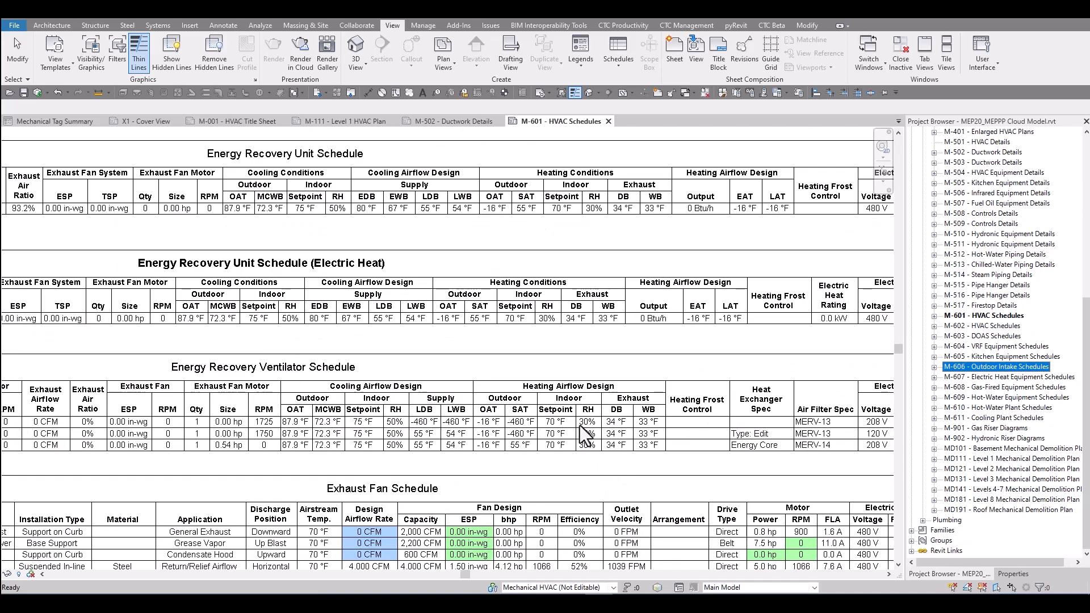
{"action": "left_click", "coordinate": [137, 121]}
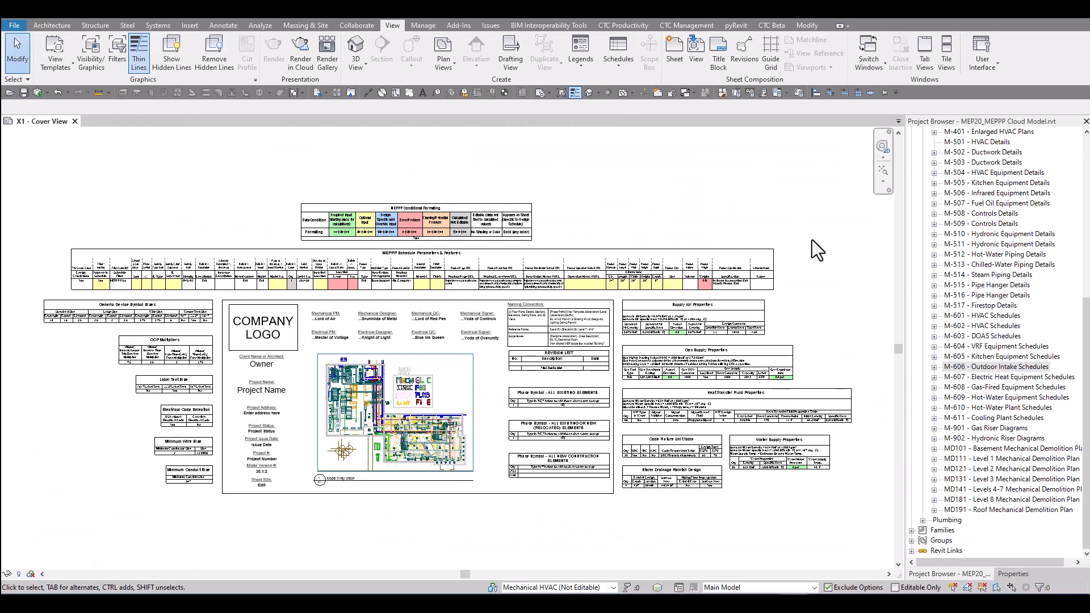